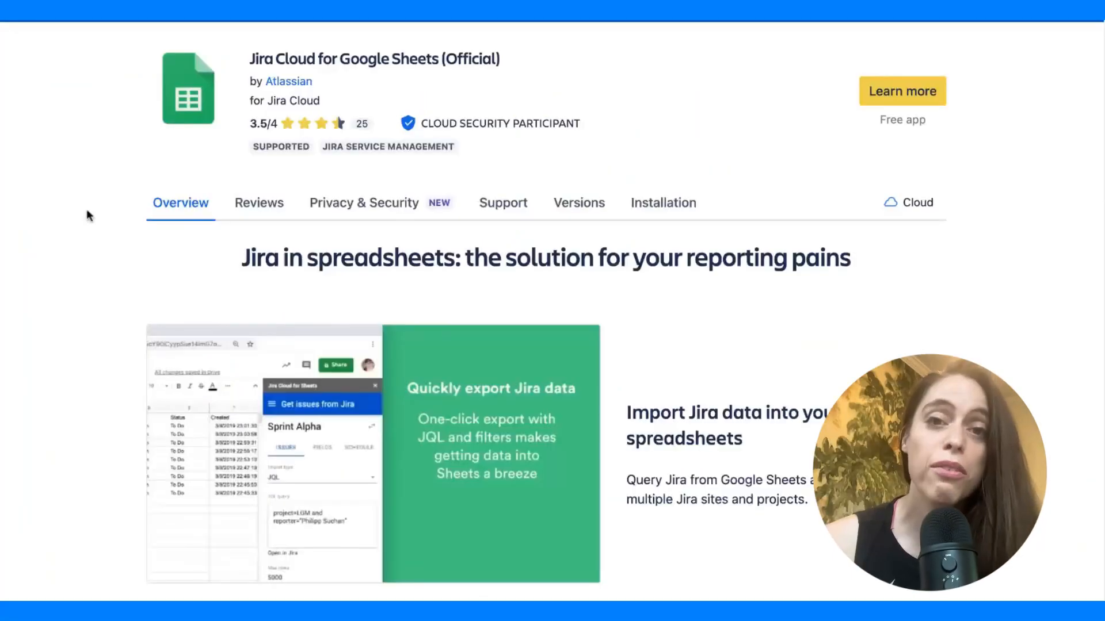
# - Scroll the Jira Cloud for Google Sheets overview, then view its version history
pyautogui.scroll(-3)
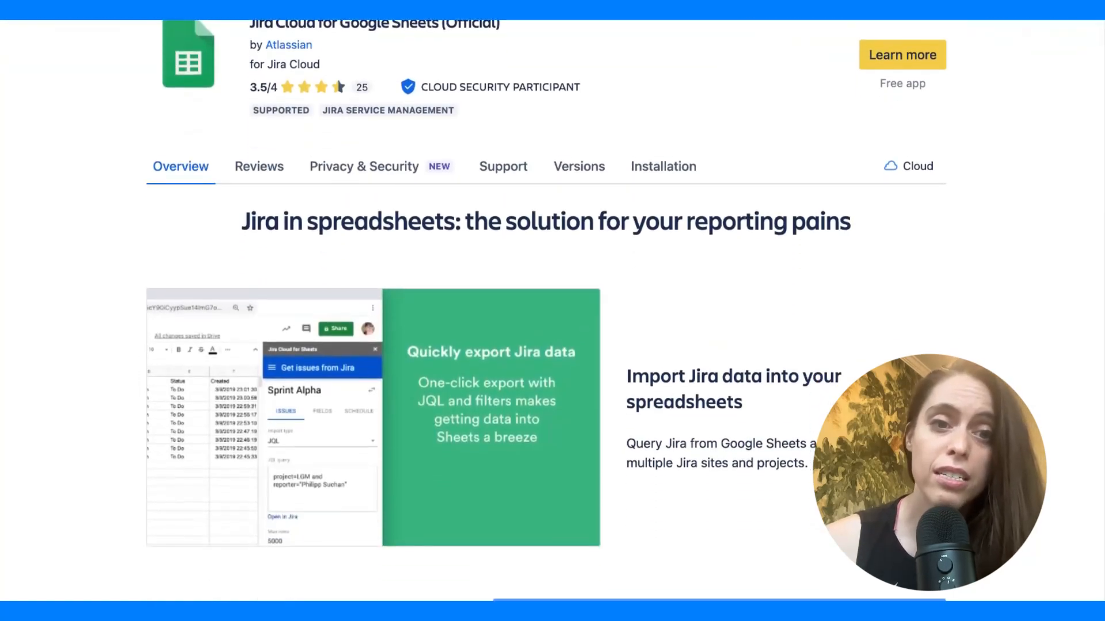
pyautogui.scroll(-3)
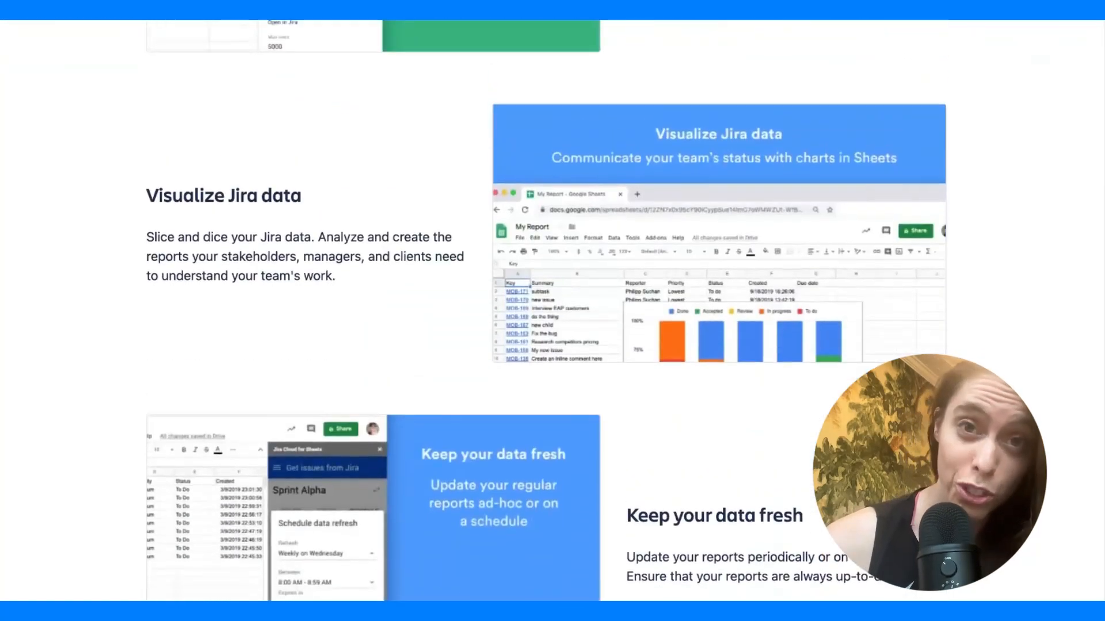
pyautogui.scroll(-3)
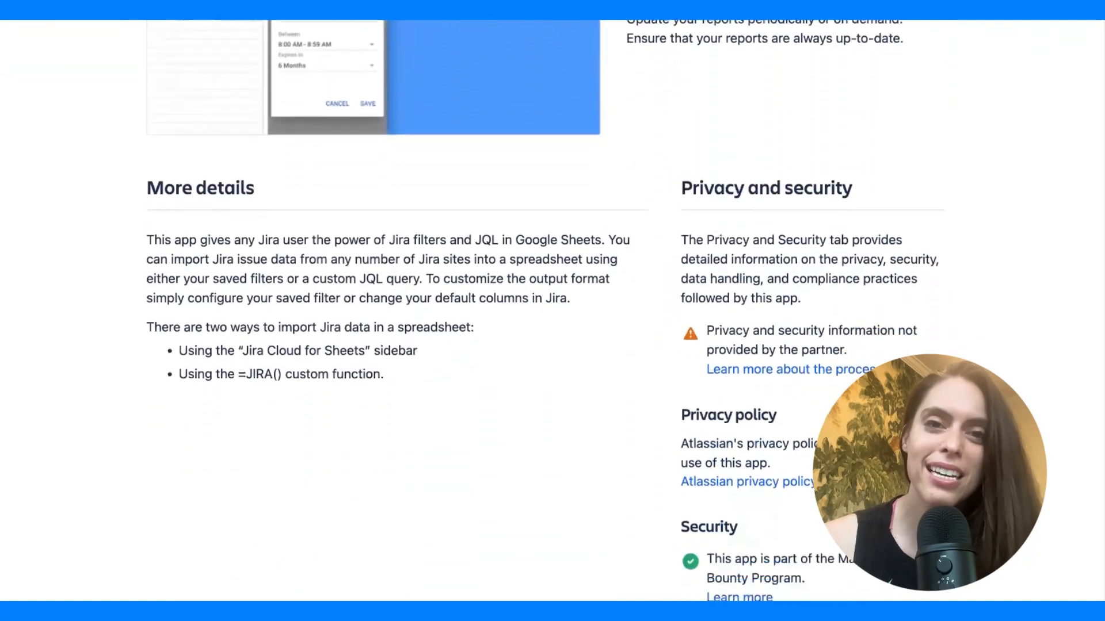
pyautogui.scroll(-3)
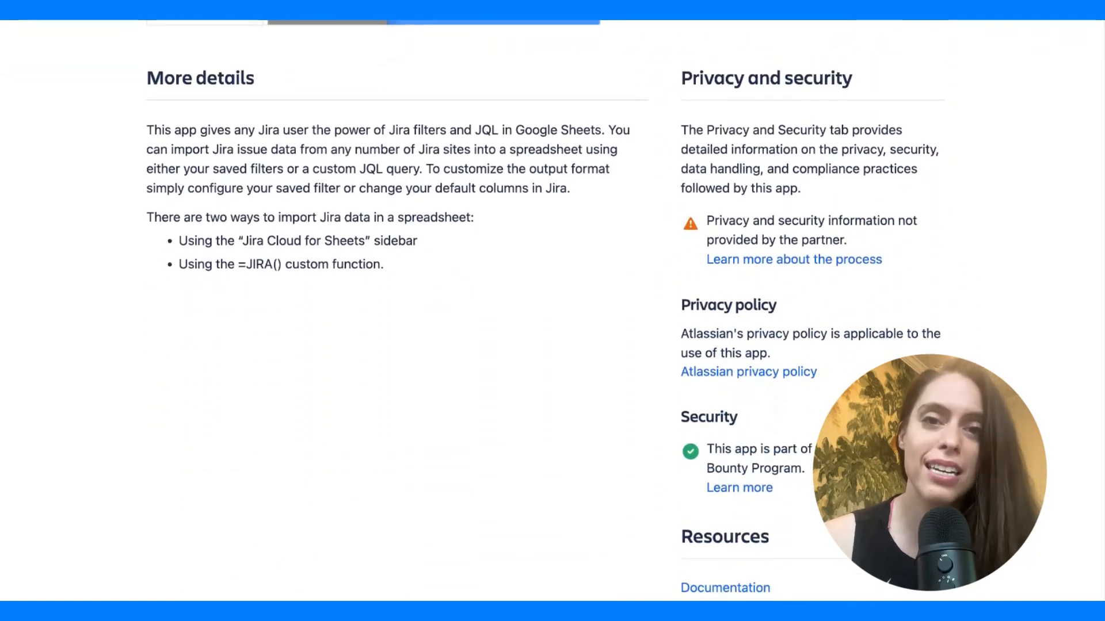
pyautogui.scroll(3)
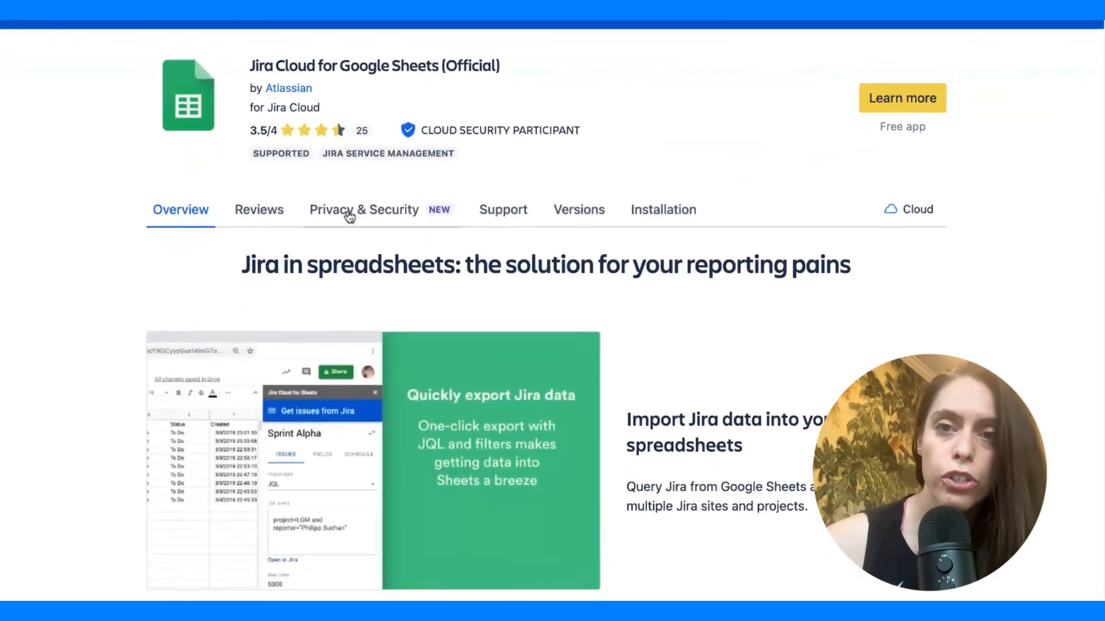
pyautogui.click(579, 209)
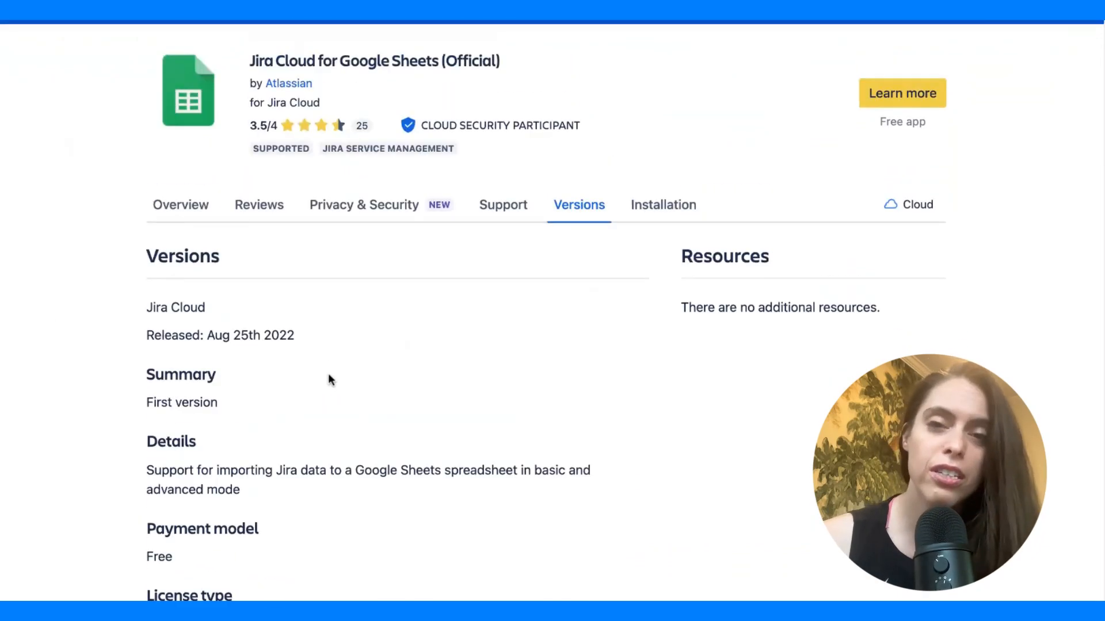
pyautogui.scroll(3)
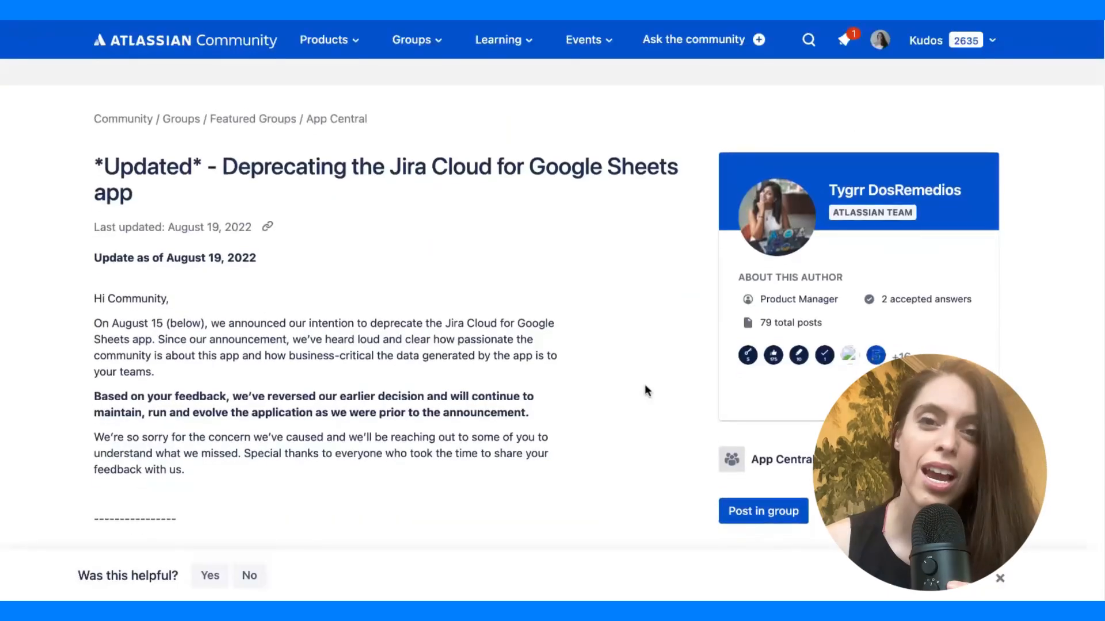
pyautogui.scroll(-3)
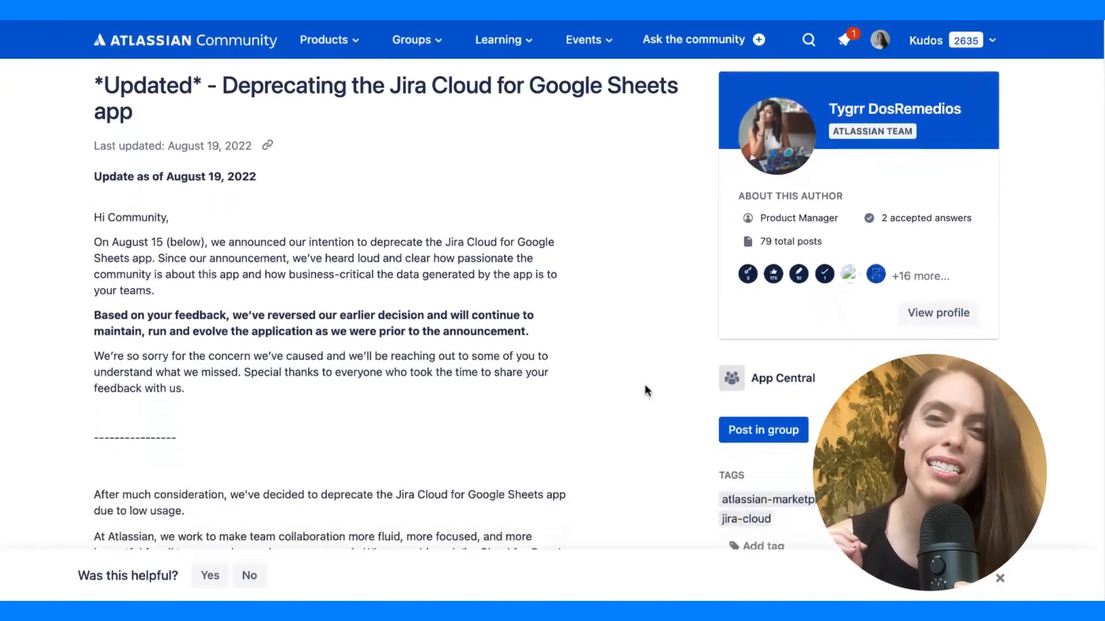
pyautogui.scroll(-3)
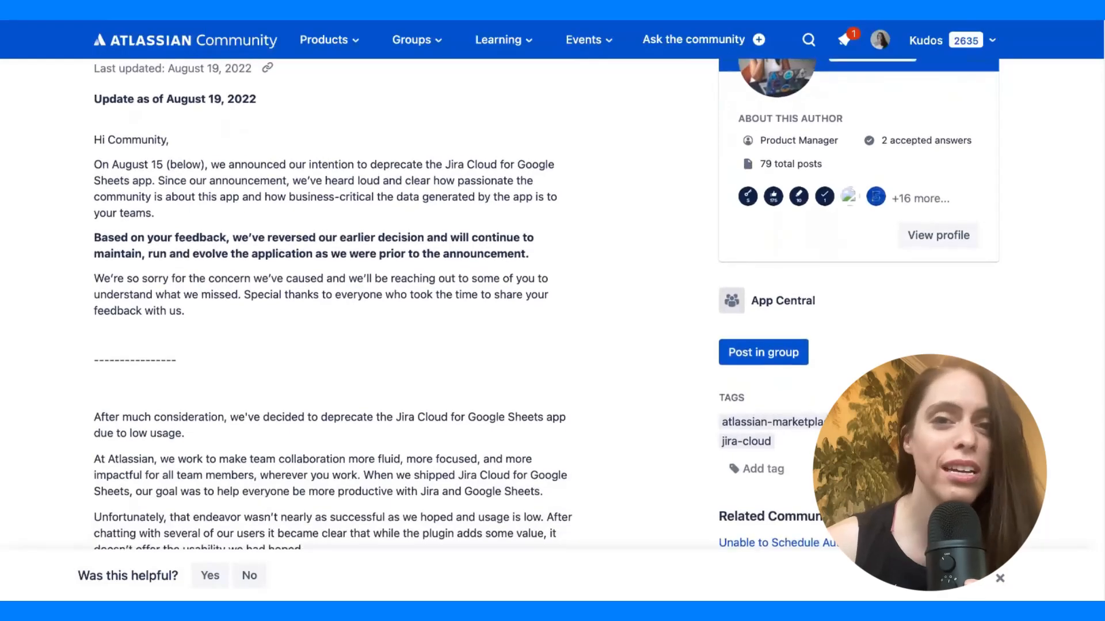
pyautogui.scroll(-3)
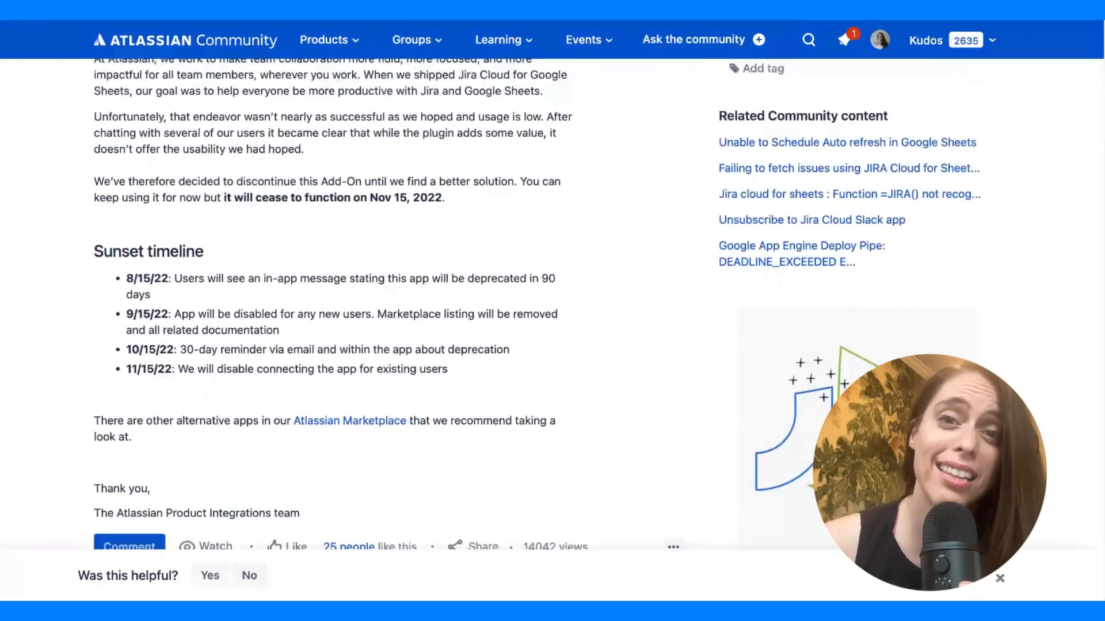
pyautogui.scroll(3)
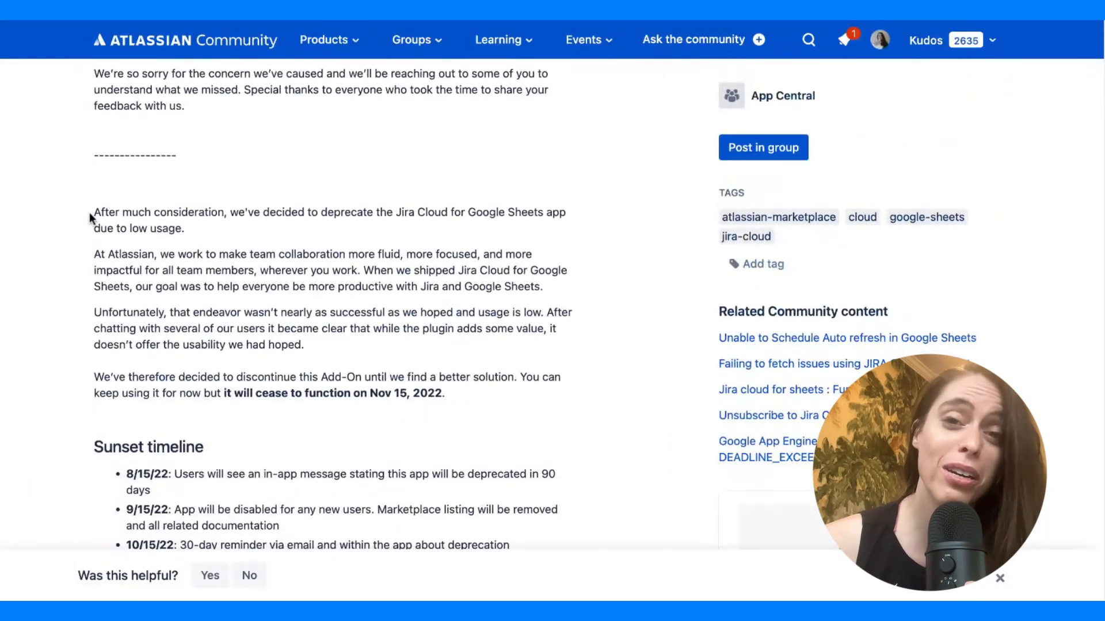
pyautogui.moveTo(93, 213); pyautogui.dragTo(185, 228)
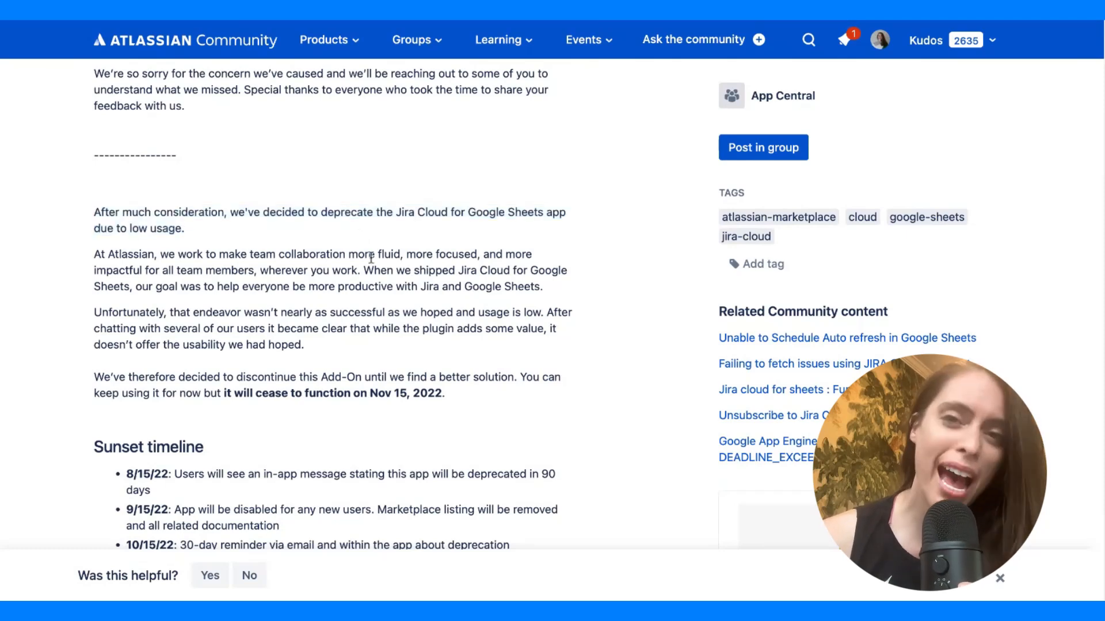
pyautogui.scroll(3)
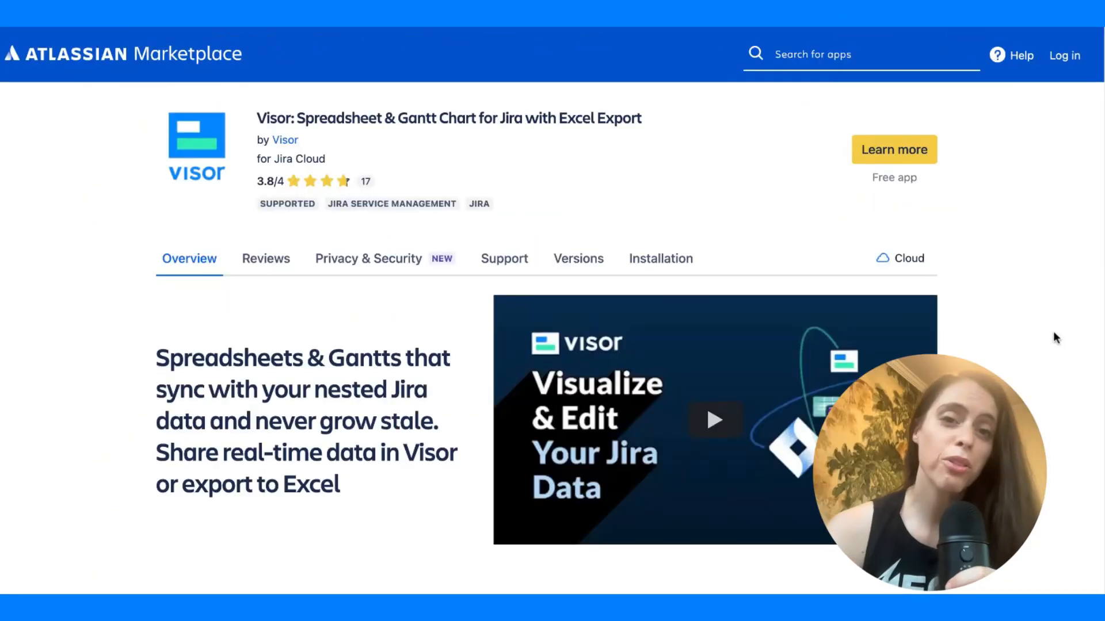
pyautogui.scroll(-3)
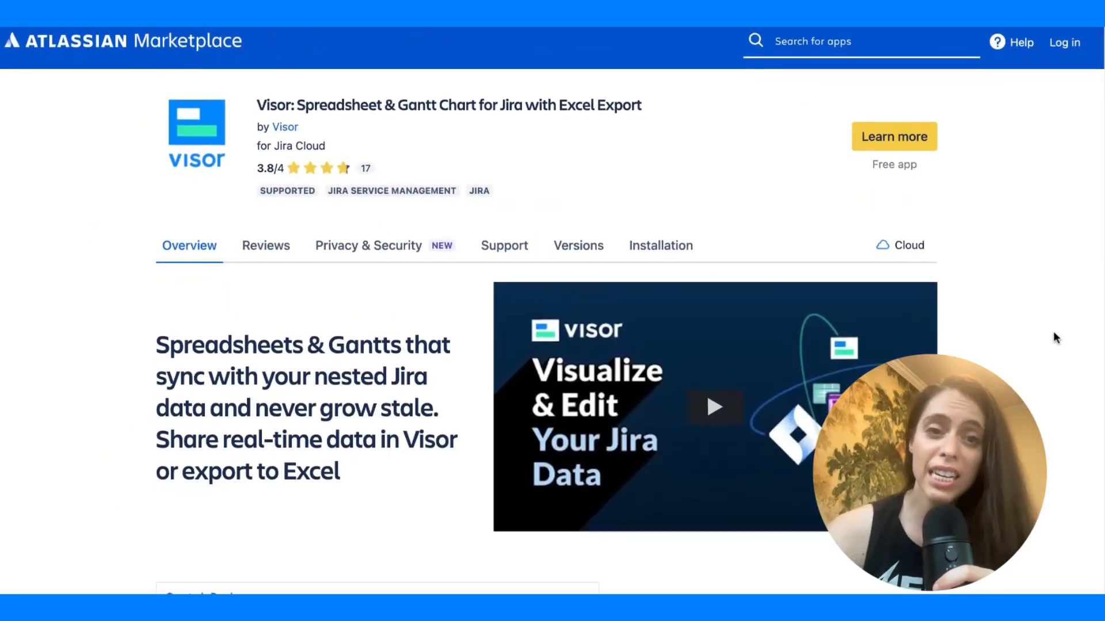
pyautogui.scroll(-3)
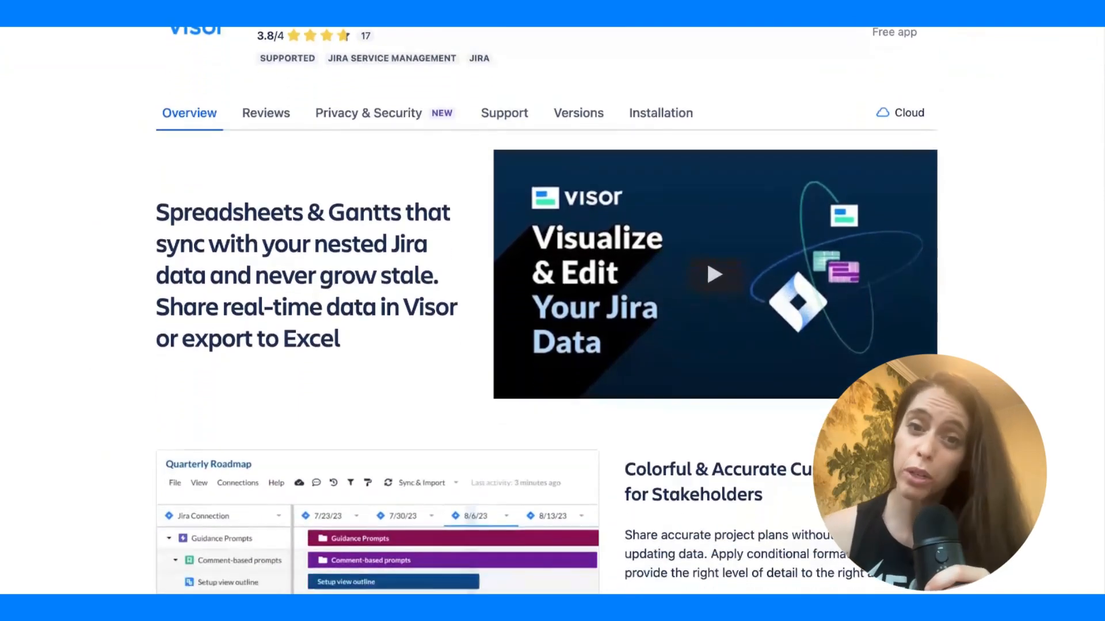
pyautogui.scroll(-3)
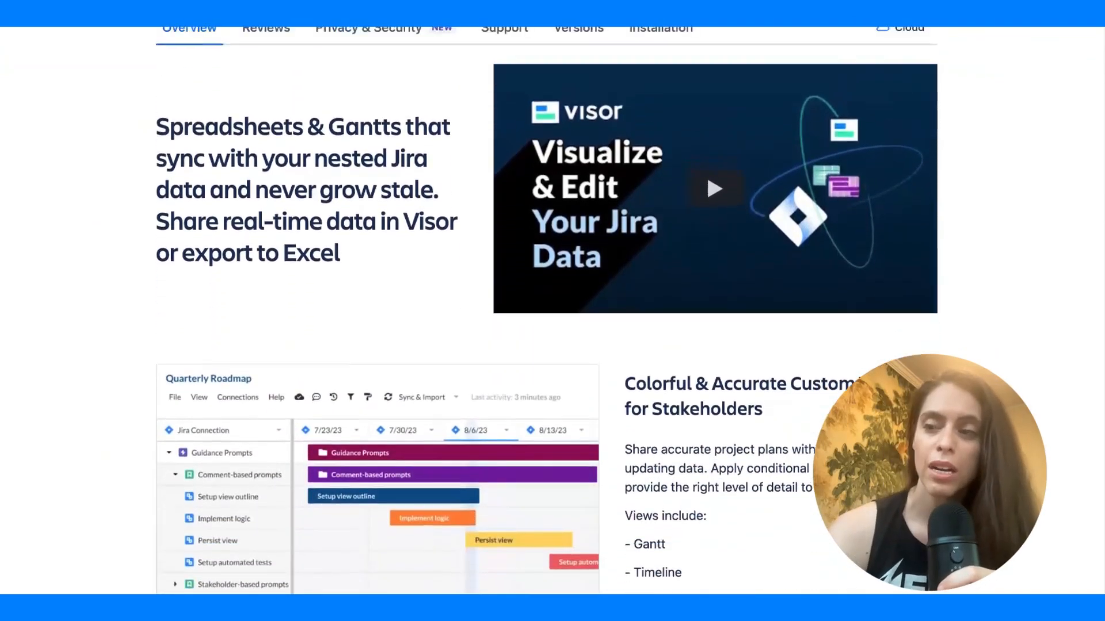
pyautogui.scroll(-3)
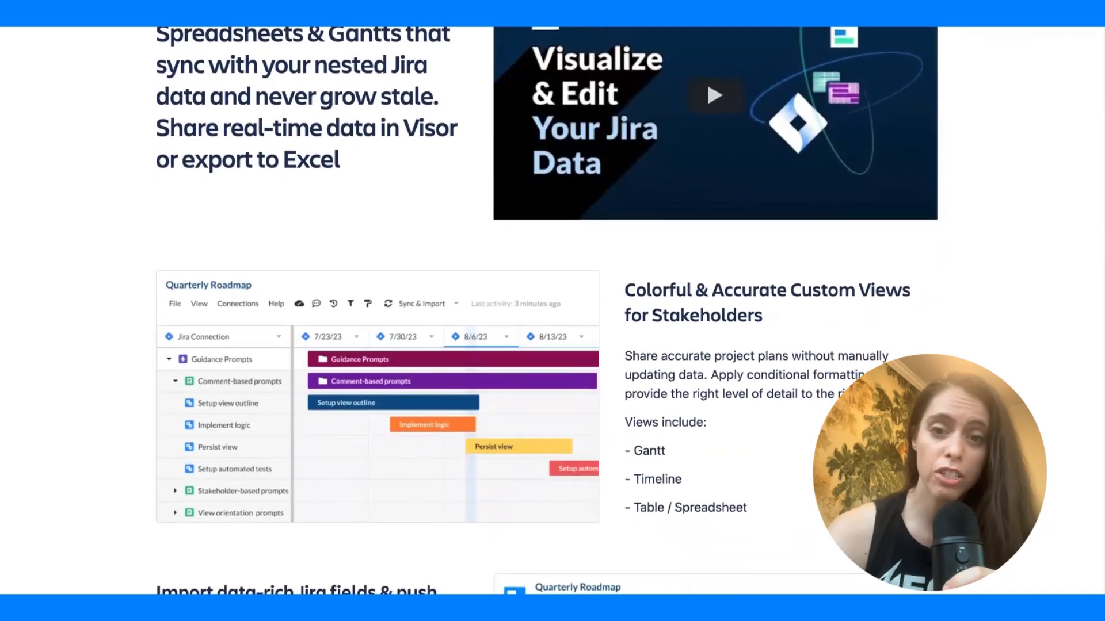
pyautogui.scroll(-3)
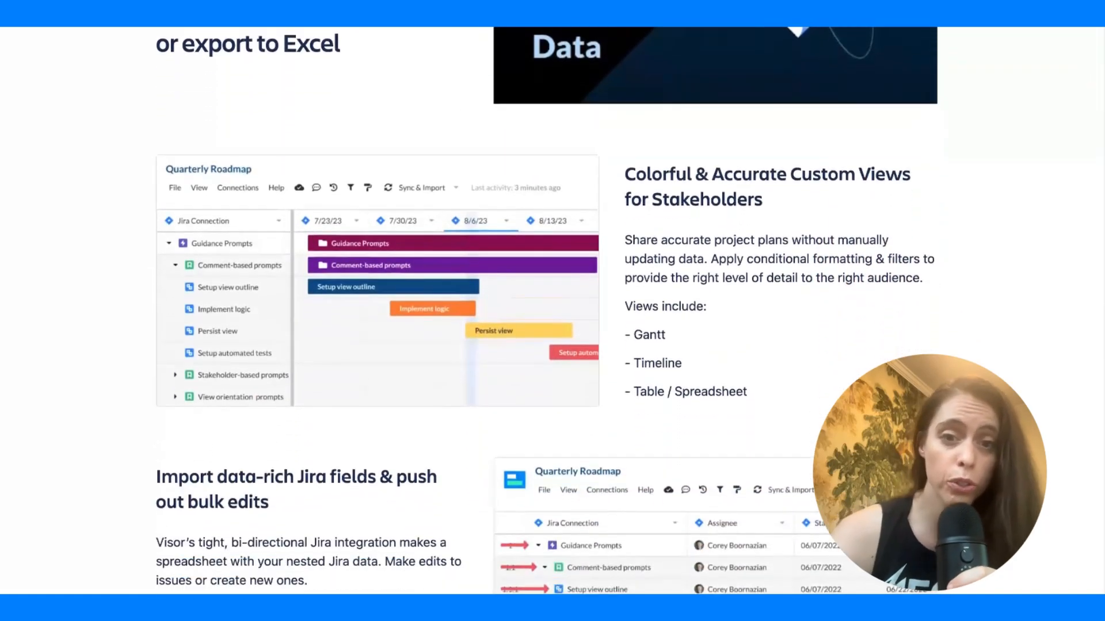
pyautogui.scroll(-3)
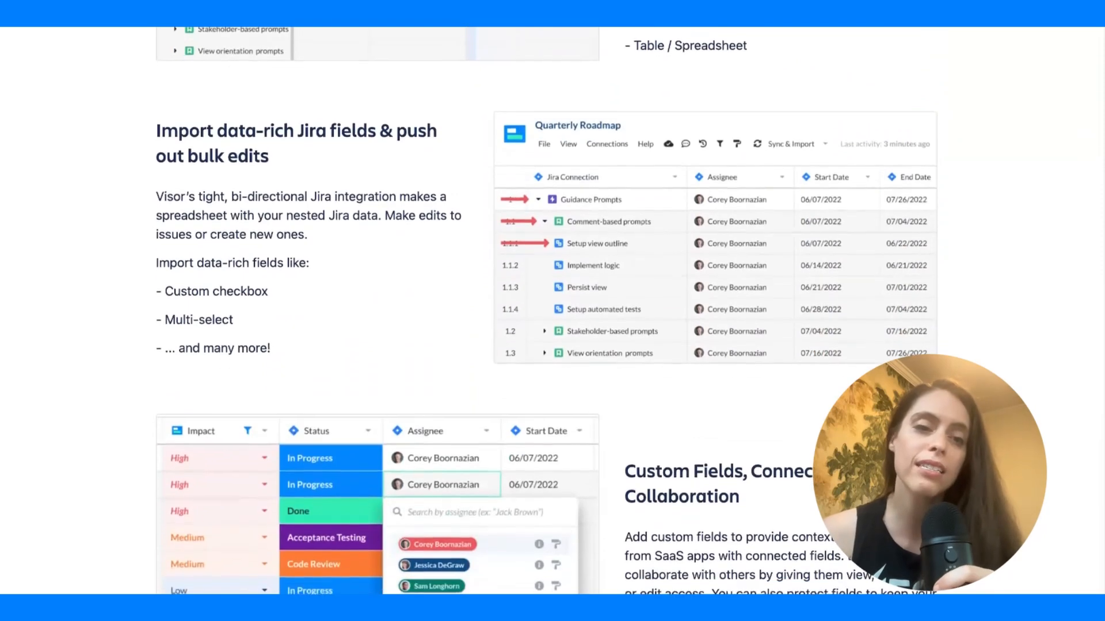
pyautogui.scroll(-3)
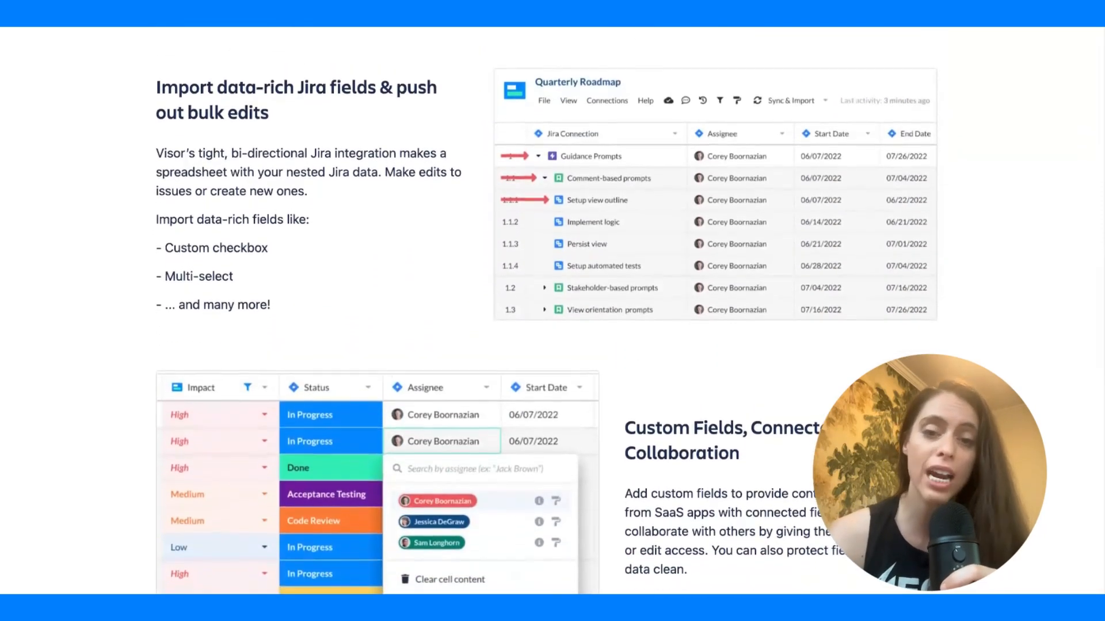
pyautogui.scroll(-3)
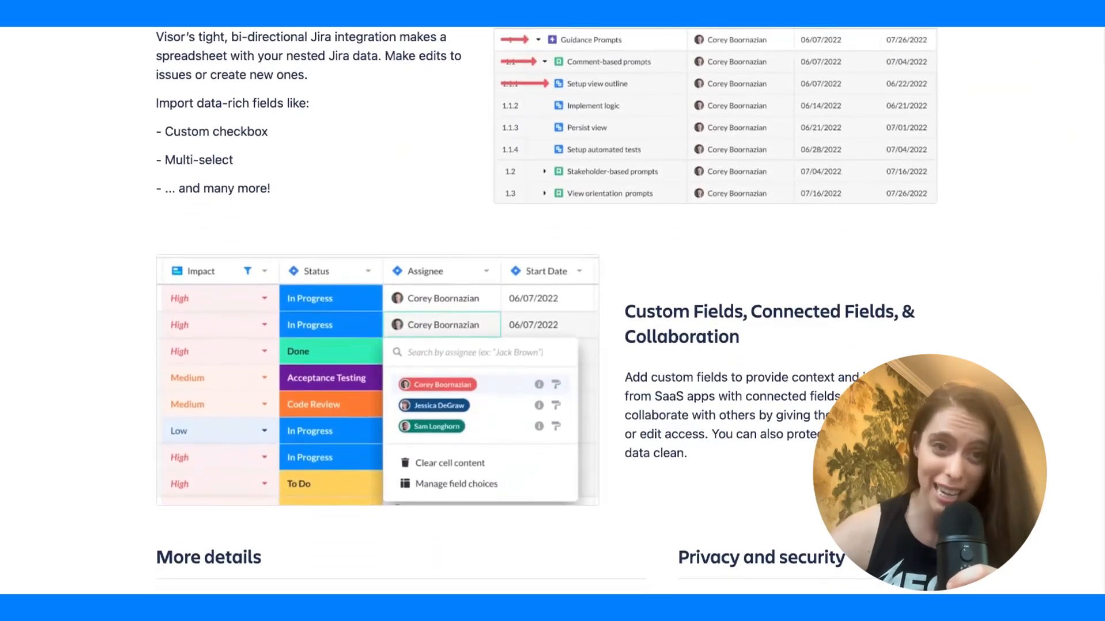
pyautogui.scroll(-3)
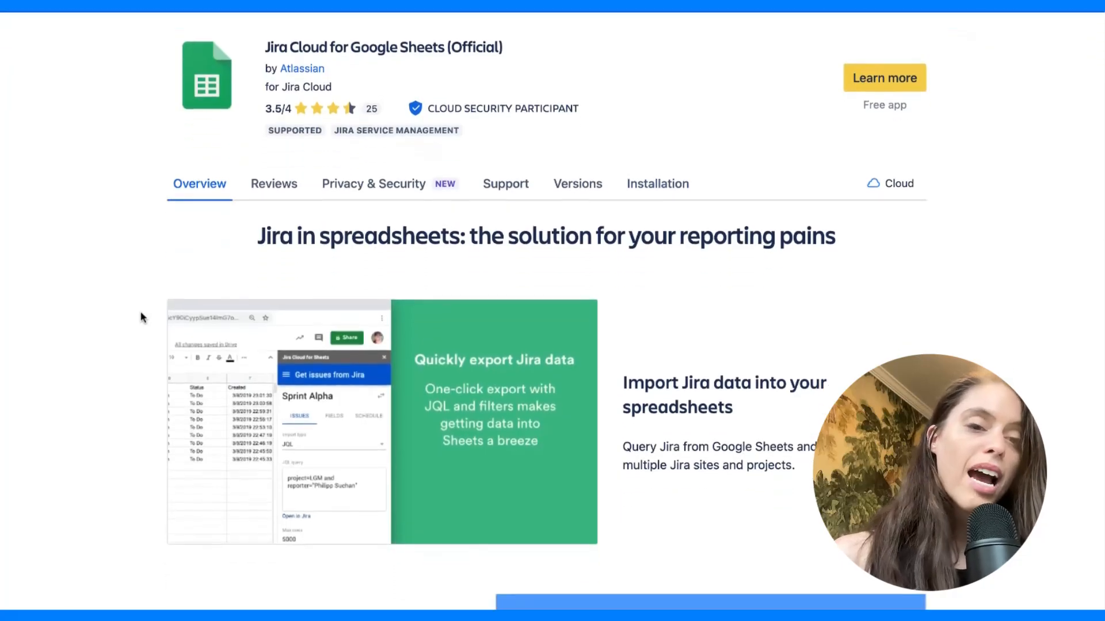
# - Read the installation instructions and follow the Google Workspace Marketplace link for Jira Cloud for Sheets
pyautogui.scroll(3)
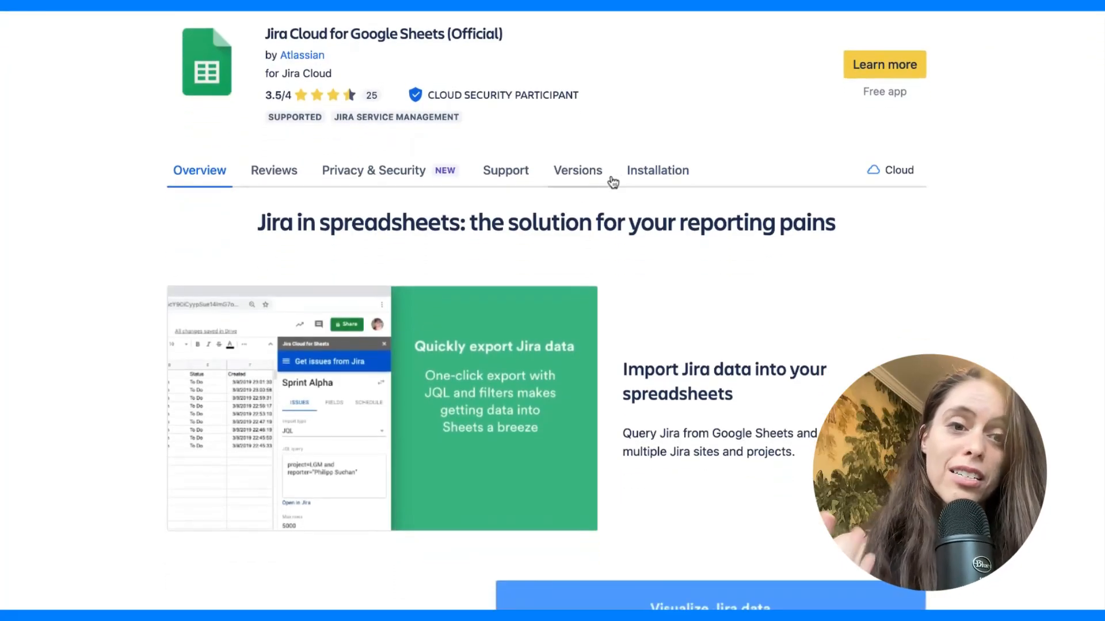
pyautogui.click(656, 169)
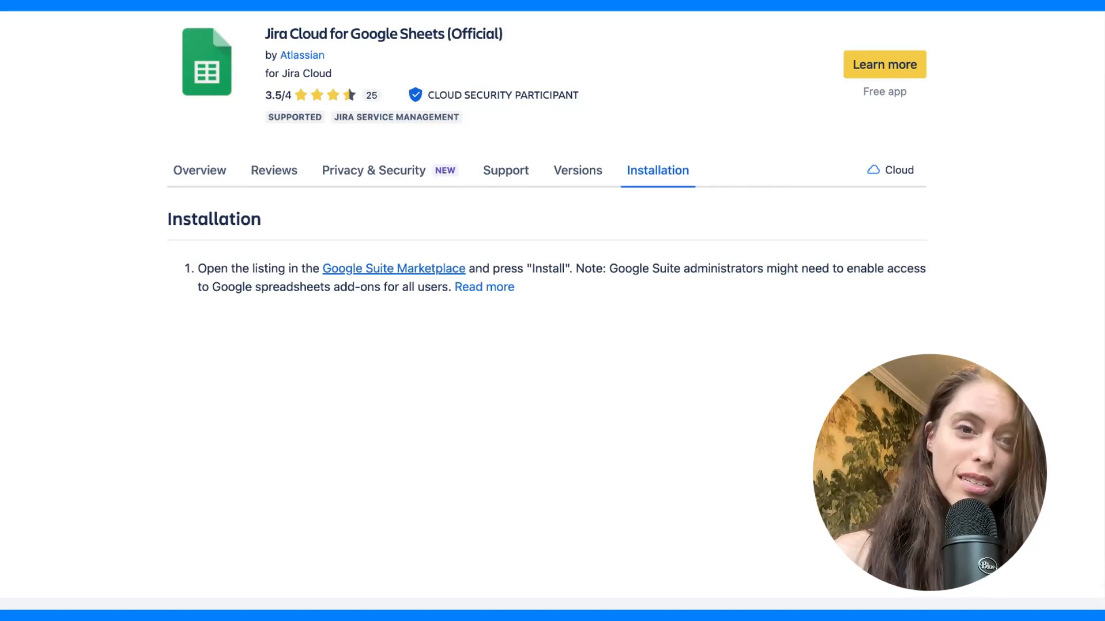
pyautogui.click(394, 269)
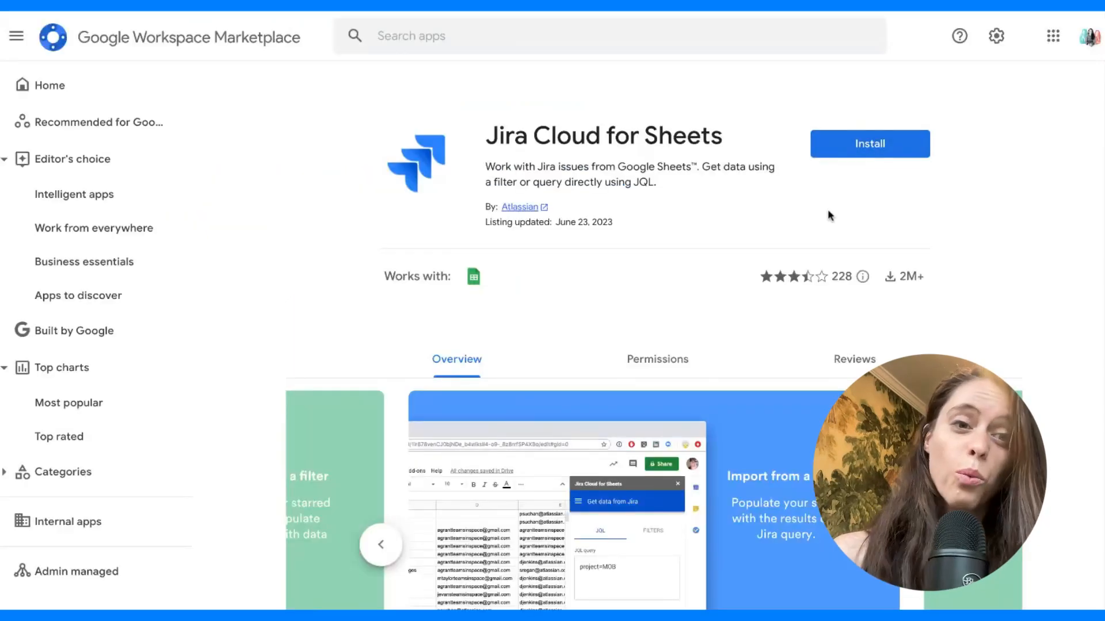
# - Install Jira Cloud for Sheets, signing in with the Google account and allowing its permissions
pyautogui.click(869, 144)
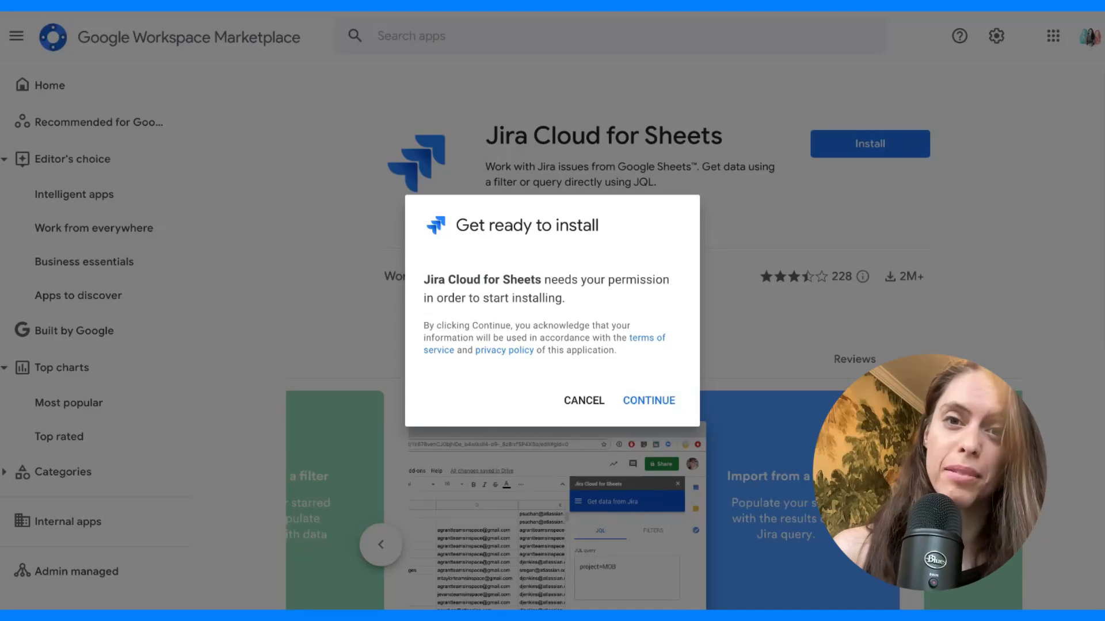
pyautogui.click(647, 400)
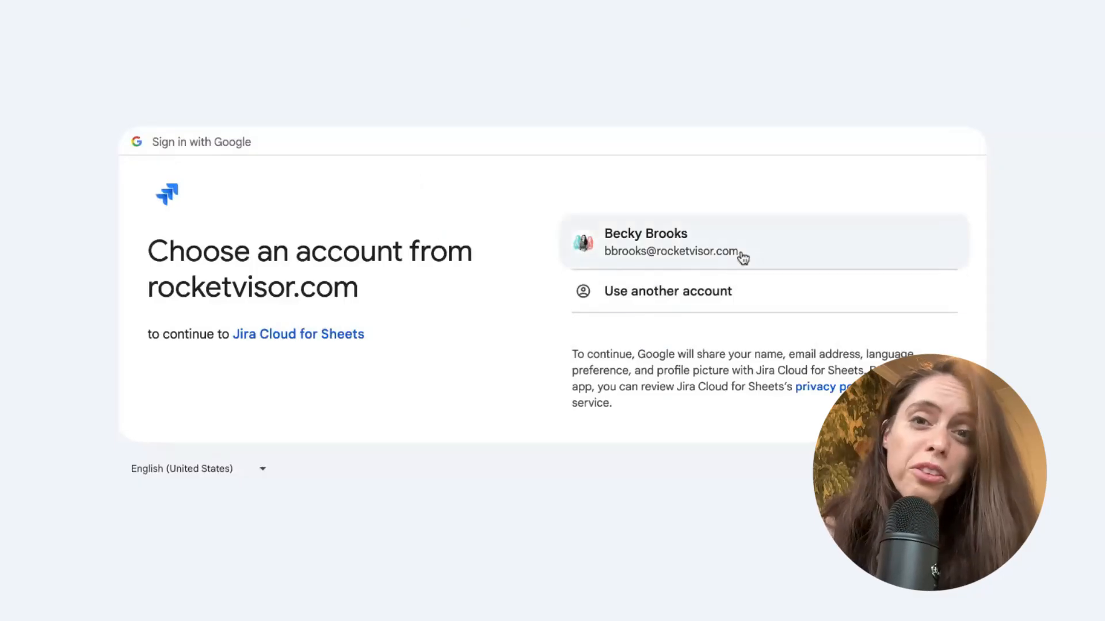
pyautogui.click(704, 242)
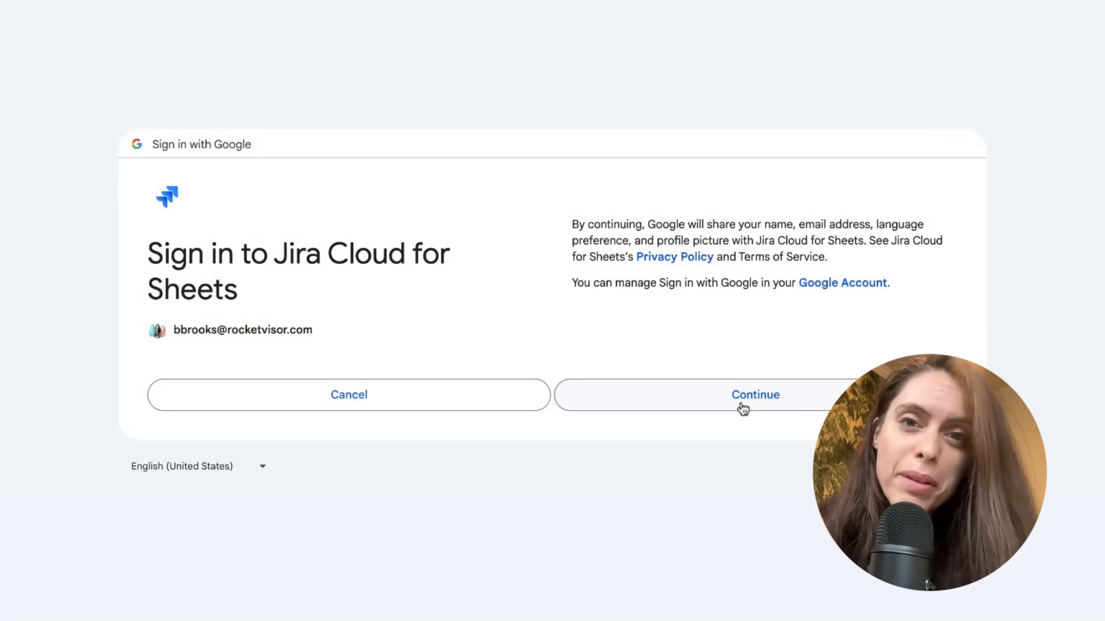
pyautogui.click(755, 395)
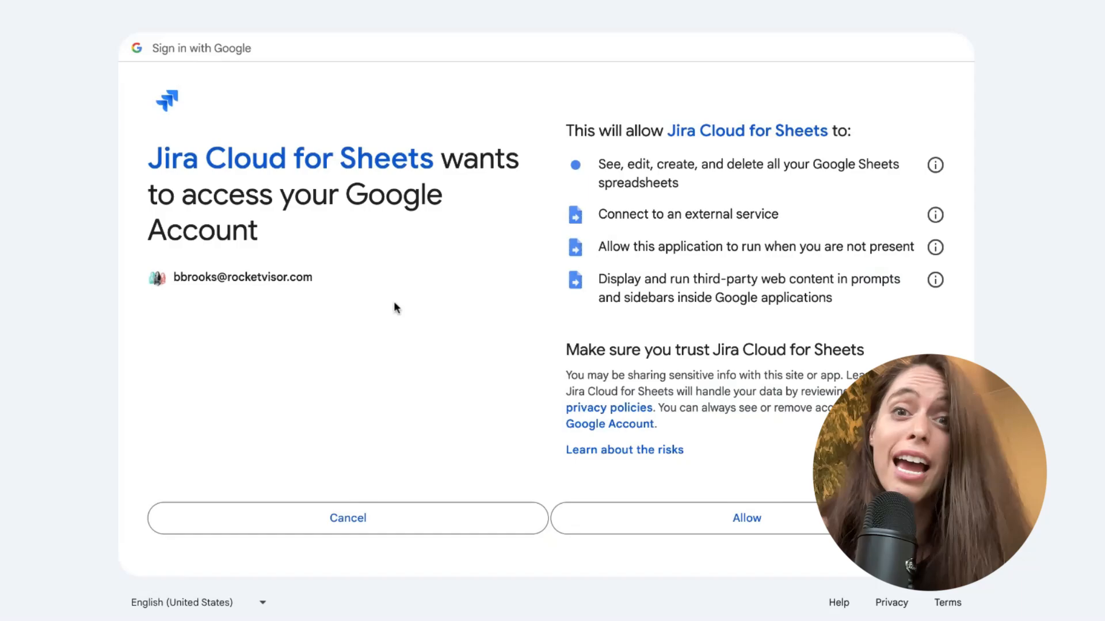
pyautogui.click(747, 518)
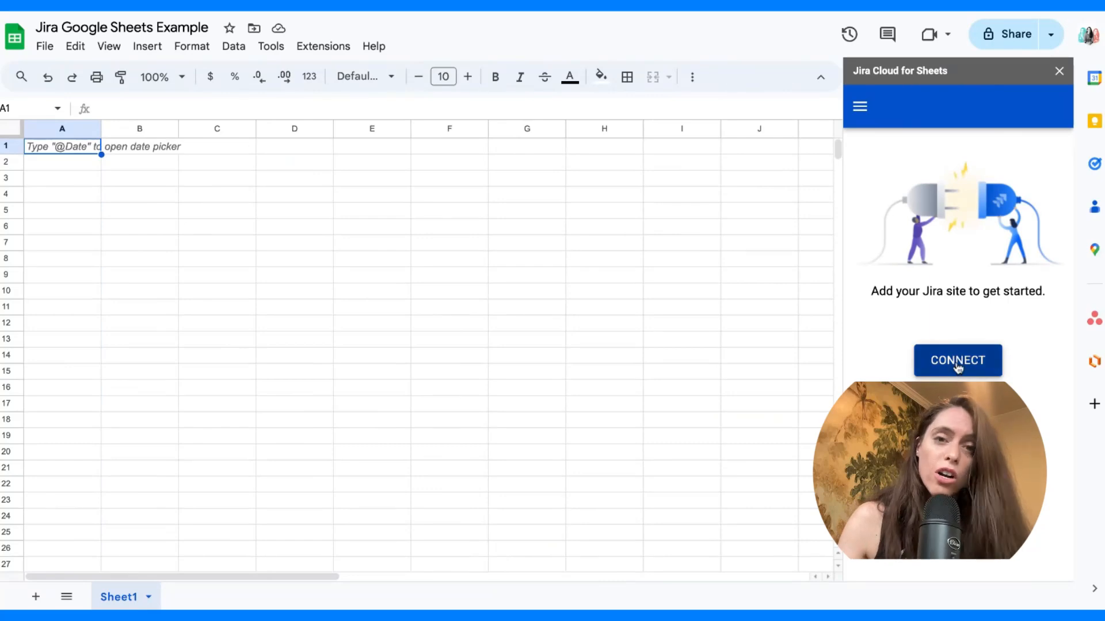
# - Connect the add-on to the inotech-ai.atlassian.net site and accept Atlassian's access request
pyautogui.click(957, 360)
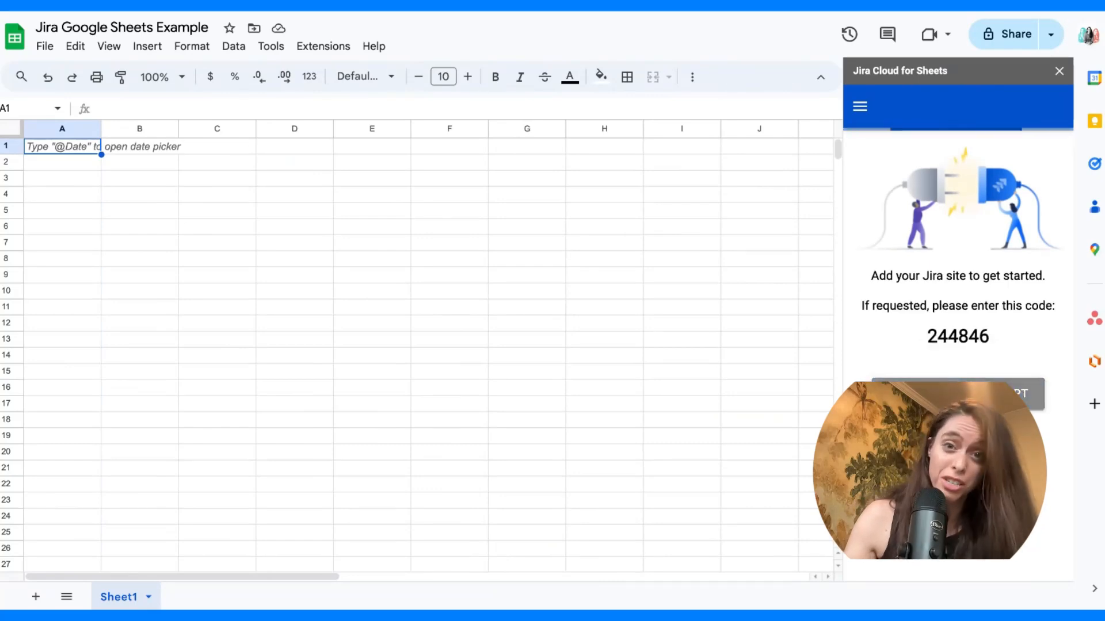
pyautogui.click(423, 194)
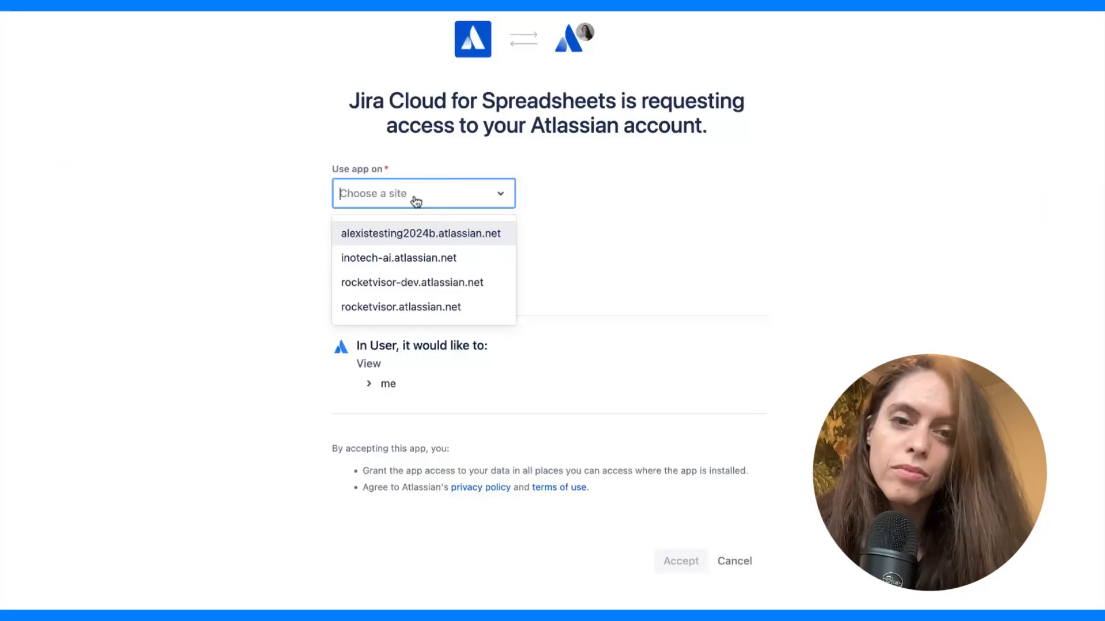
pyautogui.click(399, 257)
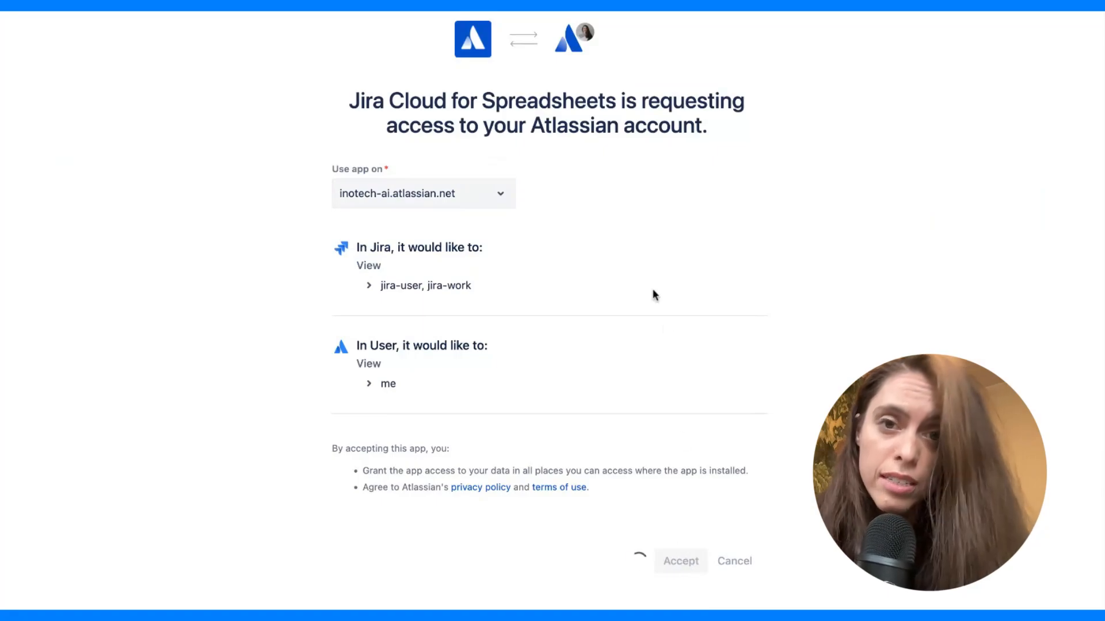
pyautogui.click(679, 561)
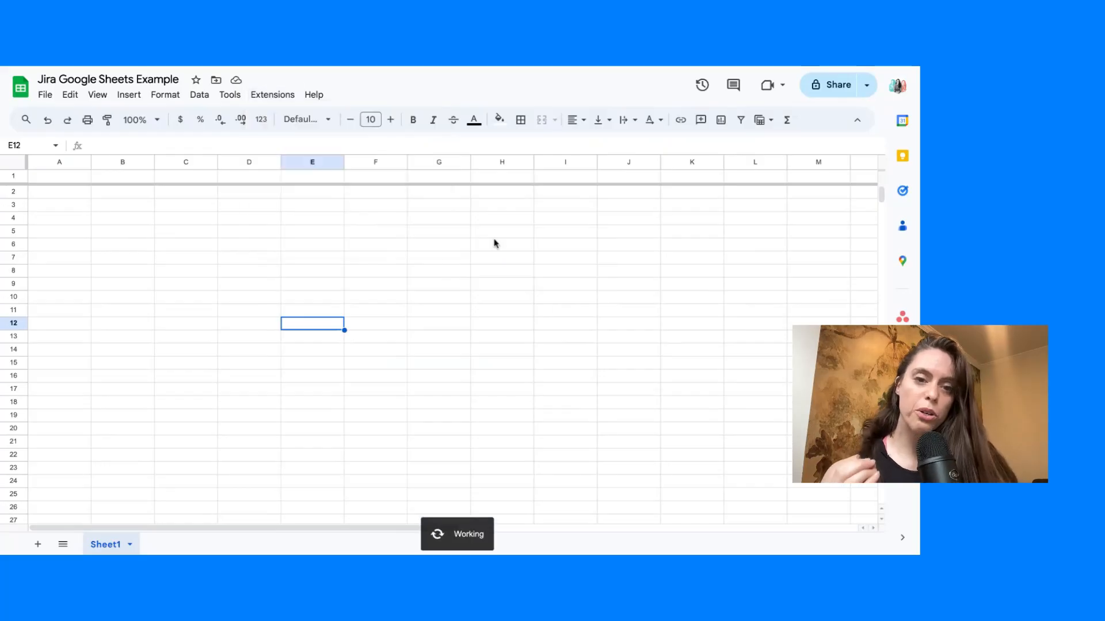
# - Start a Basic 'Get issues from Jira' import with Inotech Roadmap plus a second project
pyautogui.click(902, 317)
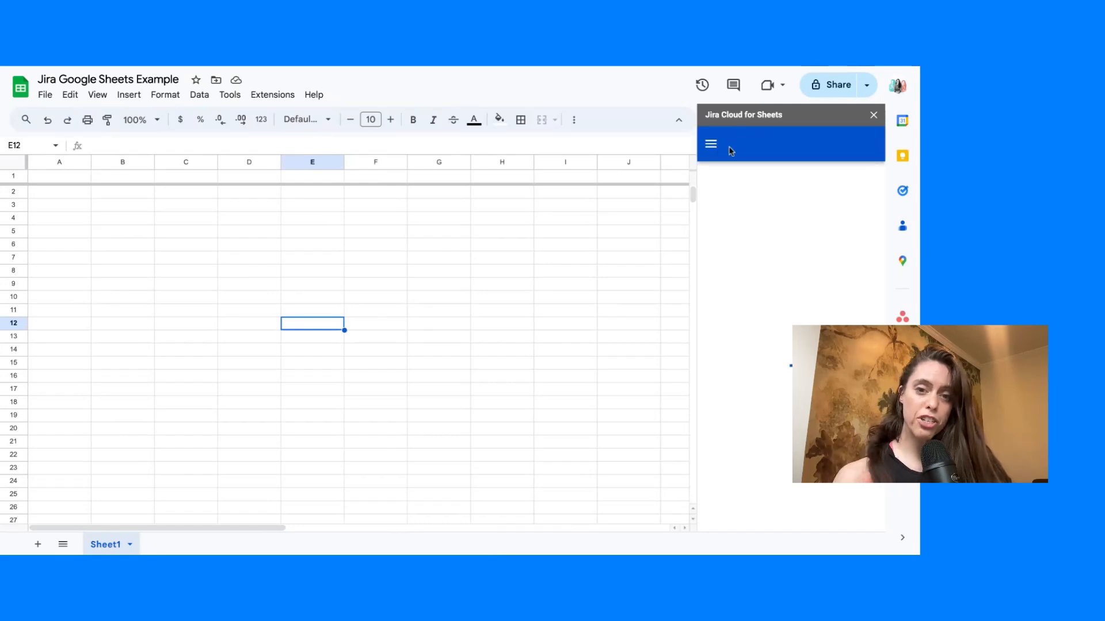
pyautogui.click(710, 143)
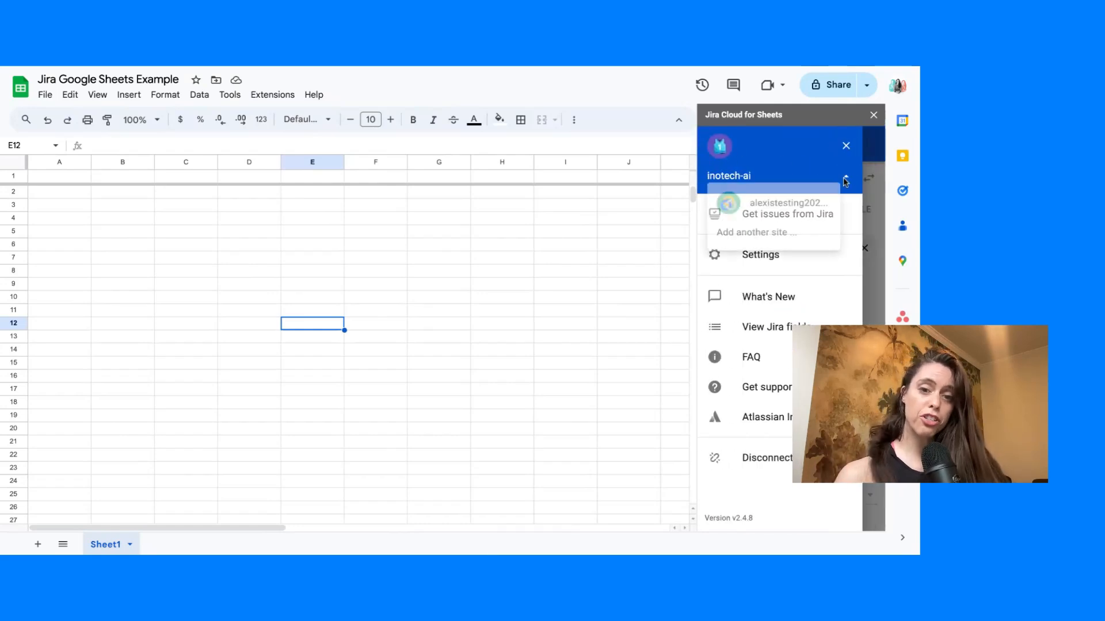
pyautogui.click(844, 175)
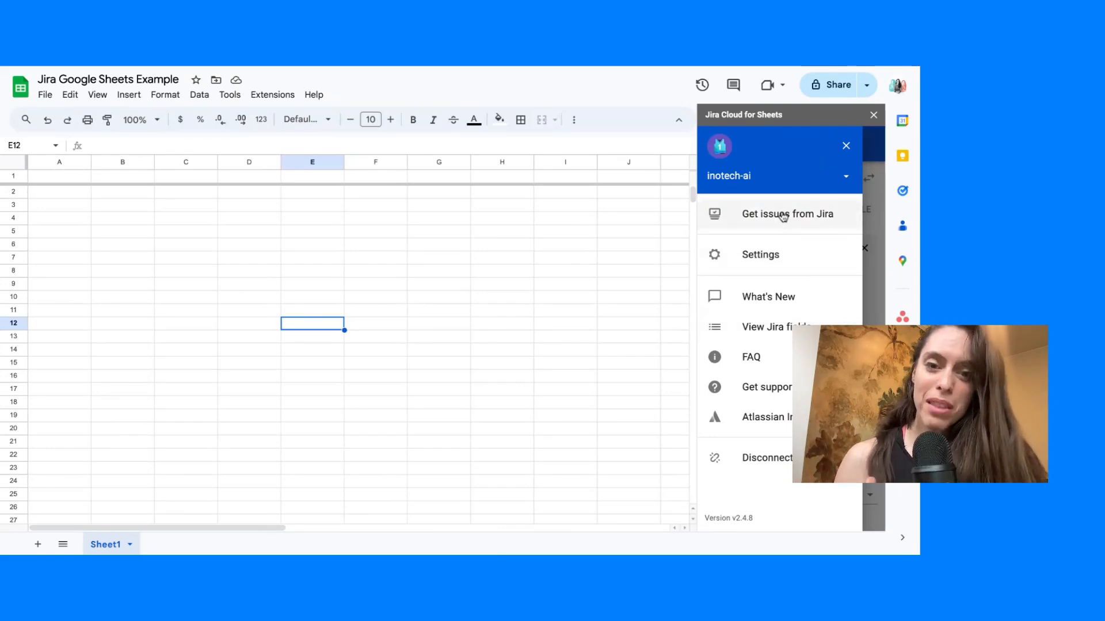
pyautogui.click(787, 213)
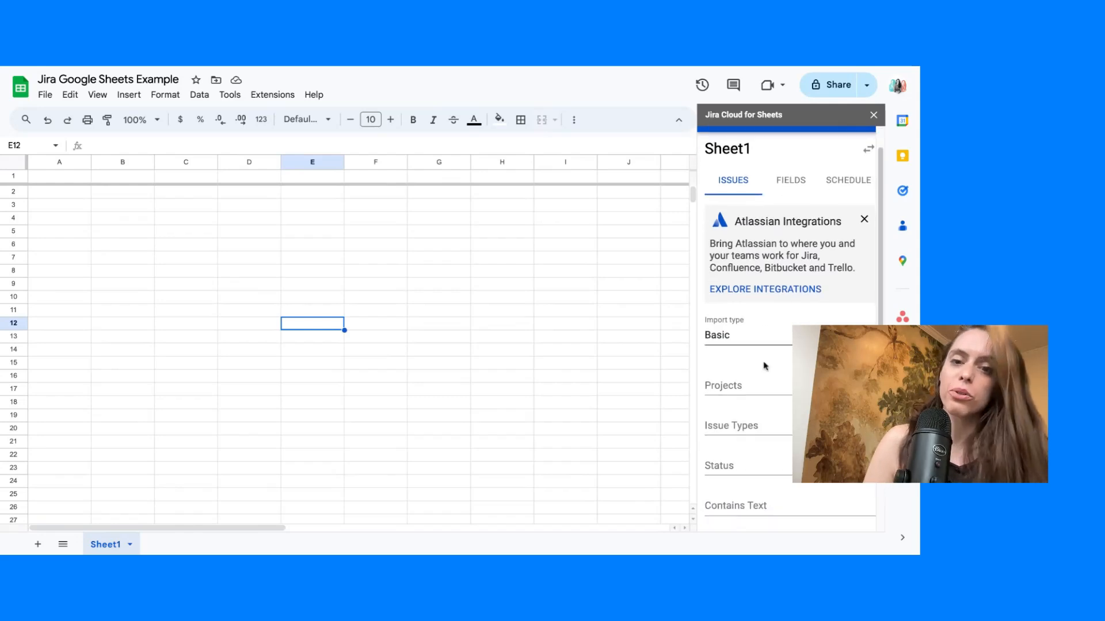
pyautogui.click(747, 335)
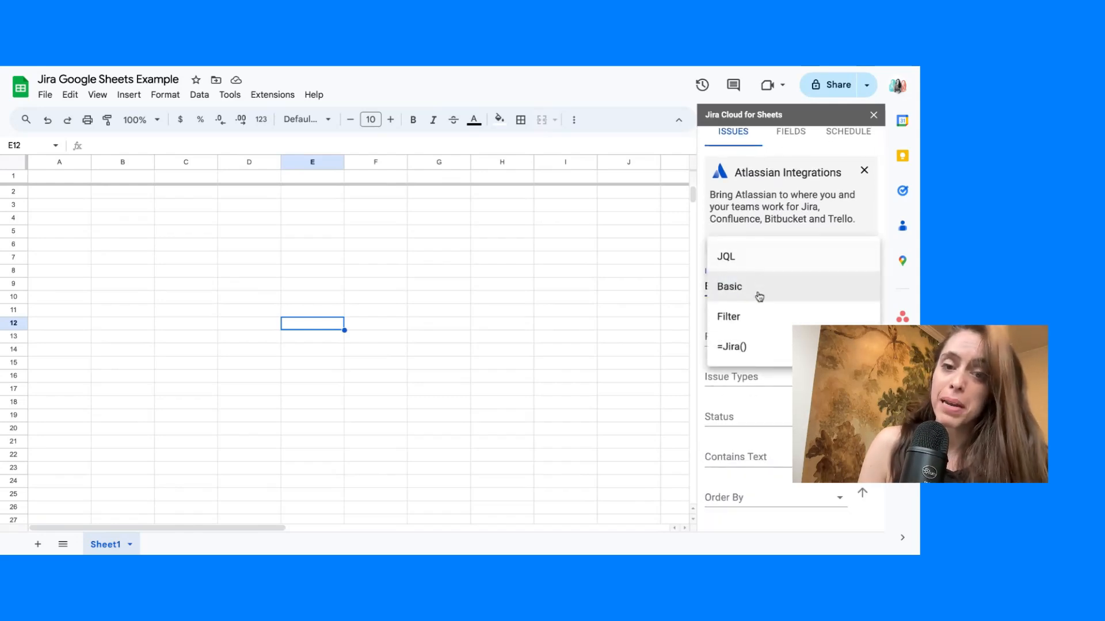
pyautogui.moveTo(748, 291)
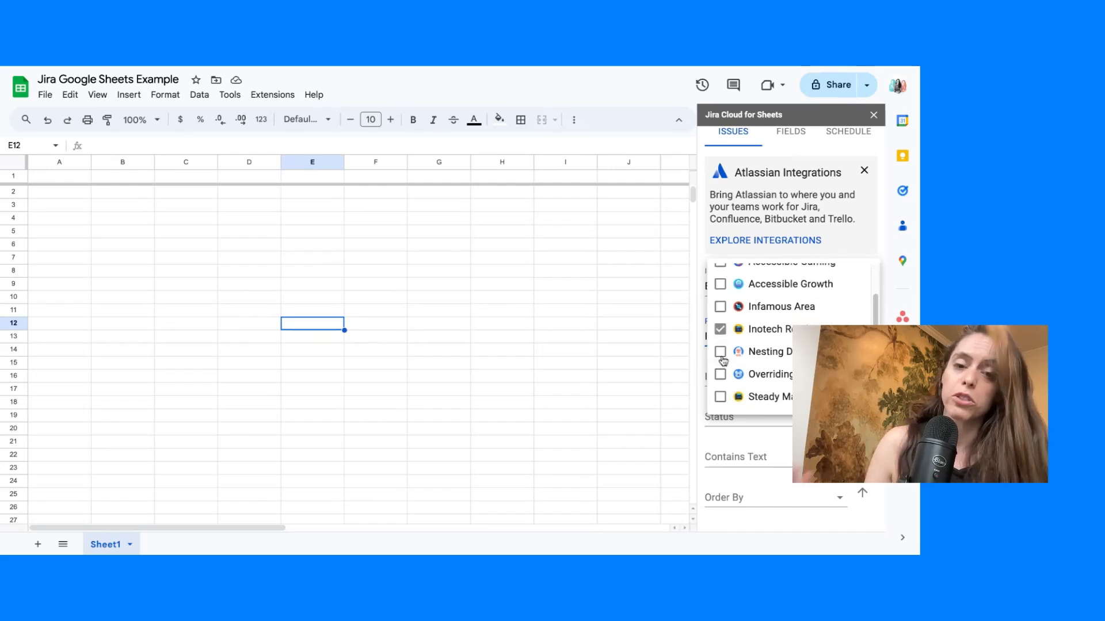
pyautogui.click(720, 352)
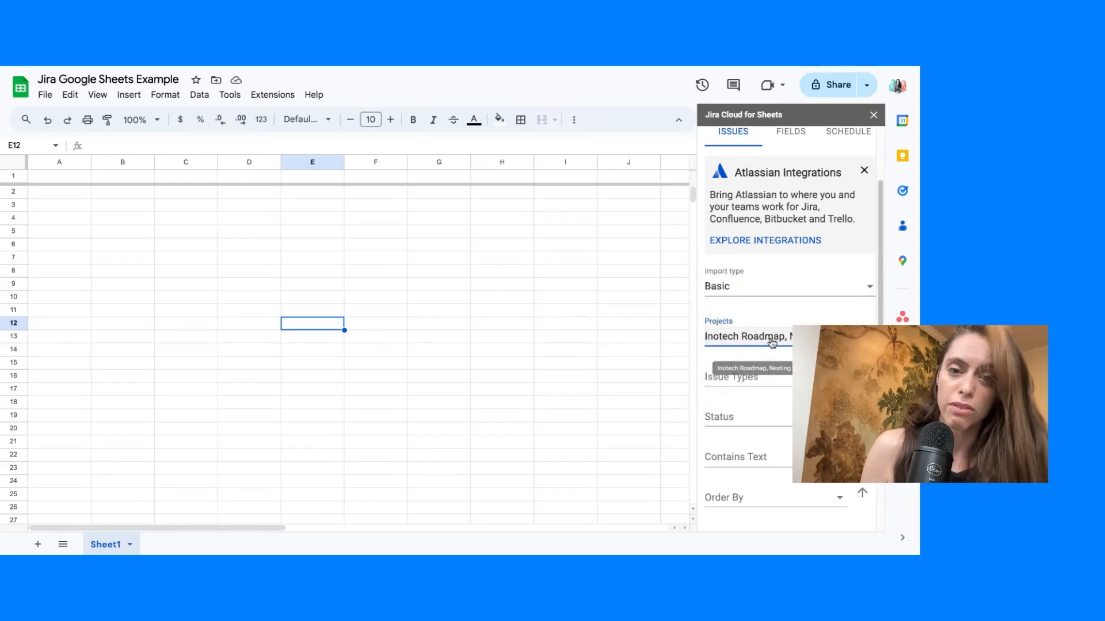
pyautogui.click(747, 377)
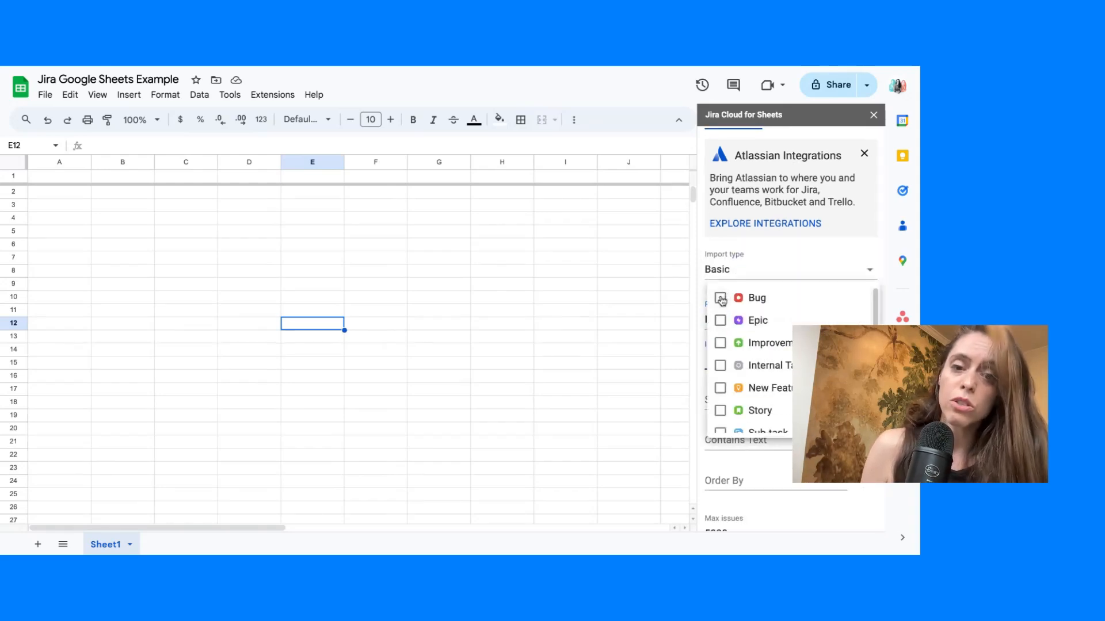
# - Filter to Epic, Sub-task and Task issue types with Done, To Do or In Progress status
pyautogui.scroll(-3)
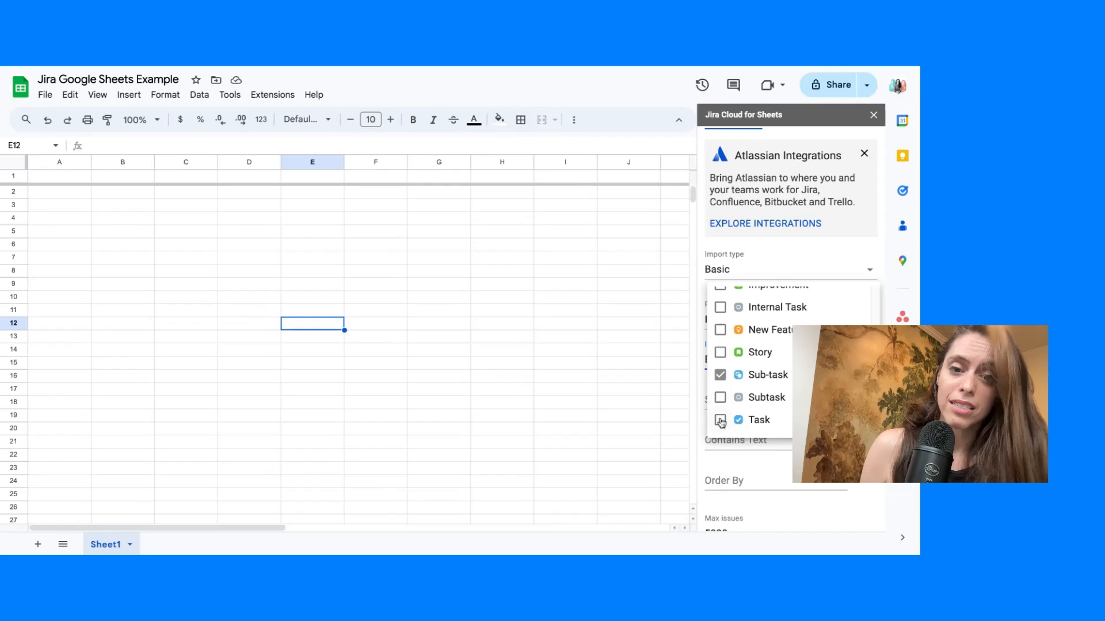
pyautogui.scroll(3)
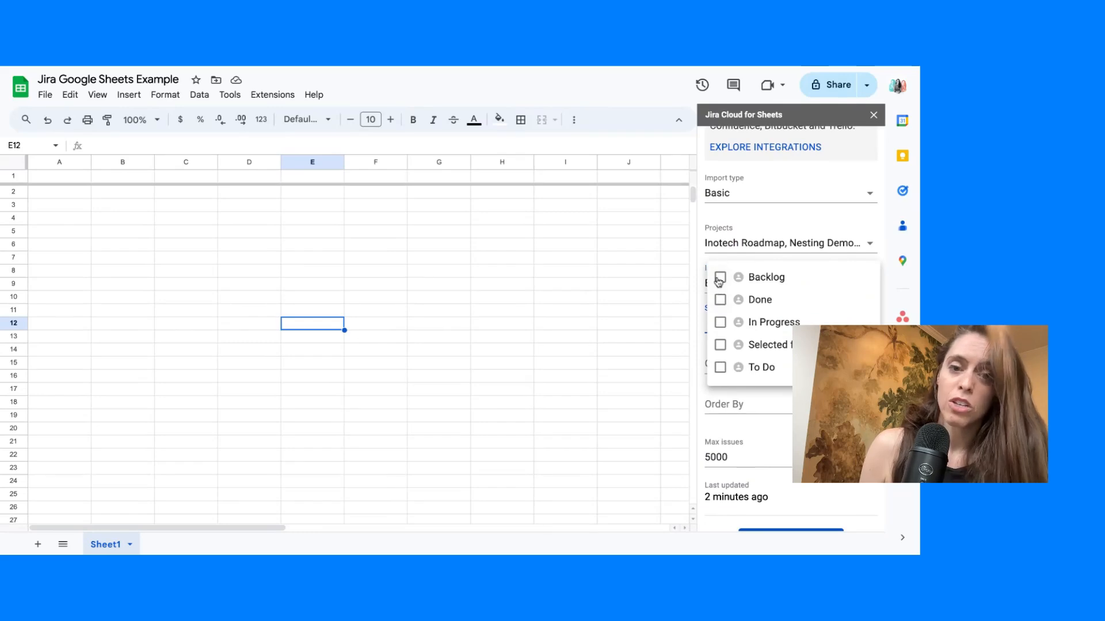
pyautogui.click(720, 299)
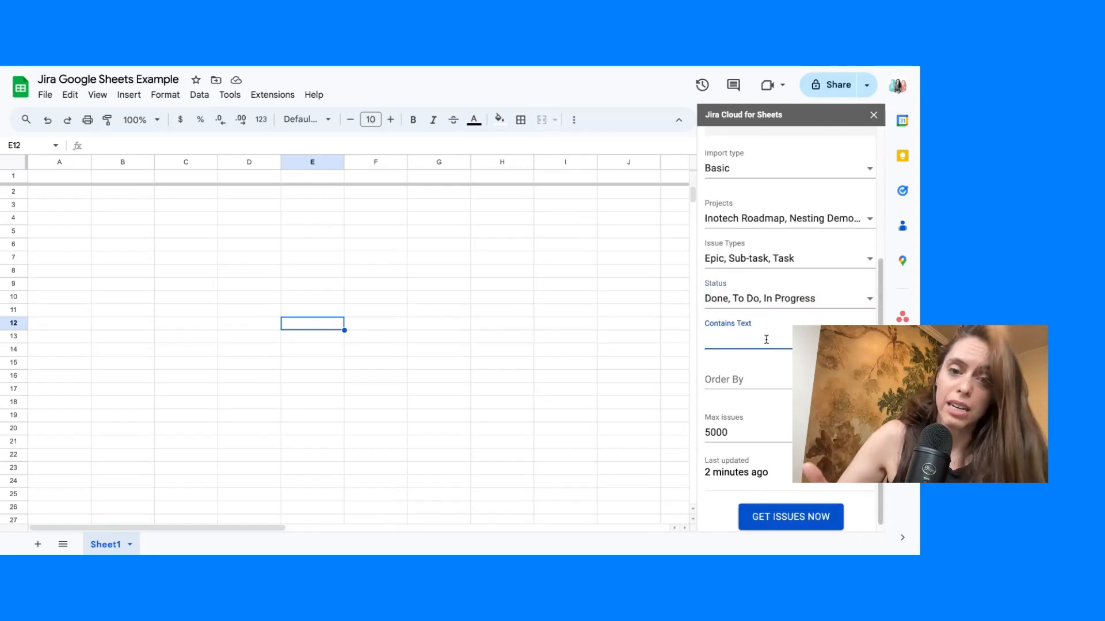
# - Try ordering the issues by due date, then remove that Order By field
pyautogui.click(775, 379)
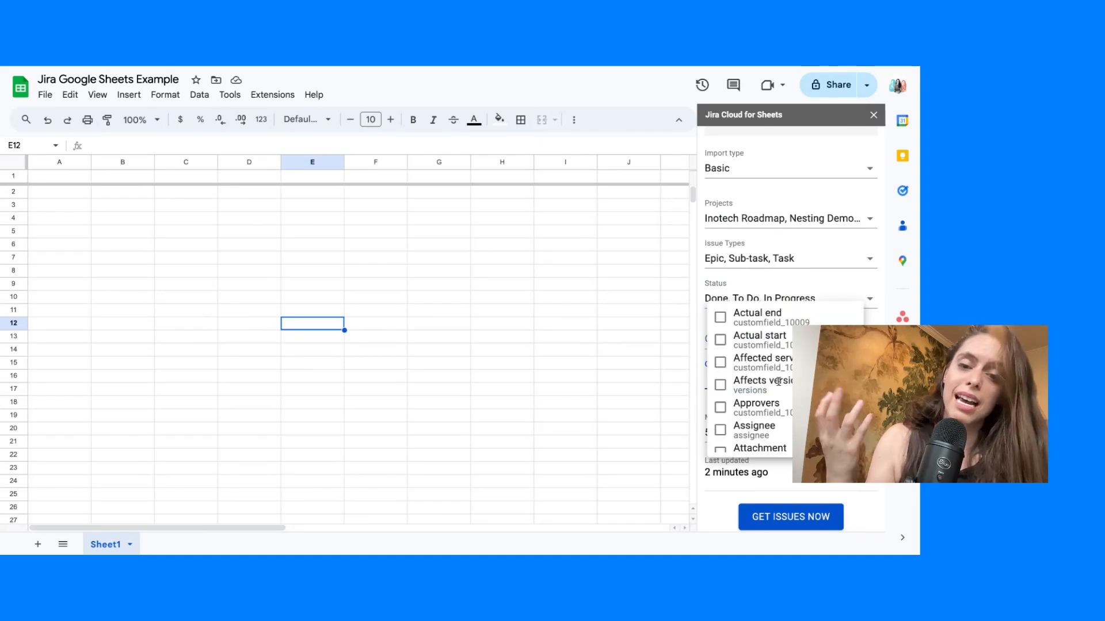
pyautogui.moveTo(781, 385)
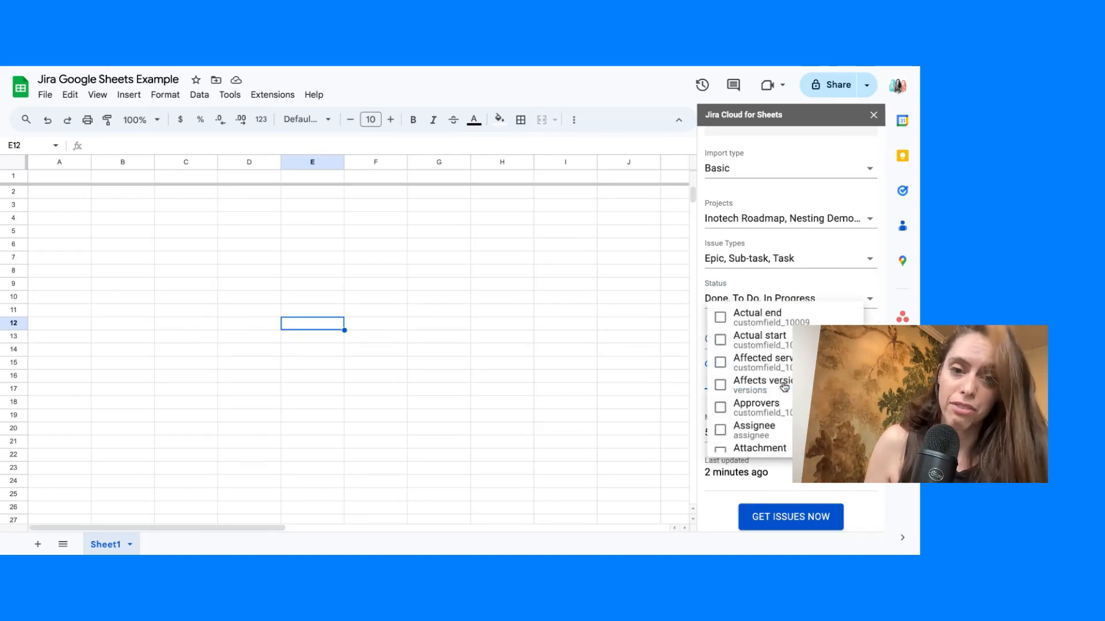
pyautogui.scroll(-3)
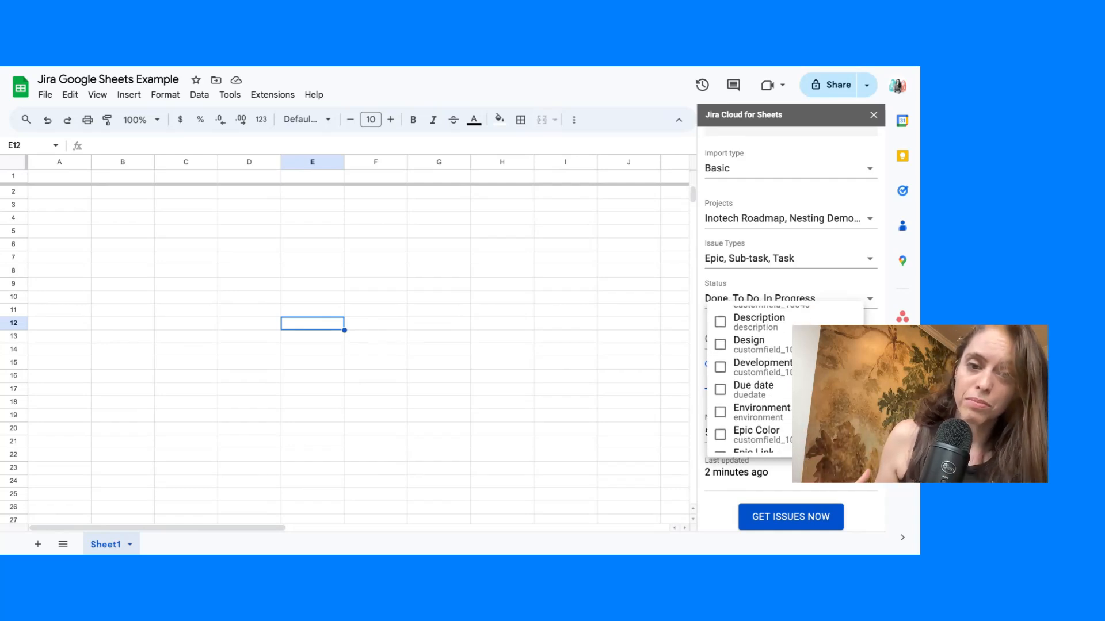
pyautogui.scroll(-3)
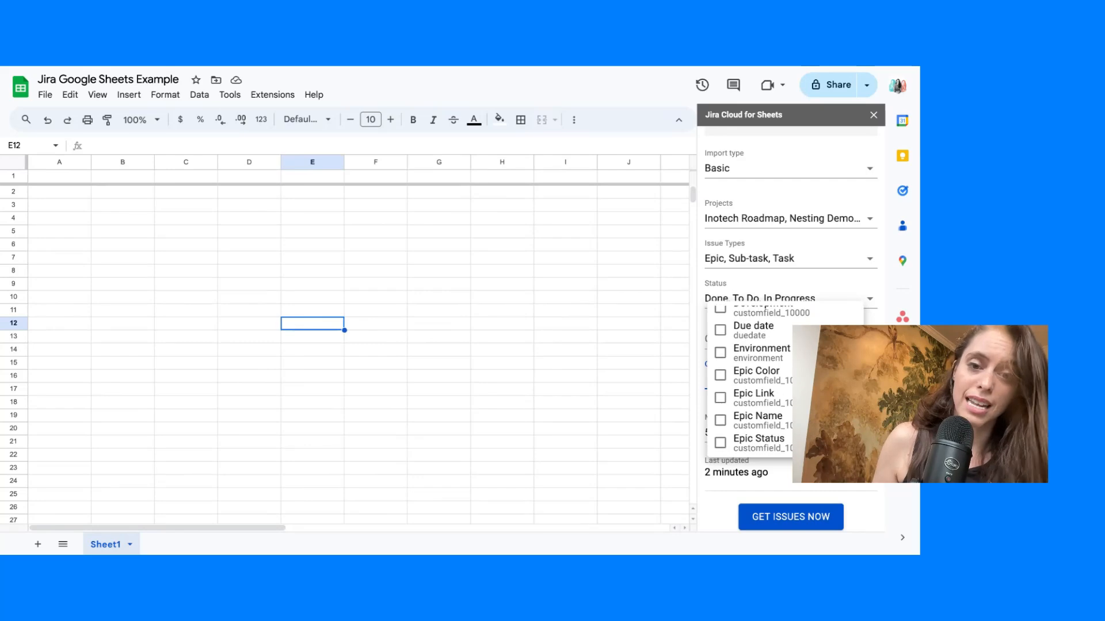
pyautogui.click(719, 330)
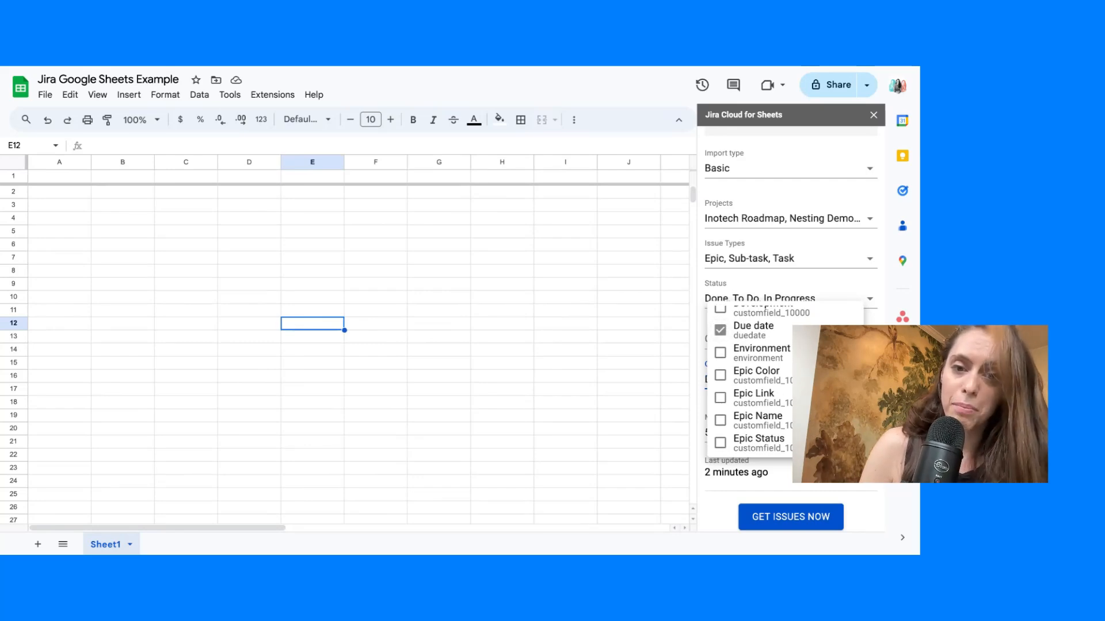
pyautogui.click(720, 329)
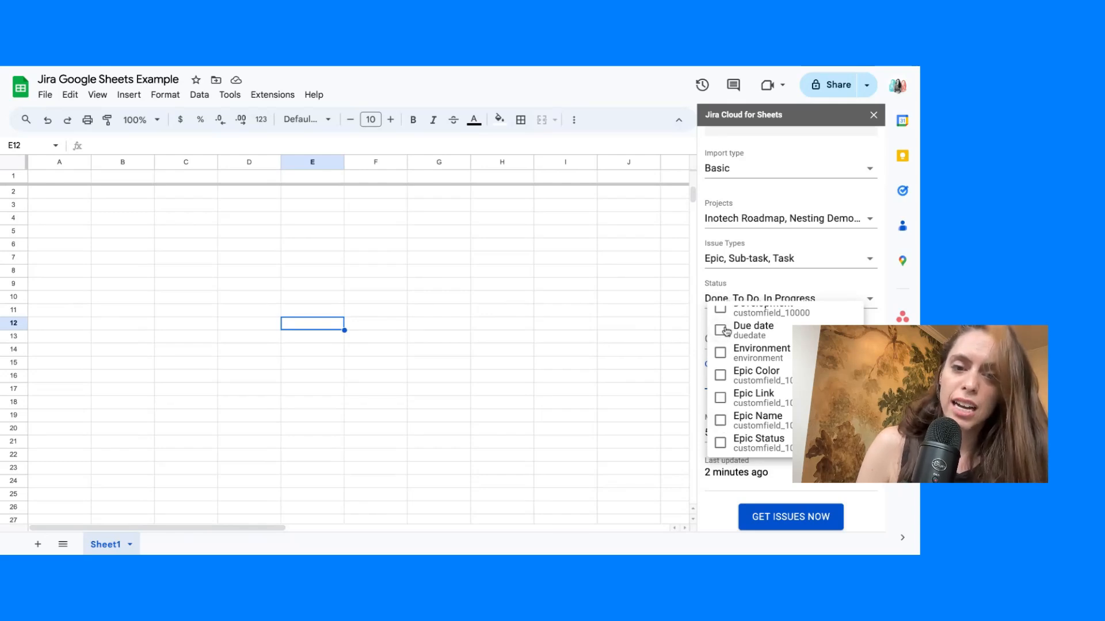
pyautogui.click(720, 420)
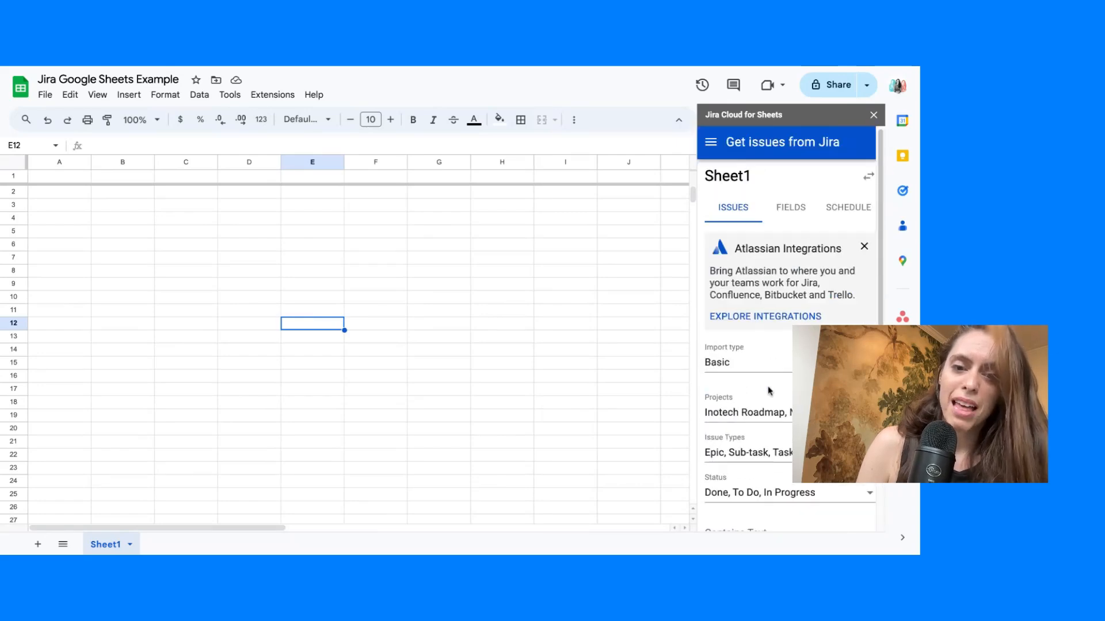
# - Review the list of 11 selected Jira fields the import will return
pyautogui.click(790, 209)
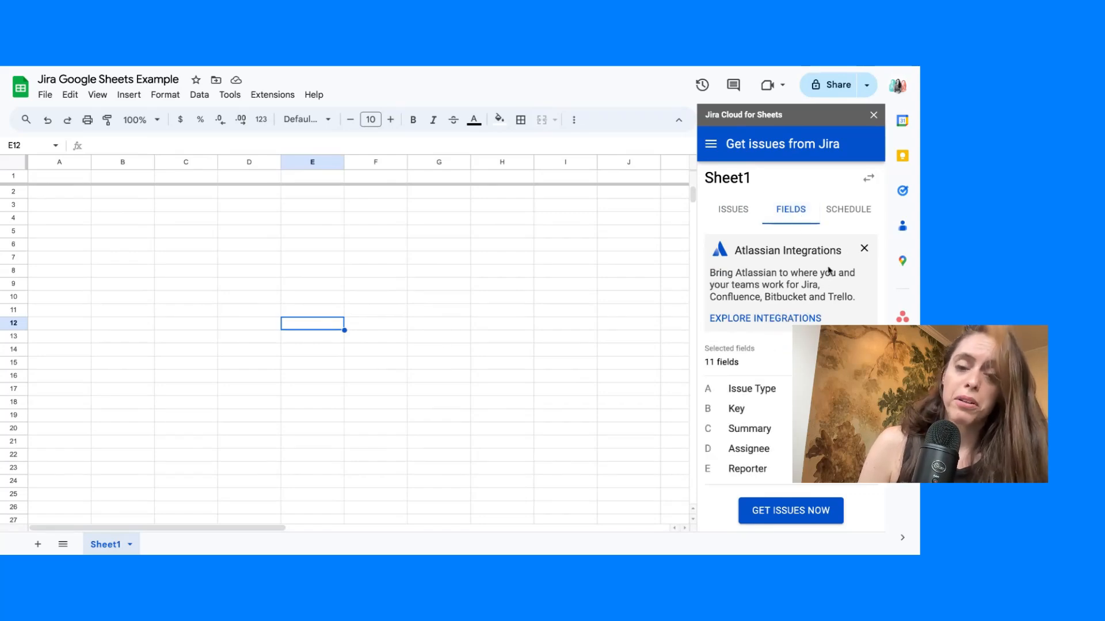
pyautogui.scroll(-3)
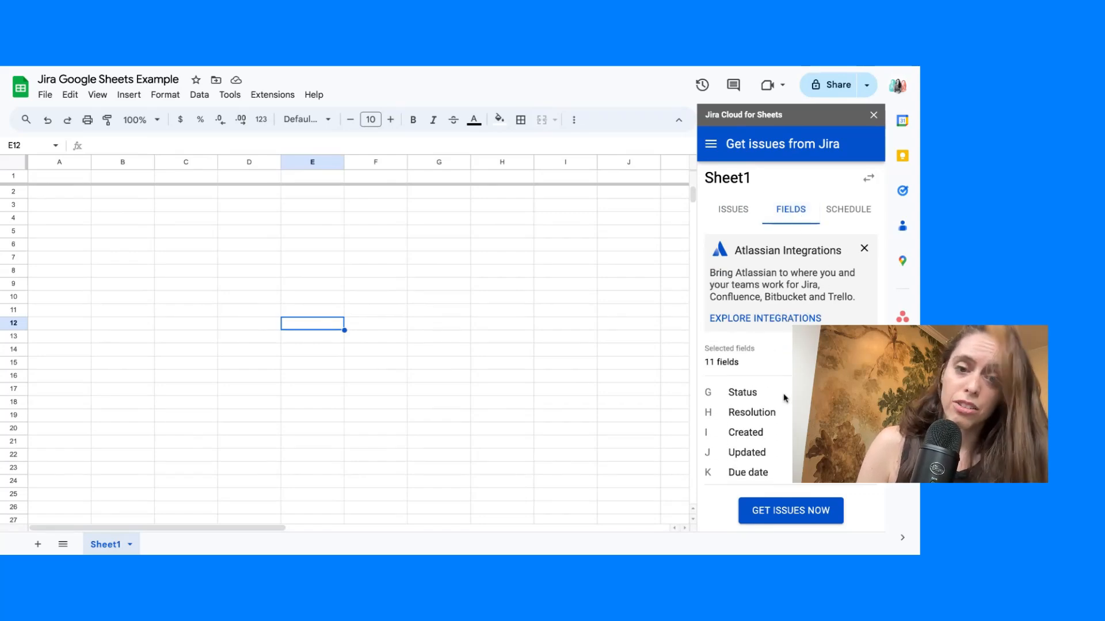
pyautogui.click(729, 348)
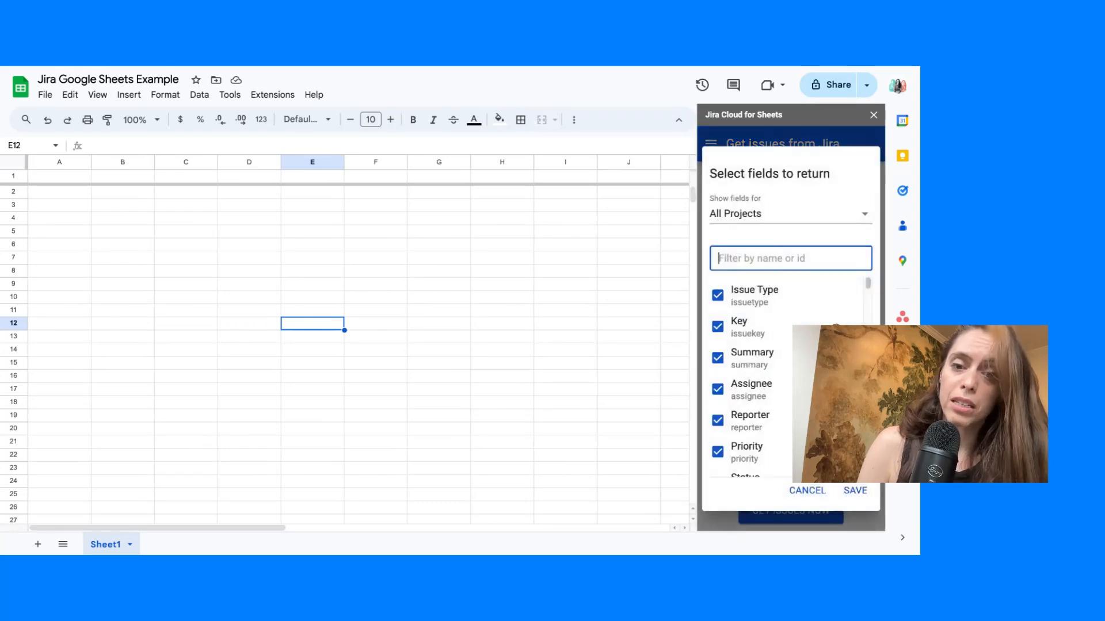
pyautogui.scroll(-3)
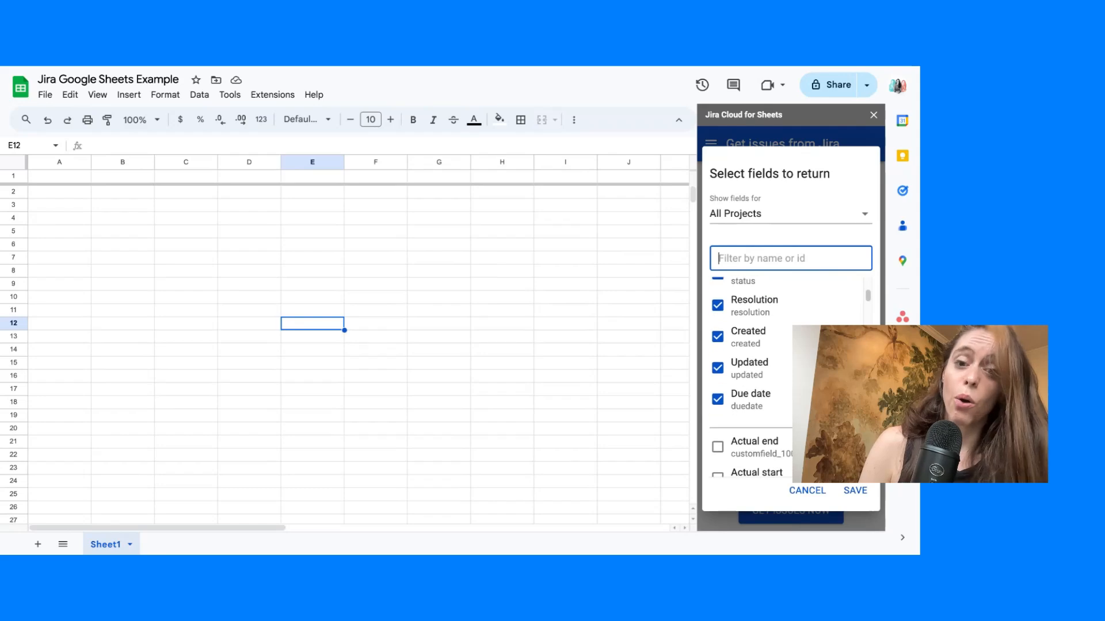
pyautogui.scroll(-3)
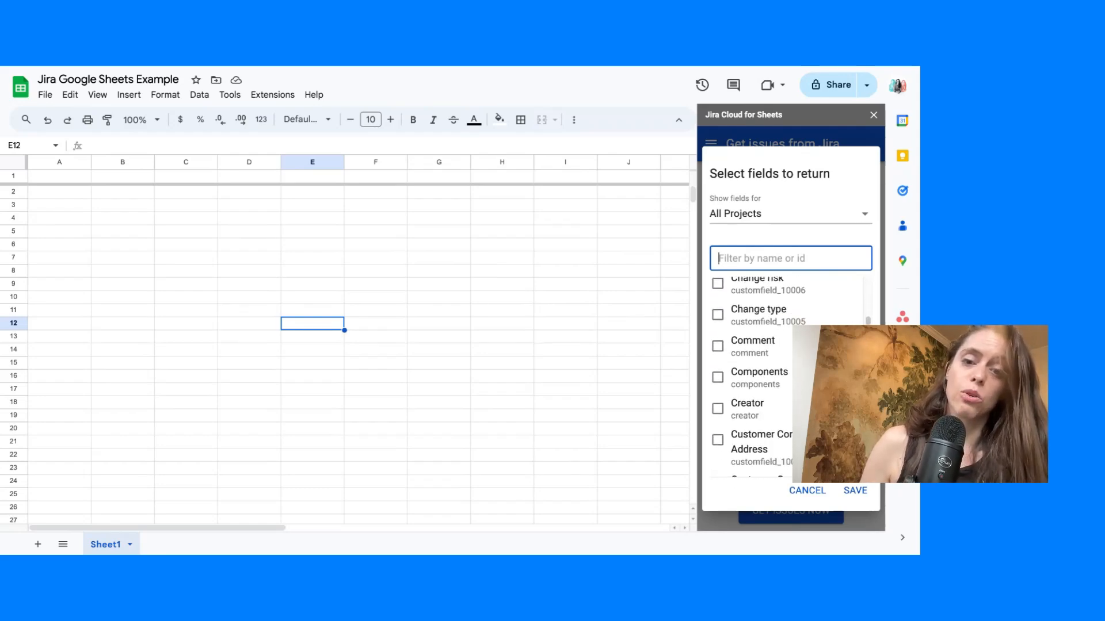
pyautogui.scroll(-3)
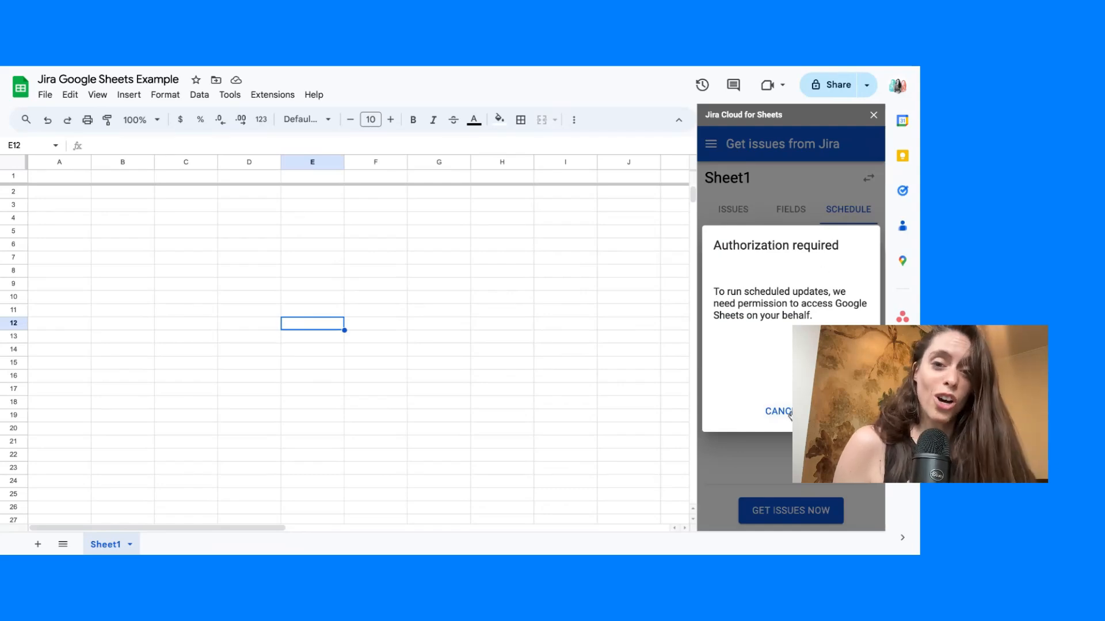
# - Cancel the scheduling authorization prompt and run Get Issues Now with the current filters
pyautogui.click(778, 411)
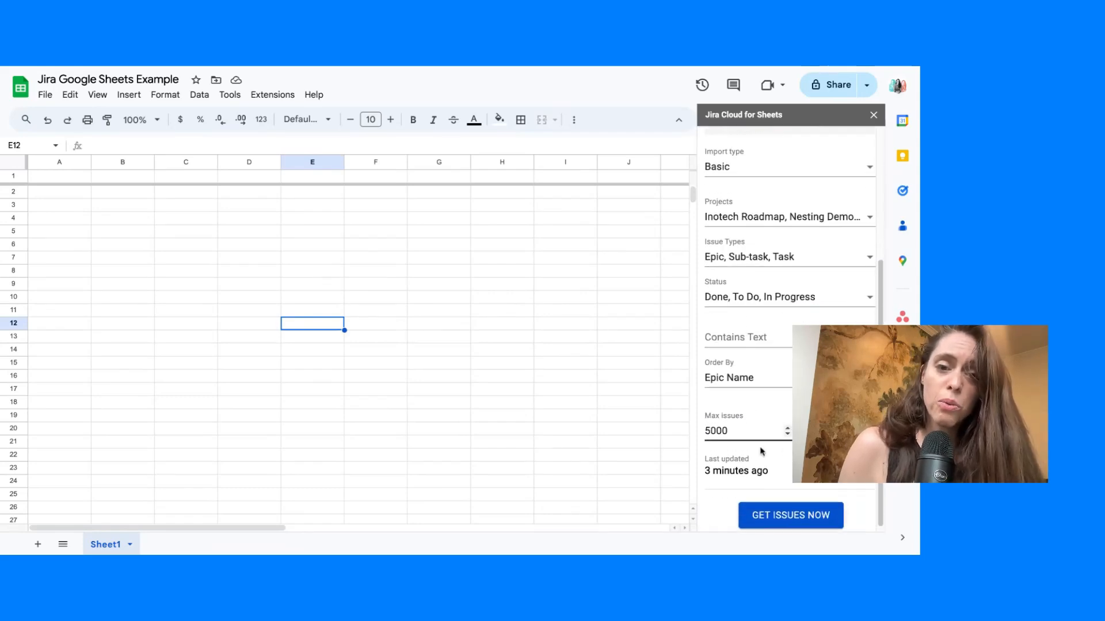
pyautogui.click(790, 515)
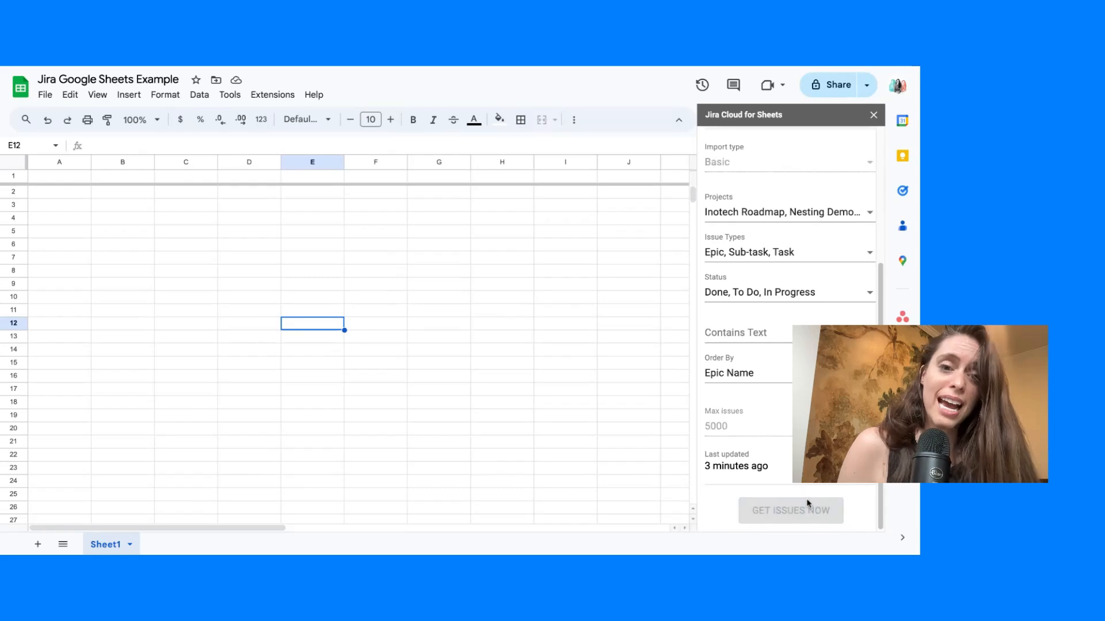
pyautogui.click(789, 511)
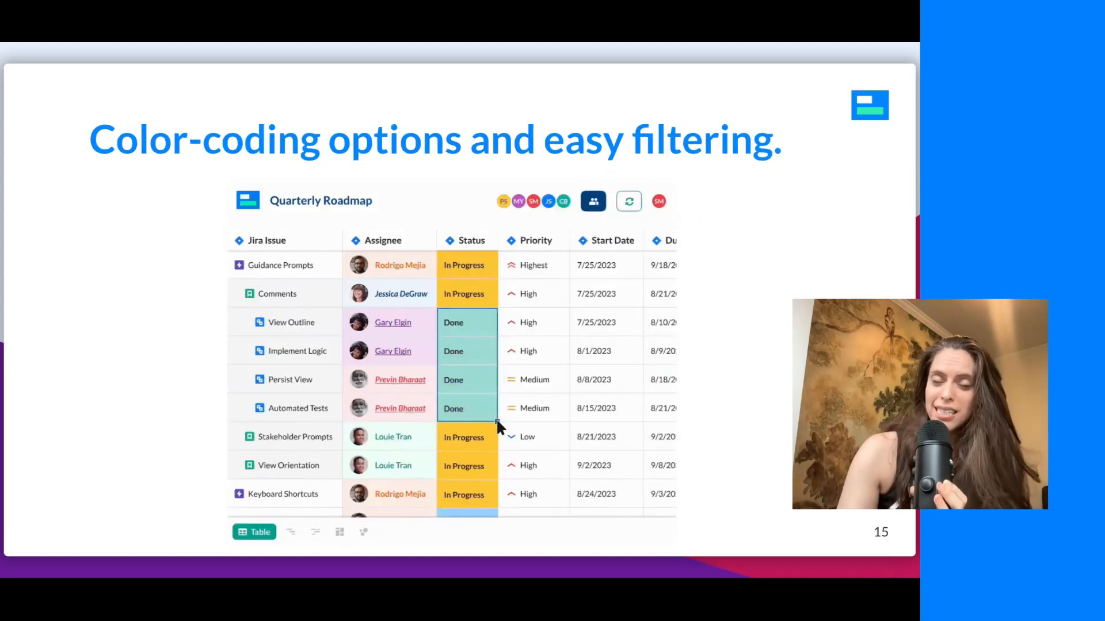
# - Move the slideshow forward to slide 15 on color-coding and filtering
pyautogui.click(527, 436)
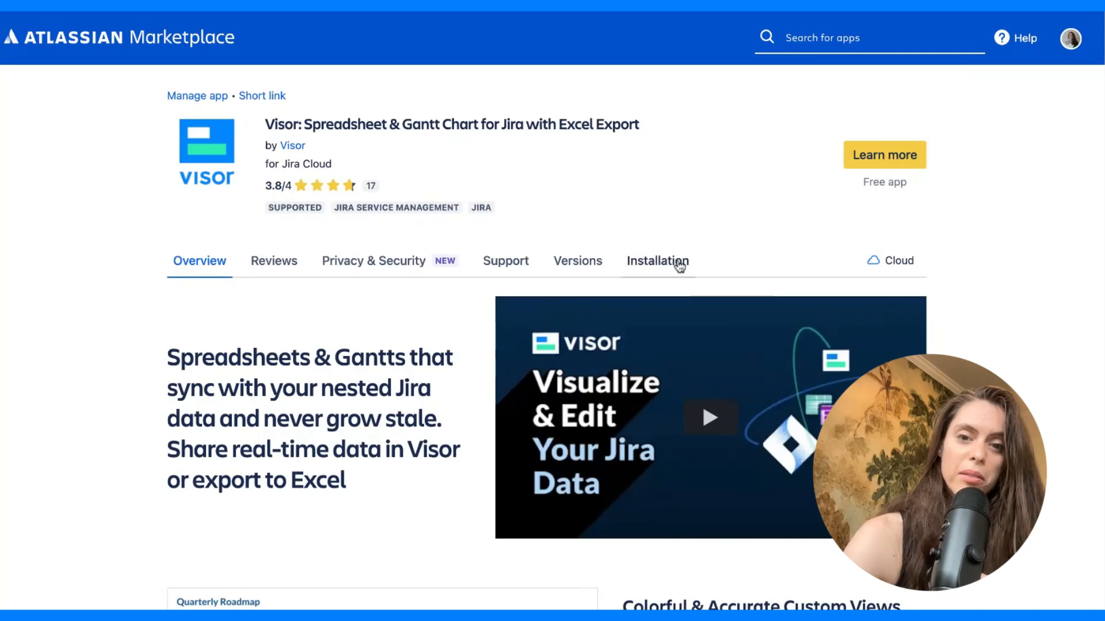
# - View Visor's installation instructions and open its guide on connecting Jira data
pyautogui.click(656, 261)
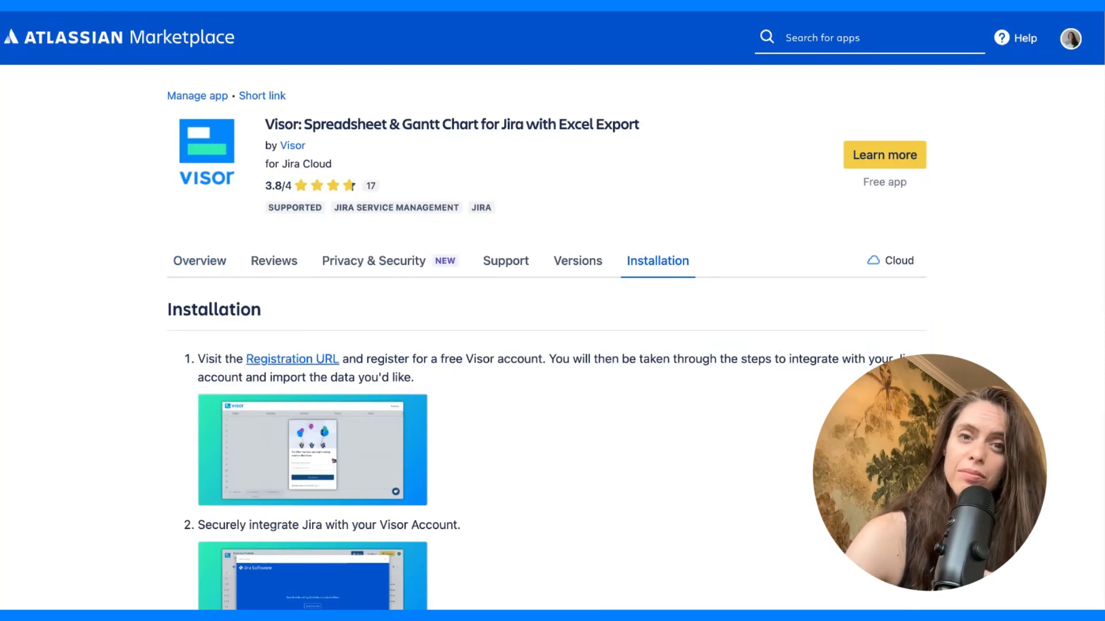
pyautogui.click(292, 358)
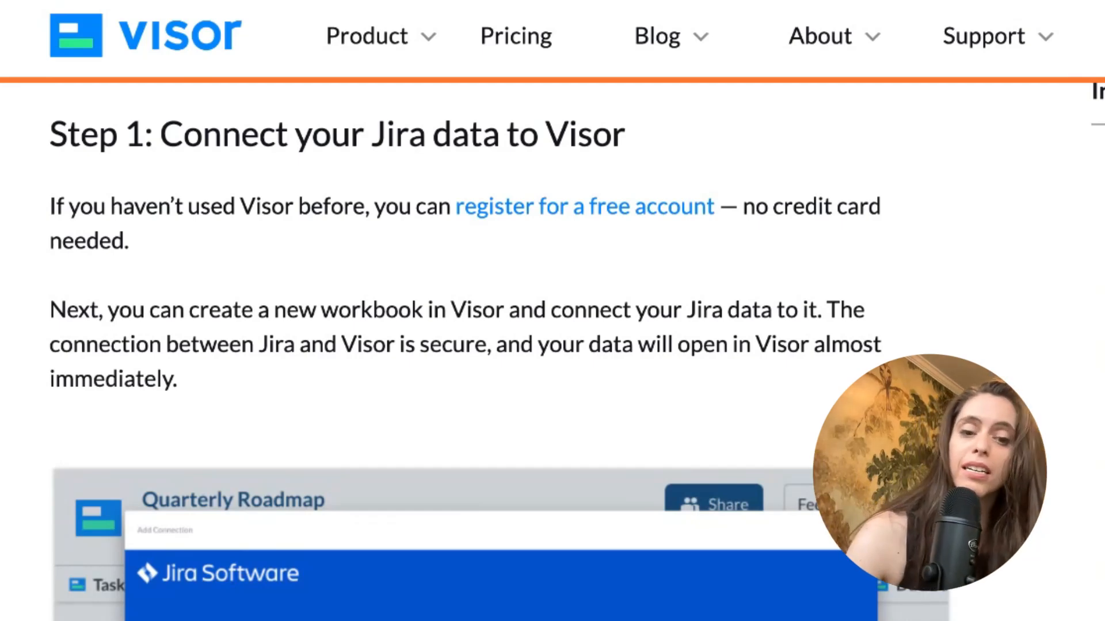
# - Read the Visor guide Steps 1–3, down to the Format Choices colour picker screenshot
pyautogui.scroll(-3)
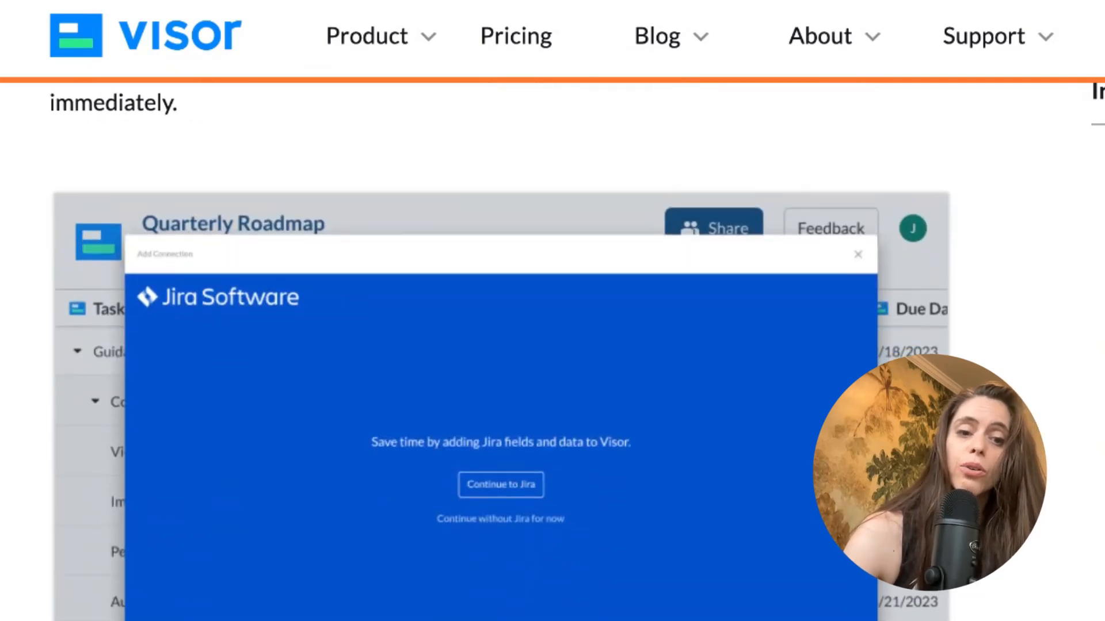
pyautogui.scroll(-3)
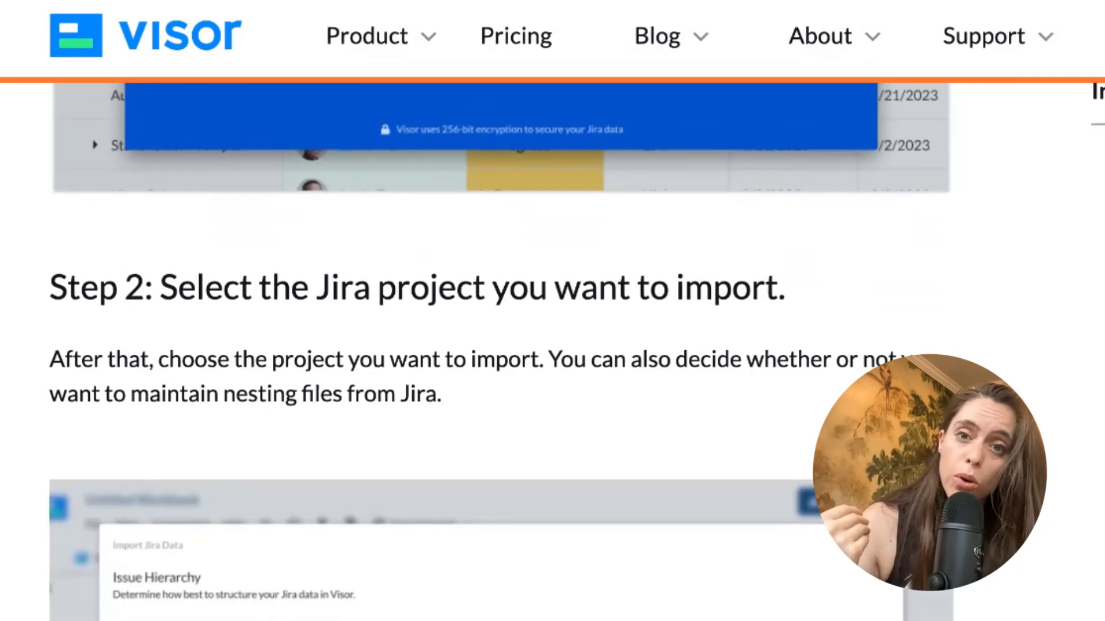
pyautogui.scroll(-3)
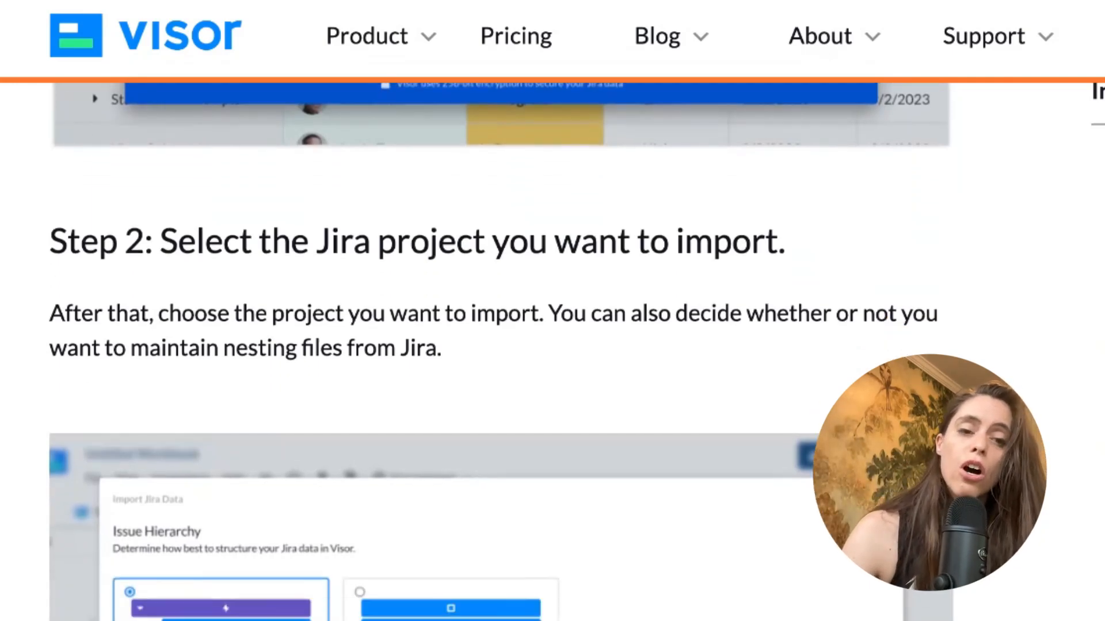
pyautogui.scroll(-3)
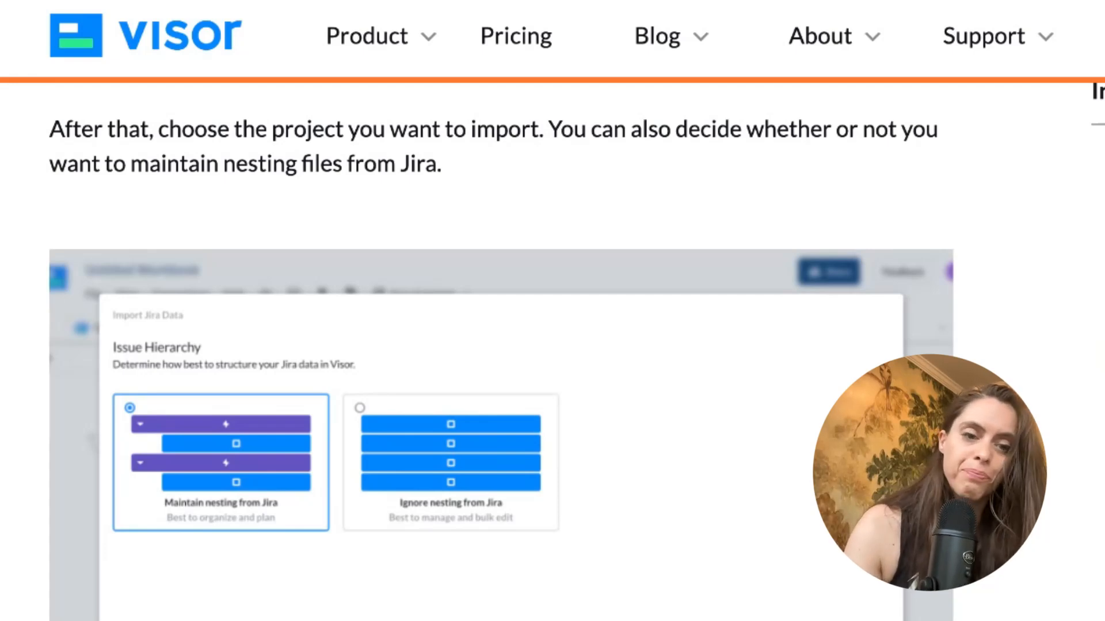
pyautogui.scroll(-3)
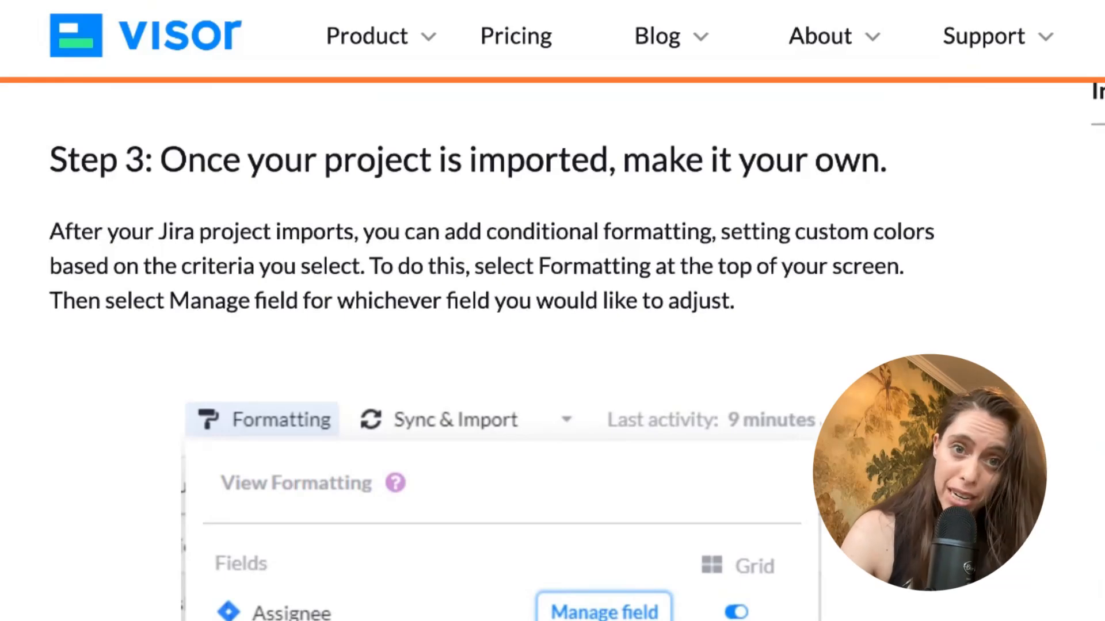
pyautogui.scroll(-3)
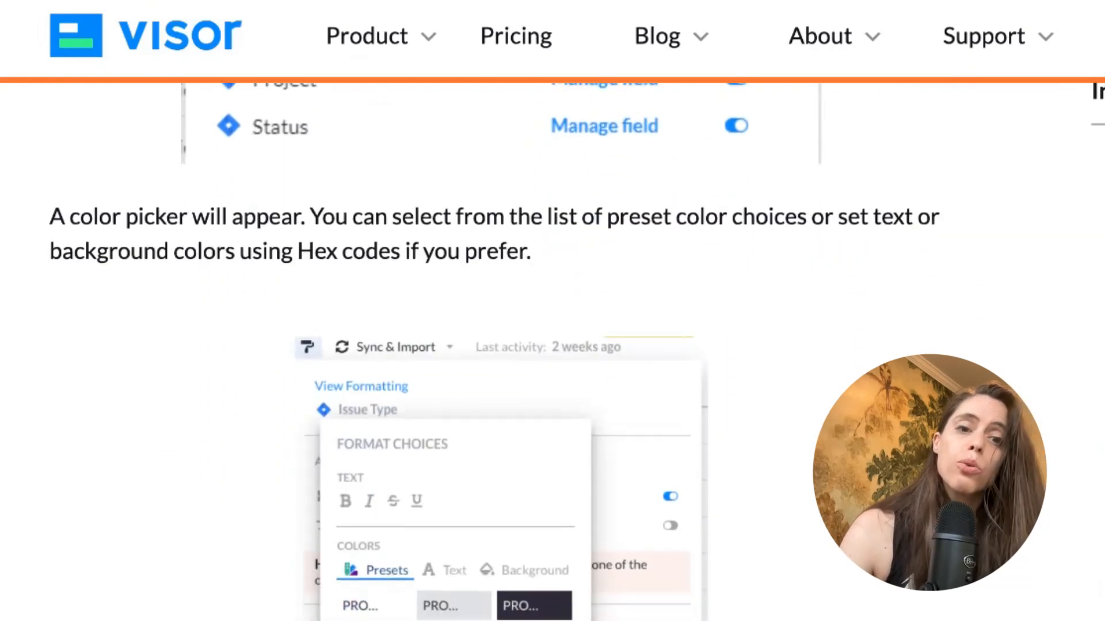
pyautogui.scroll(-3)
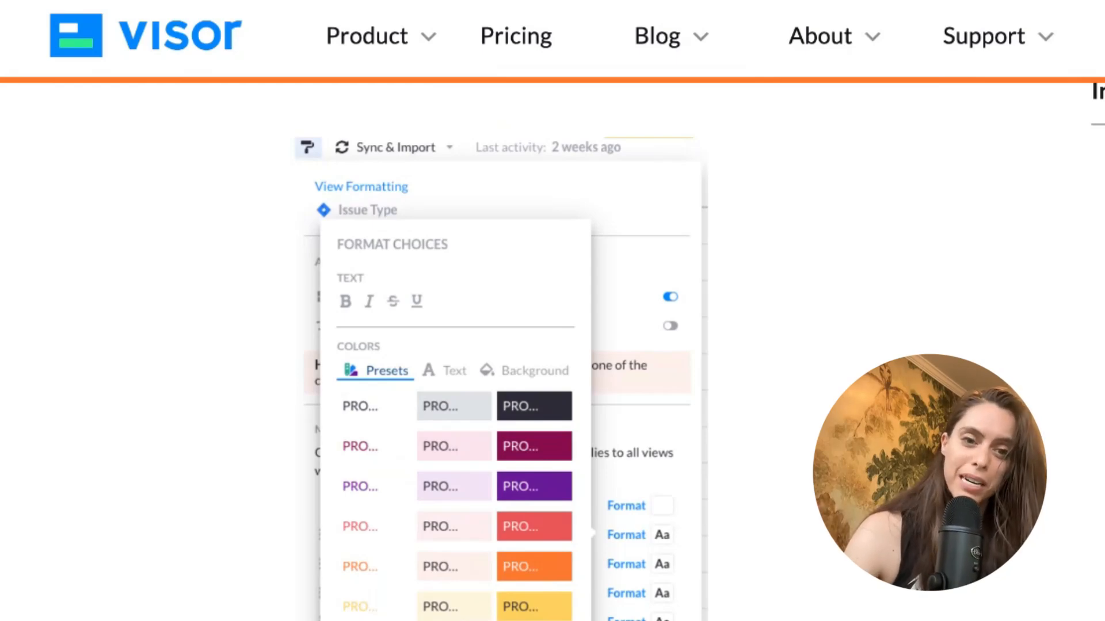
pyautogui.scroll(-3)
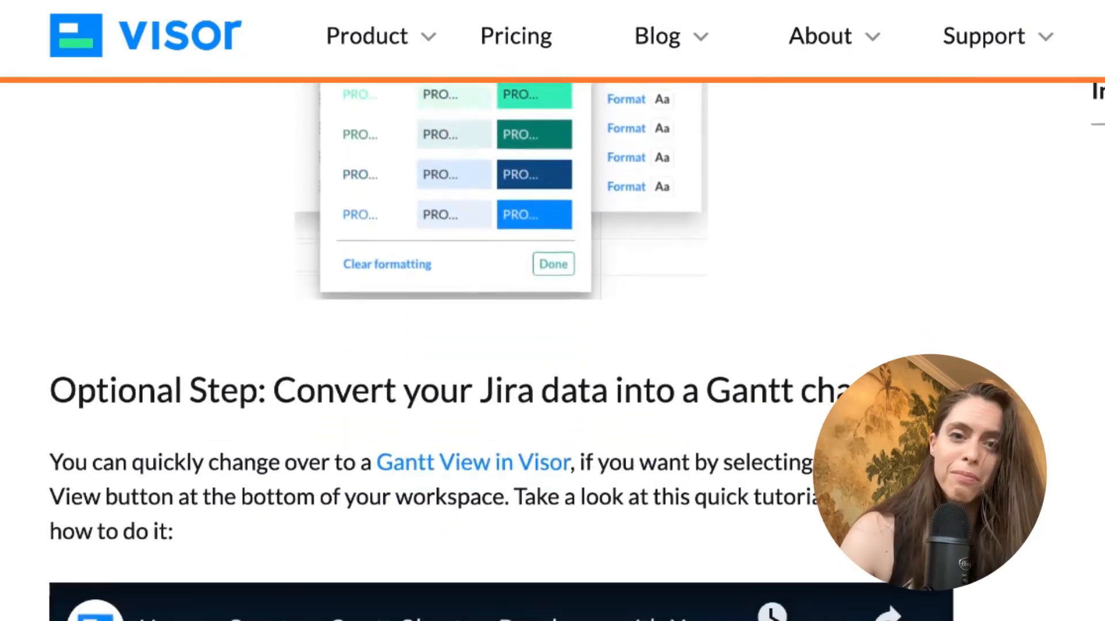
pyautogui.scroll(-3)
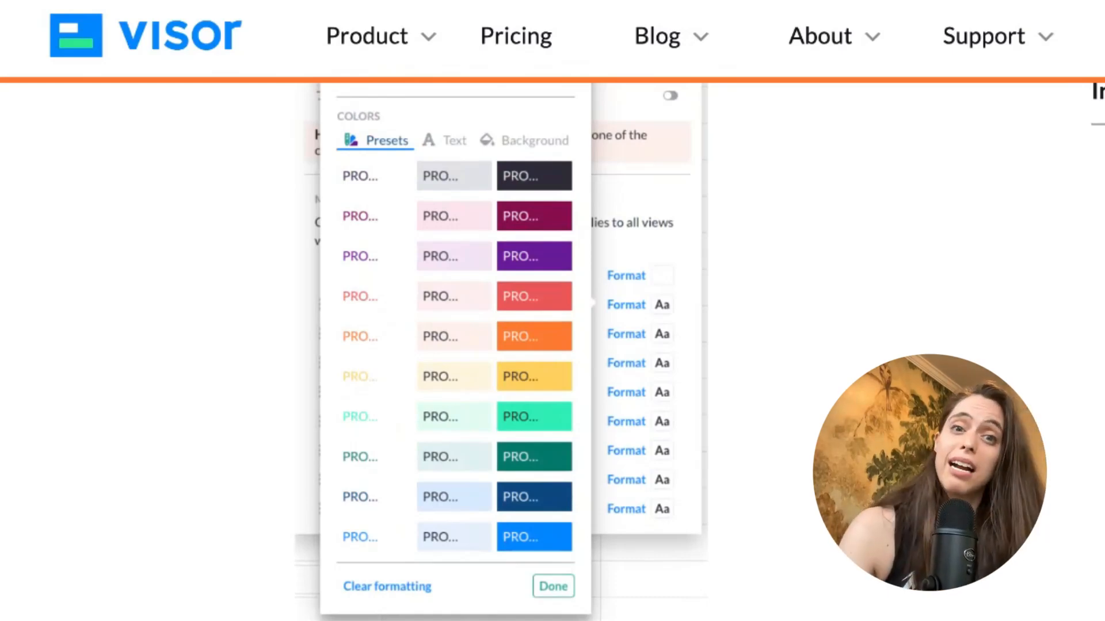
# - Back in the workbook, open Priority field formatting and make Medium priority teal
pyautogui.click(553, 585)
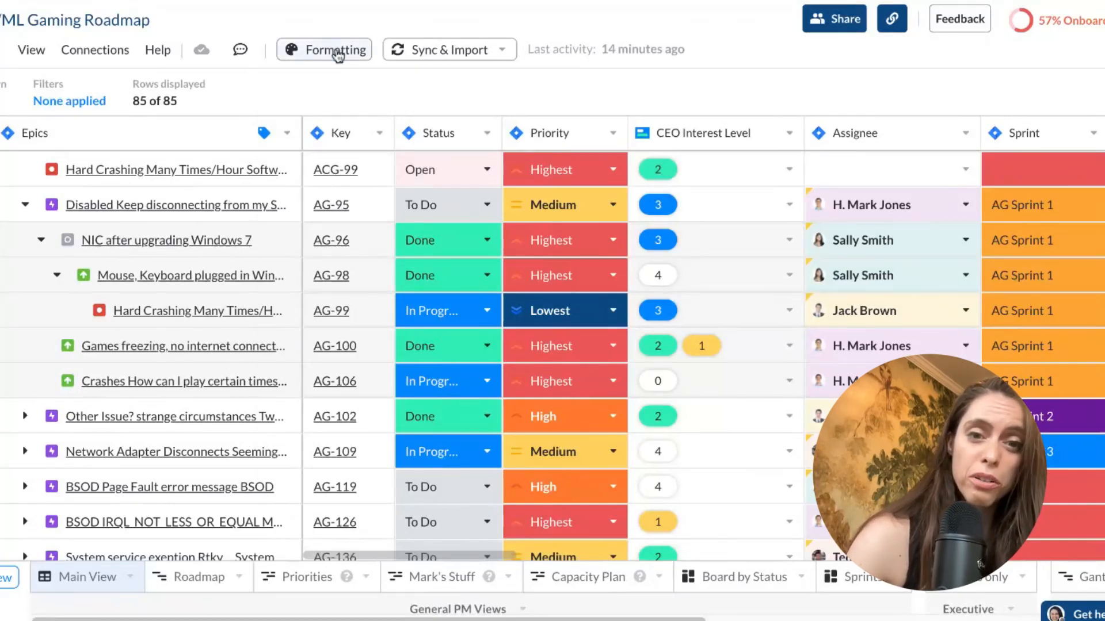
pyautogui.click(335, 50)
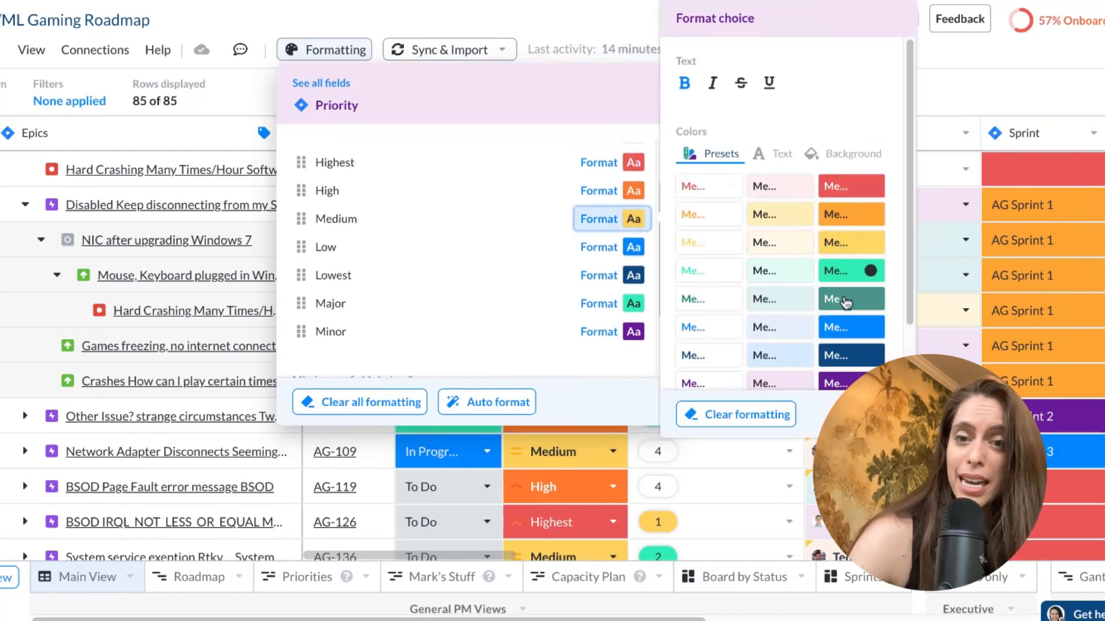
pyautogui.click(850, 298)
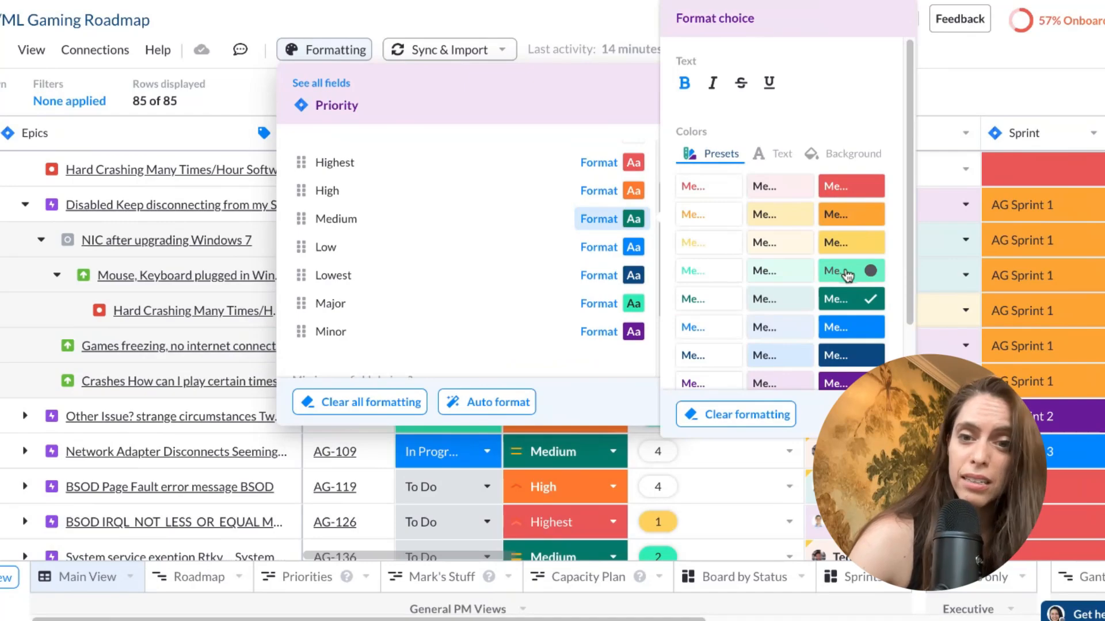
pyautogui.click(850, 270)
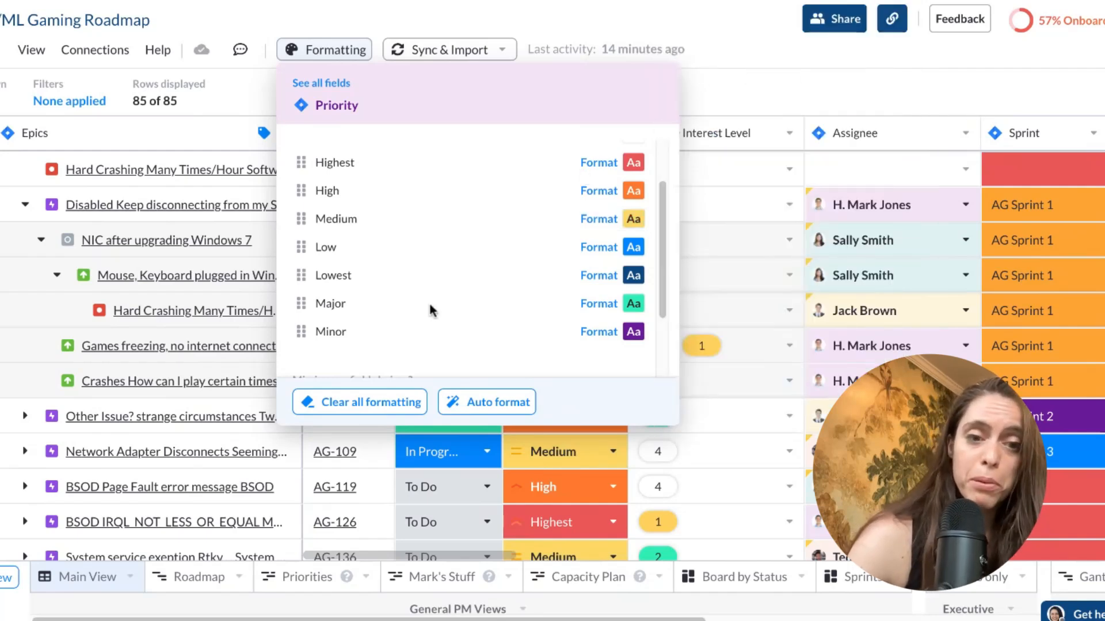
pyautogui.moveTo(494, 402)
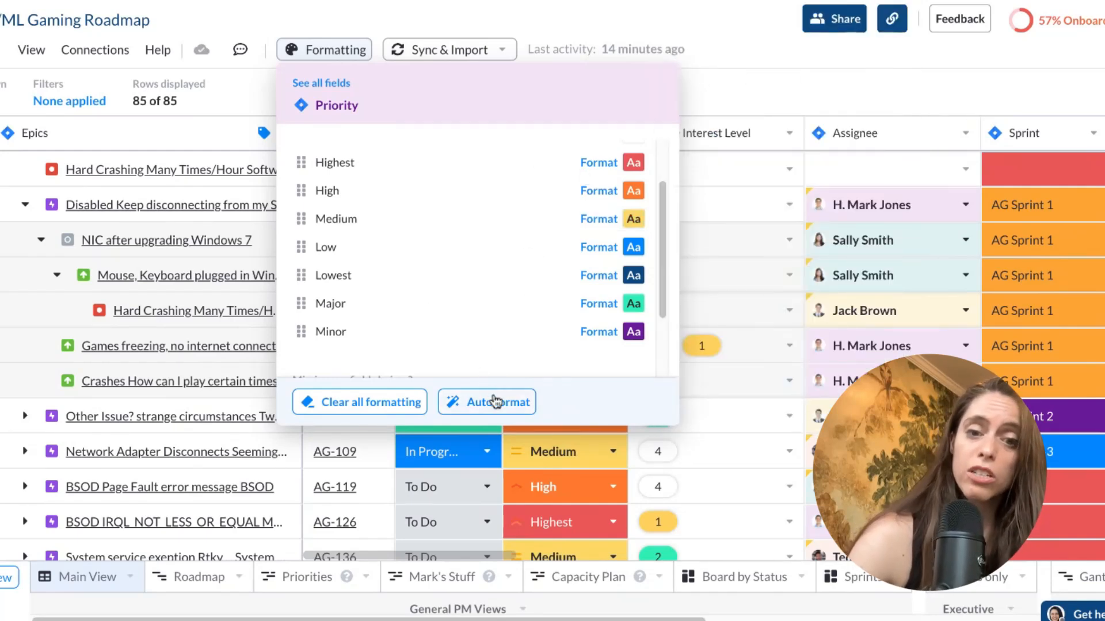
pyautogui.moveTo(700, 54)
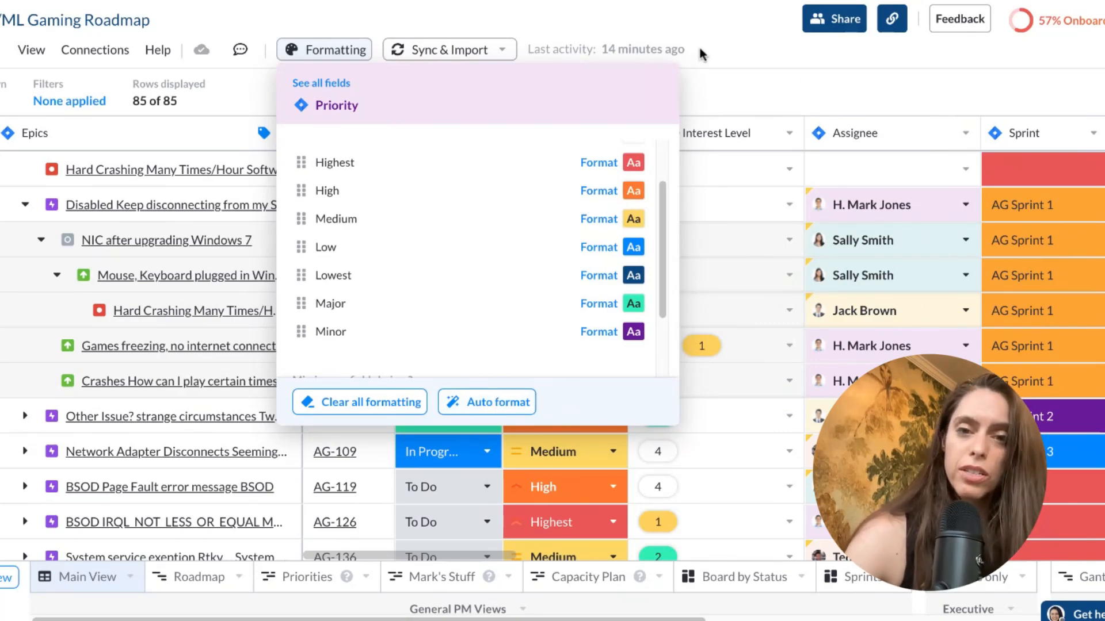
# - Reopen Medium's colour options to view custom text colours, then close the formatting panel
pyautogui.click(612, 220)
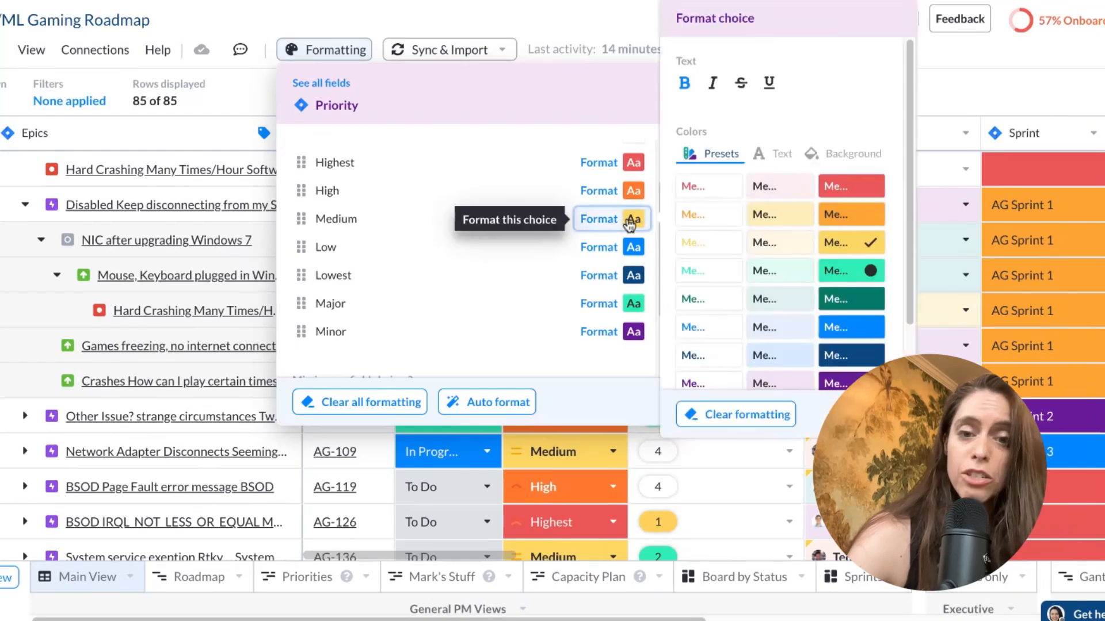
pyautogui.moveTo(772, 138)
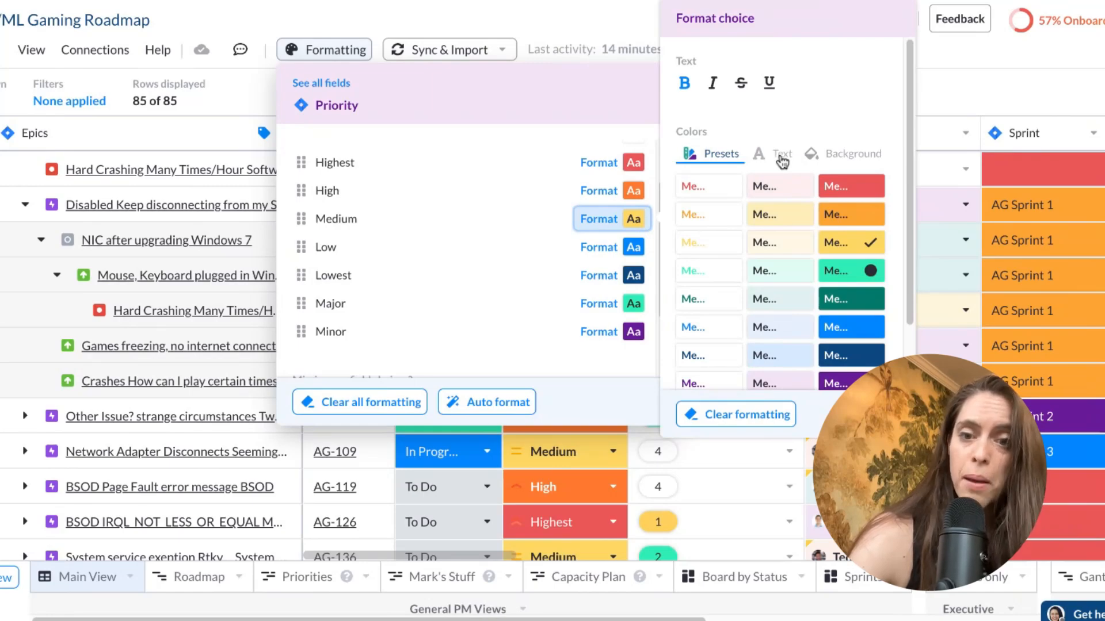
pyautogui.click(780, 153)
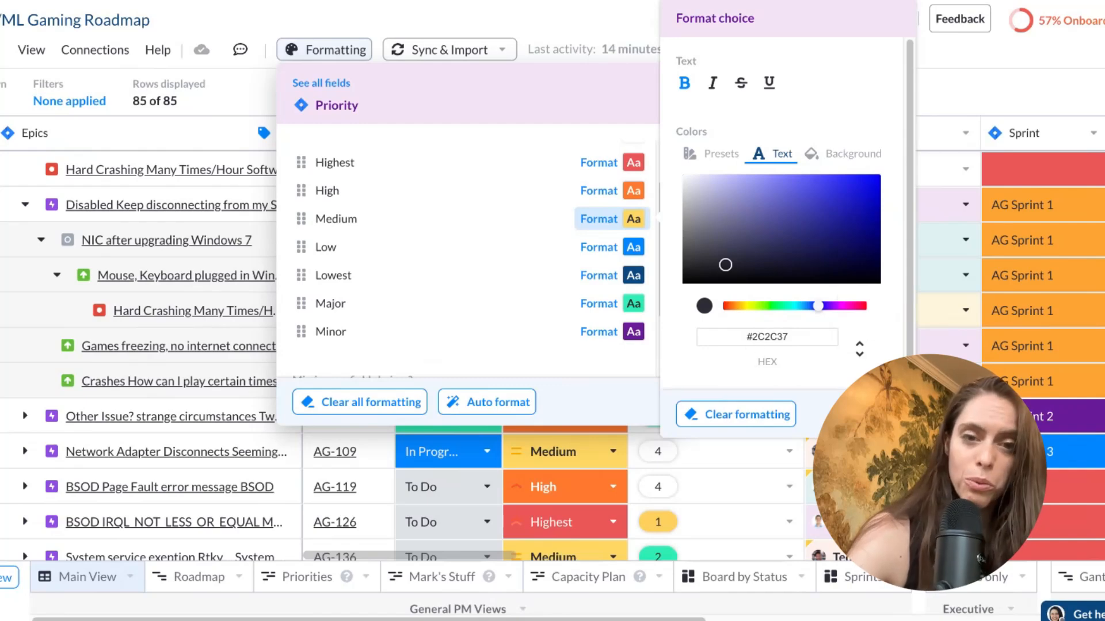
pyautogui.click(626, 92)
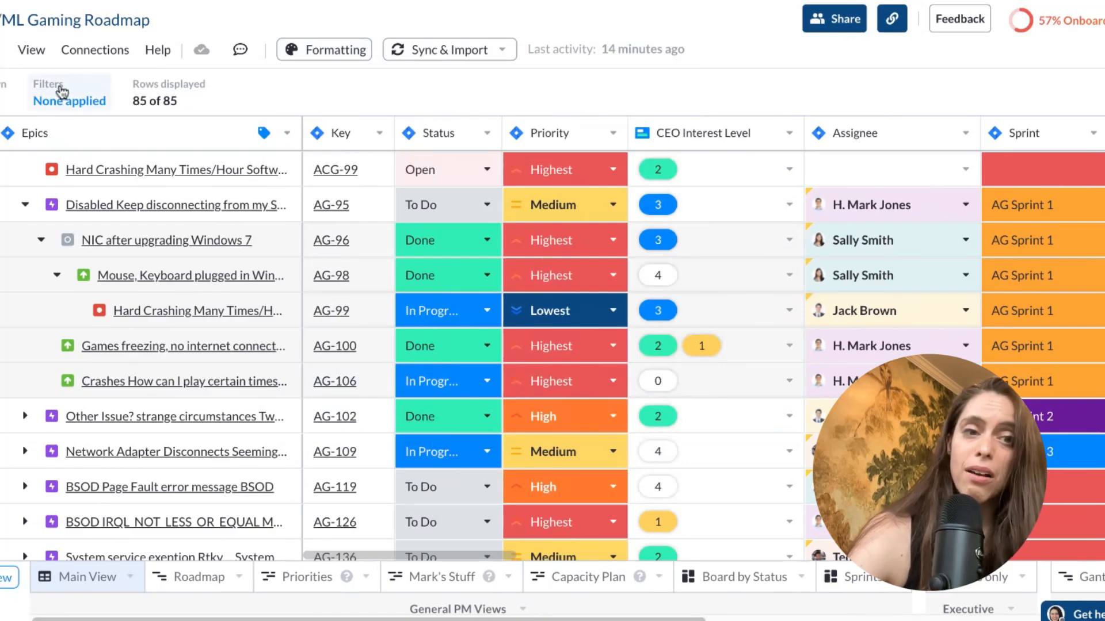
pyautogui.click(57, 92)
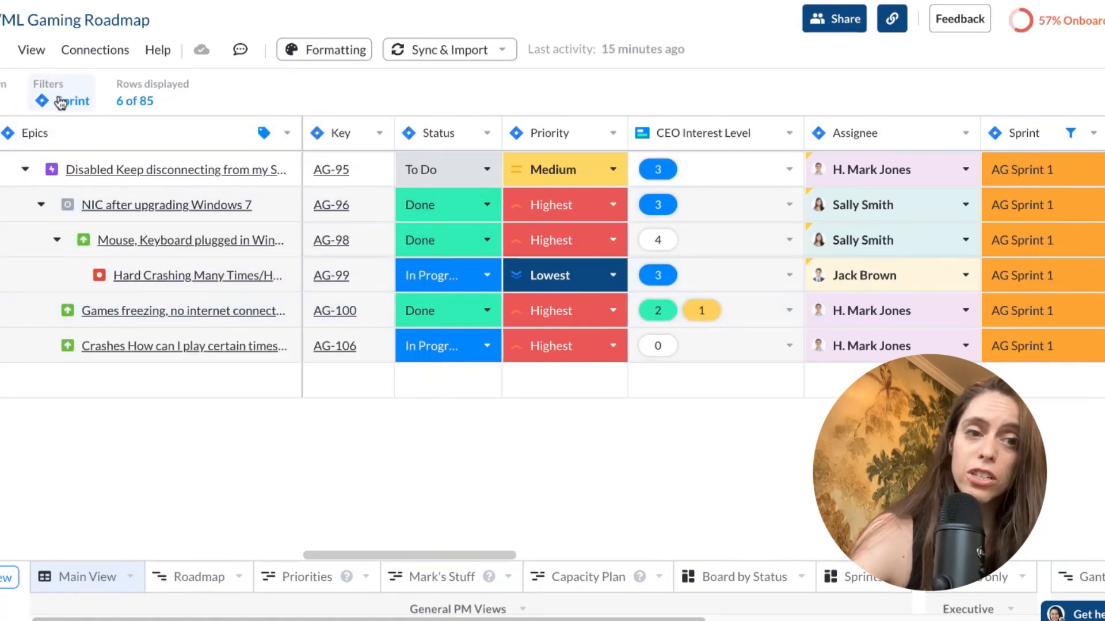
pyautogui.click(73, 100)
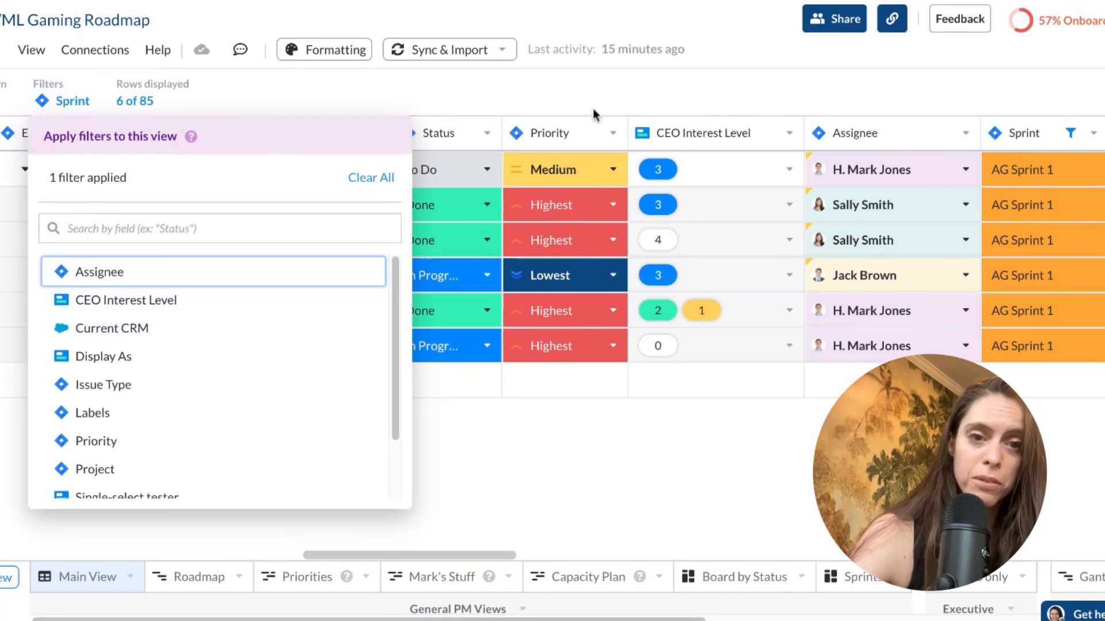
pyautogui.moveTo(373, 248)
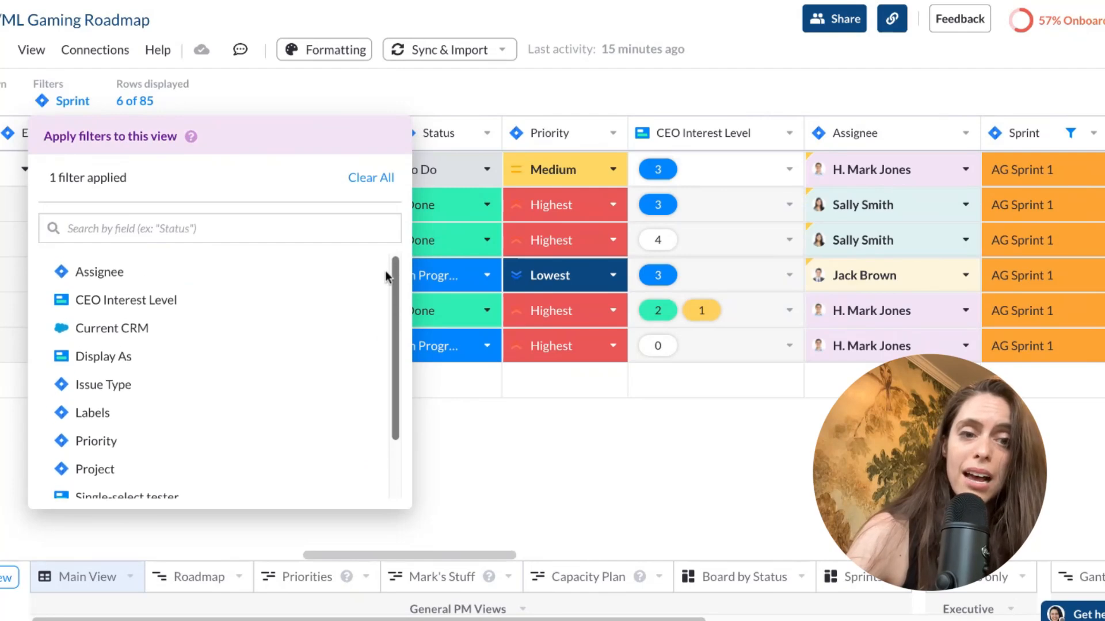
pyautogui.moveTo(263, 283)
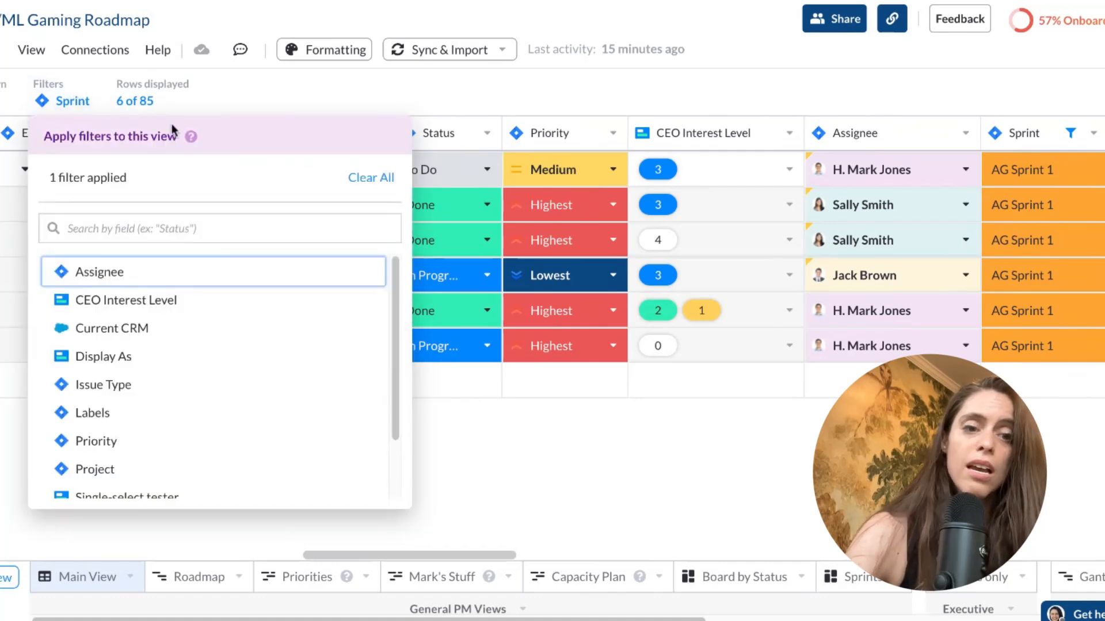
pyautogui.scroll(-3)
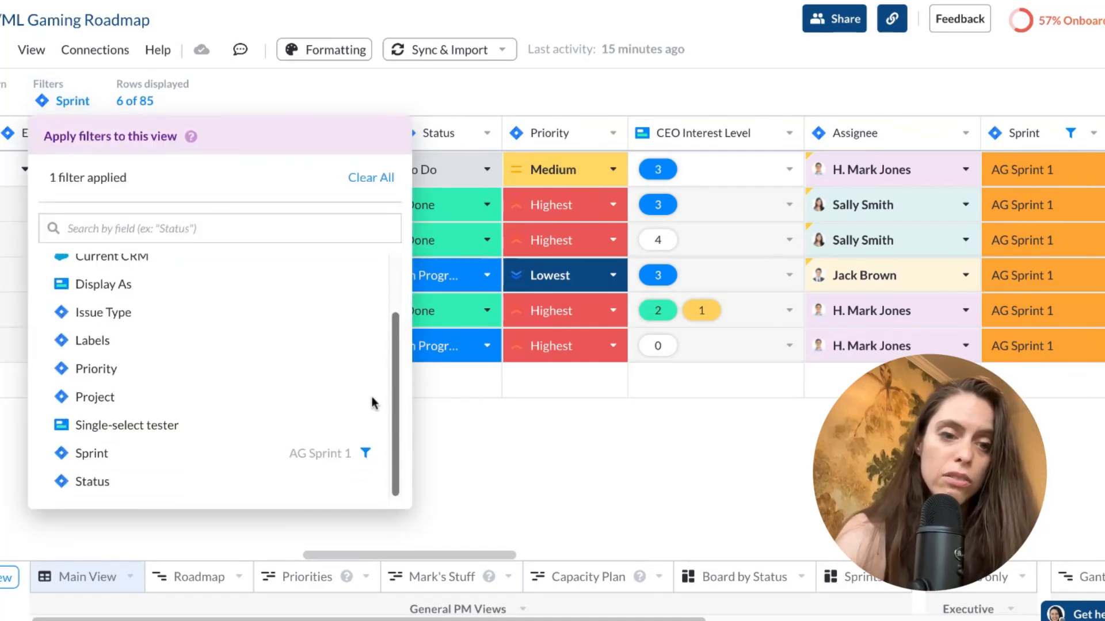
pyautogui.click(91, 453)
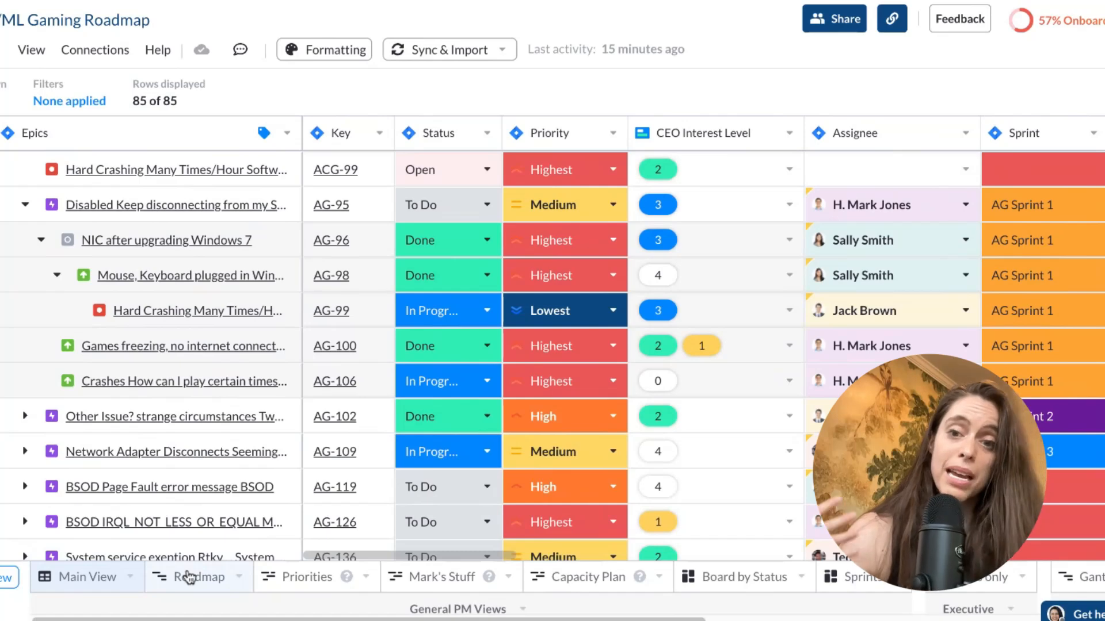
pyautogui.click(198, 577)
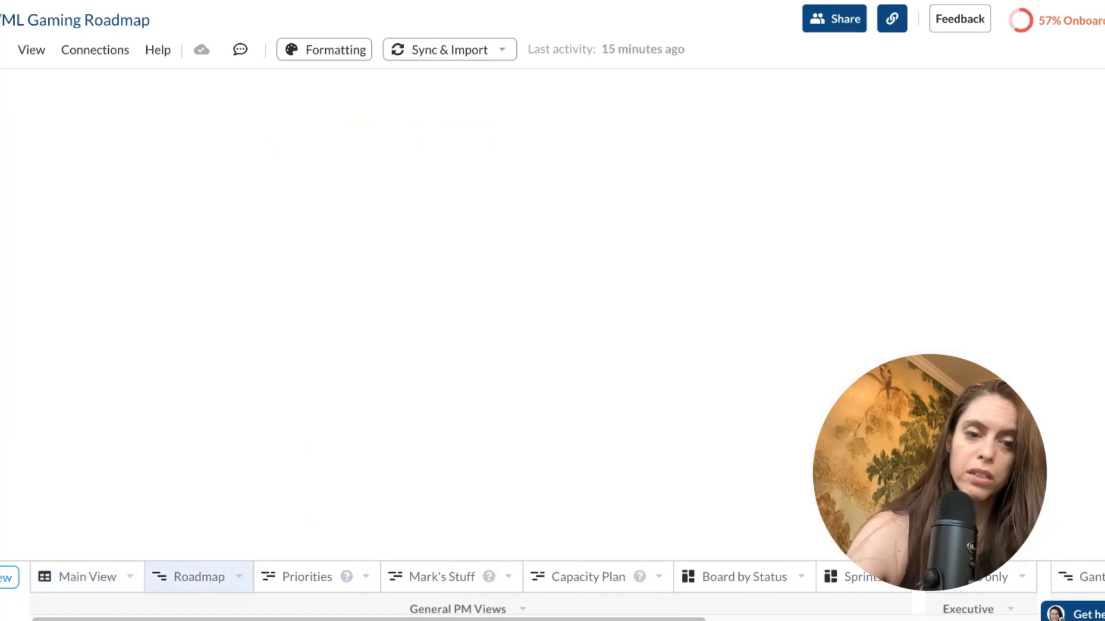
pyautogui.click(199, 576)
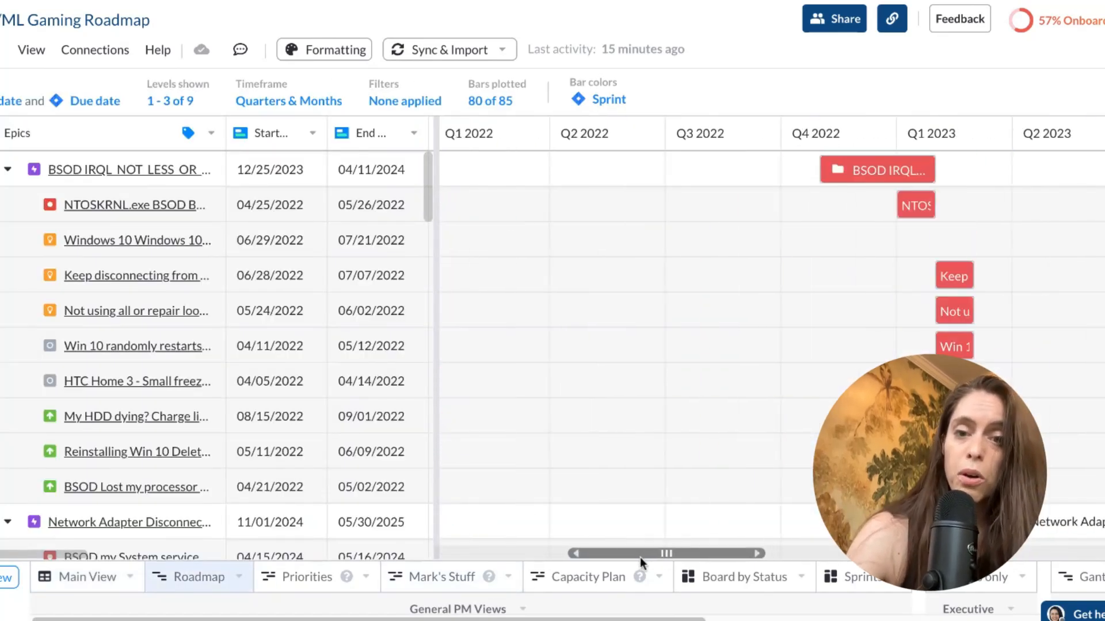
pyautogui.hscroll(3)
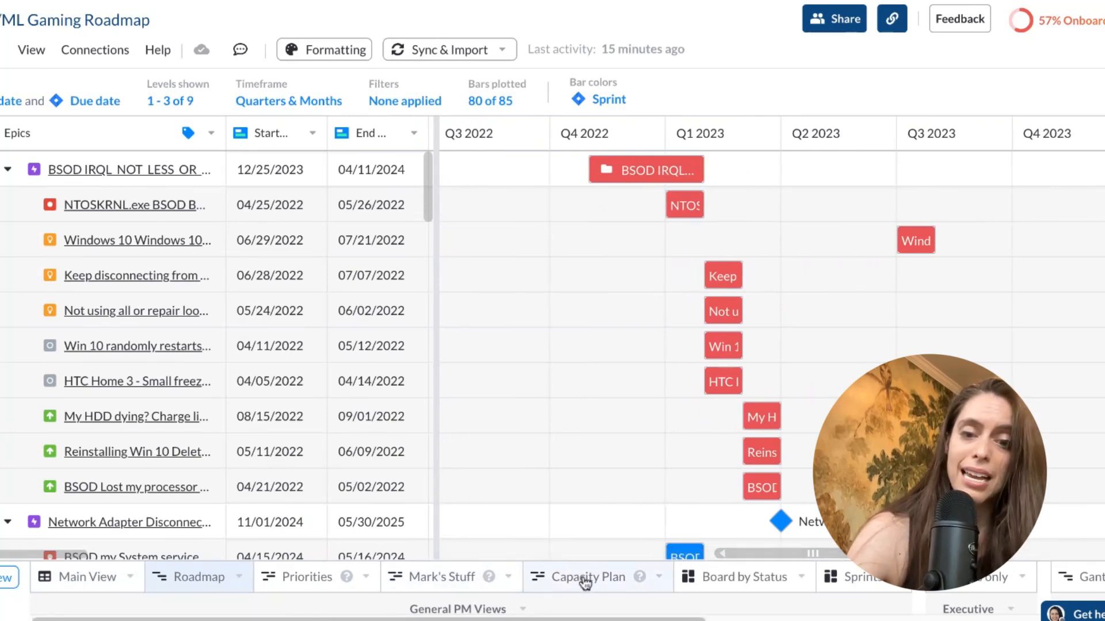
pyautogui.click(87, 576)
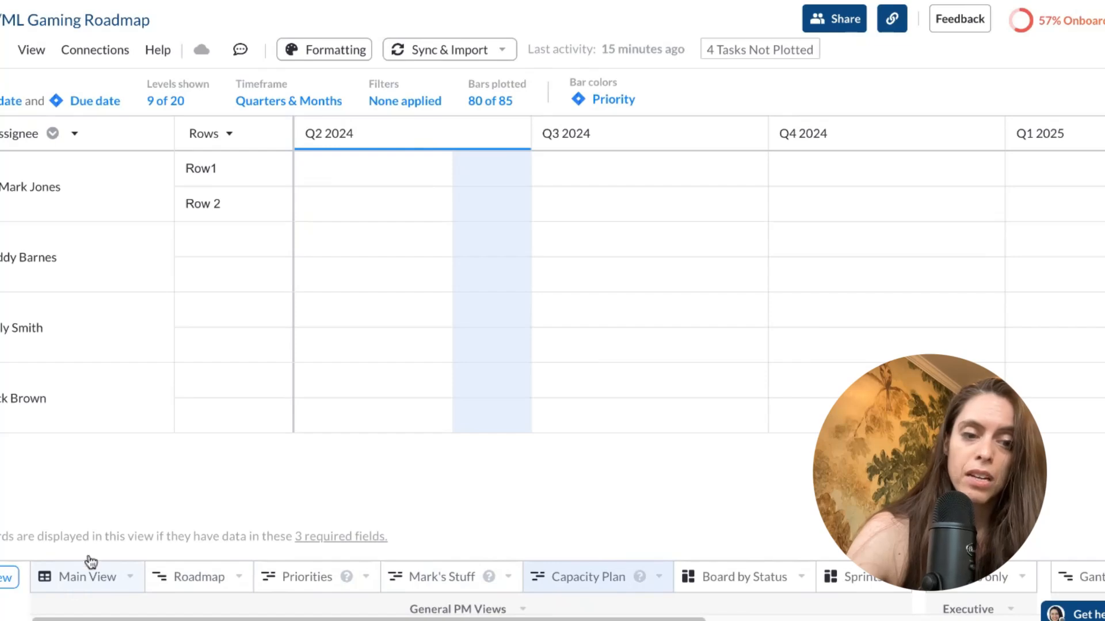
pyautogui.click(87, 577)
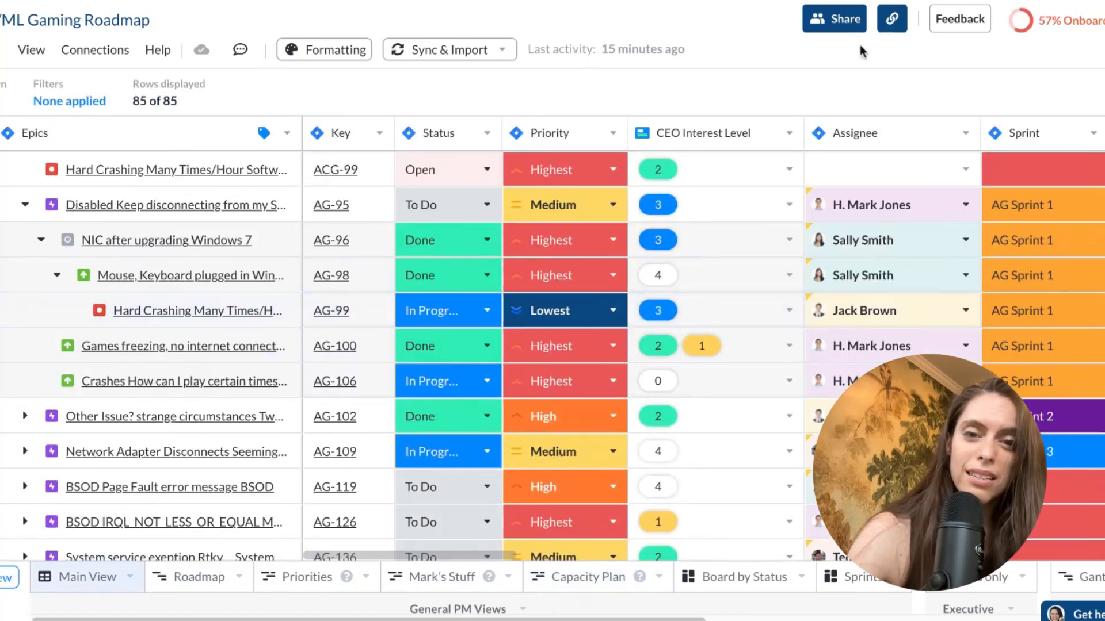
pyautogui.moveTo(708, 125)
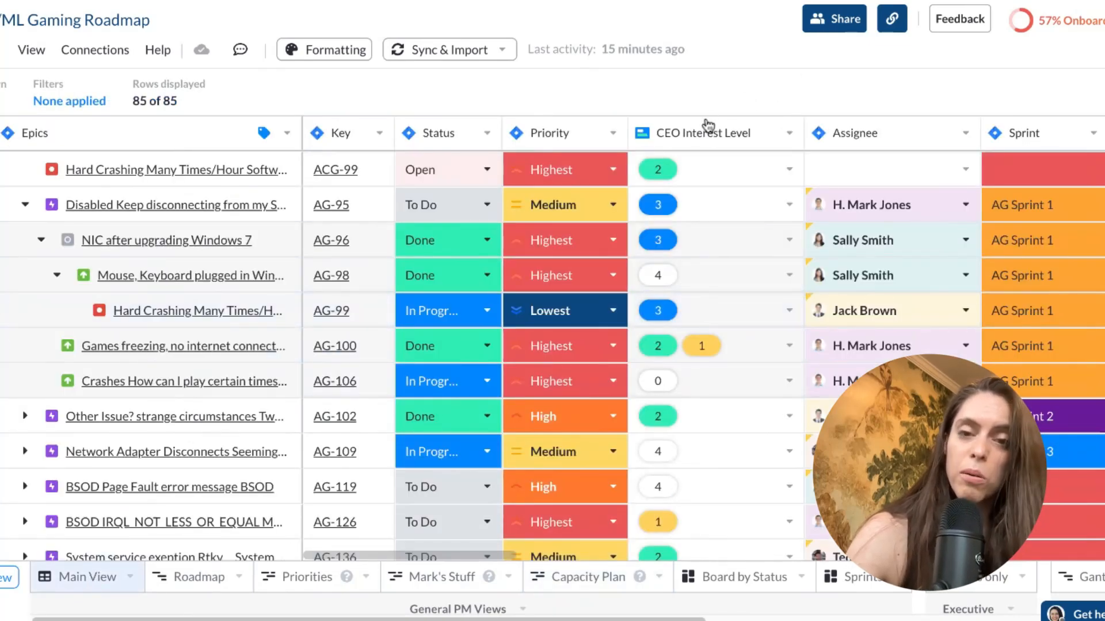
pyautogui.moveTo(743, 101)
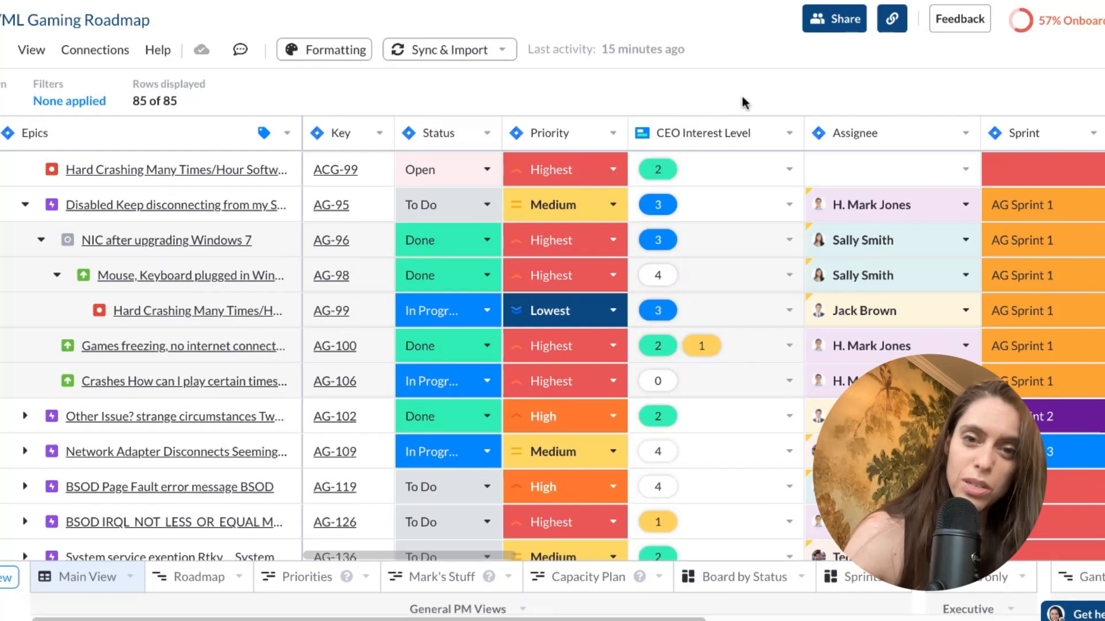
pyautogui.moveTo(731, 90)
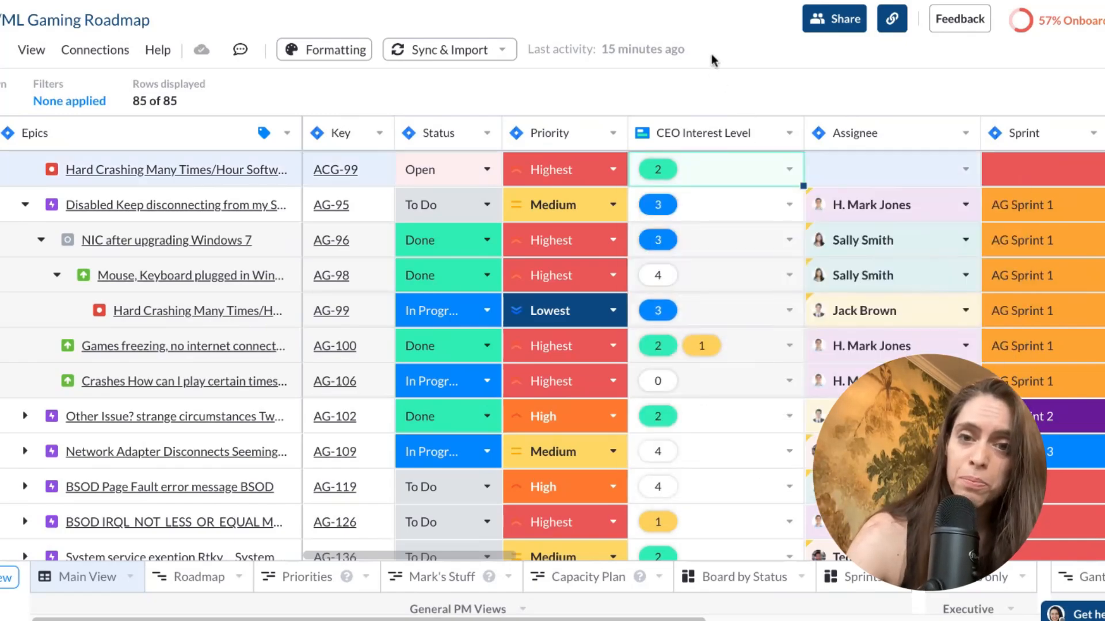
pyautogui.moveTo(687, 84)
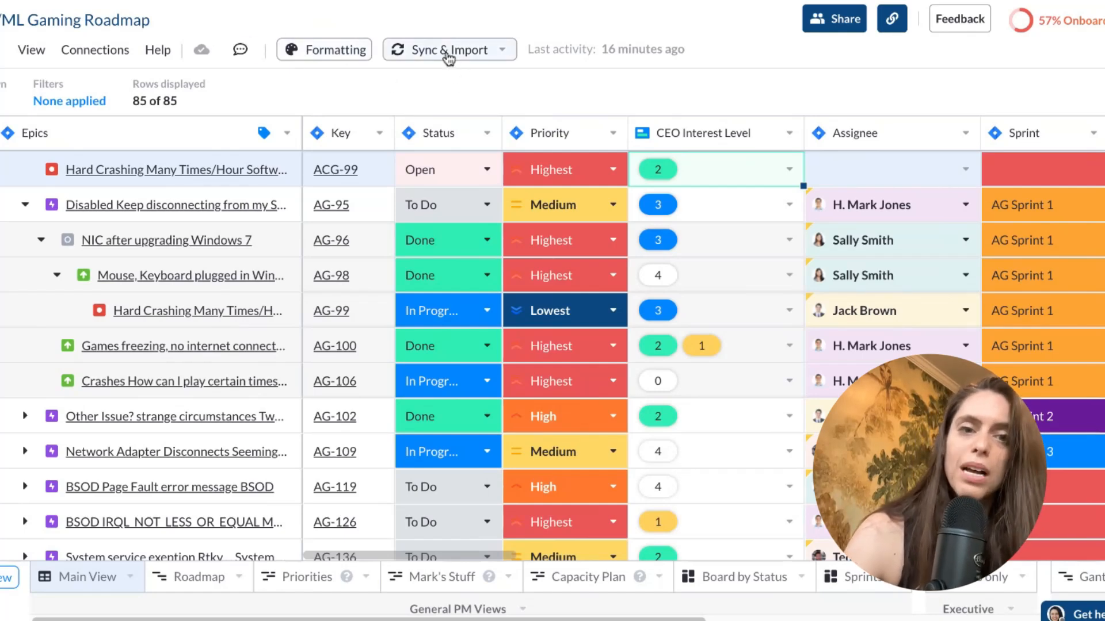
# - Open the Jira connection settings and browse its sync and advanced settings
pyautogui.click(449, 49)
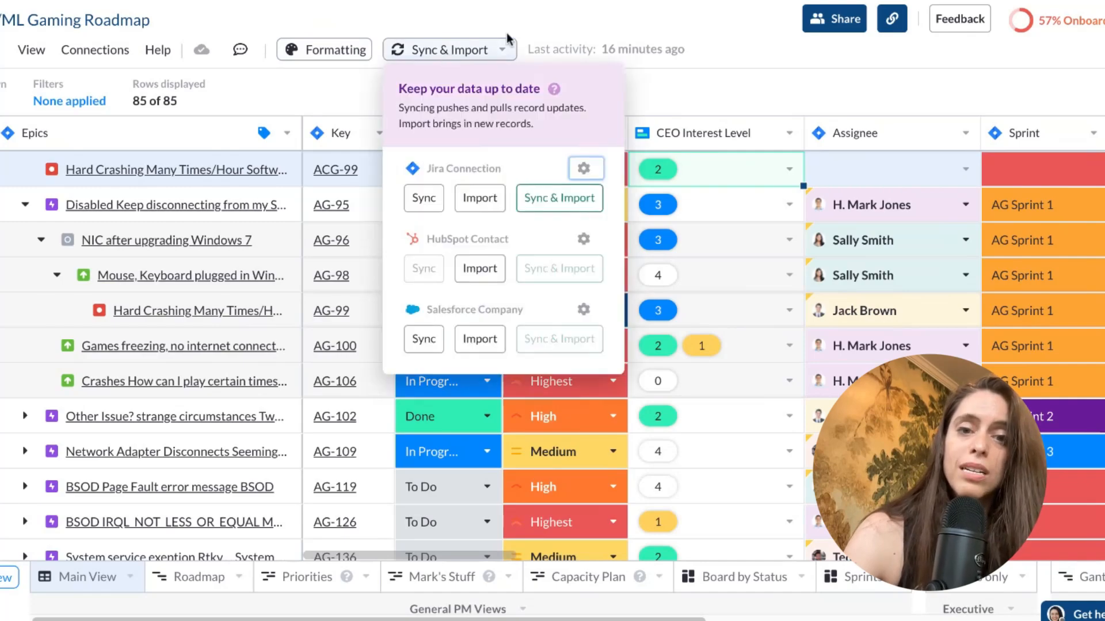
pyautogui.click(586, 169)
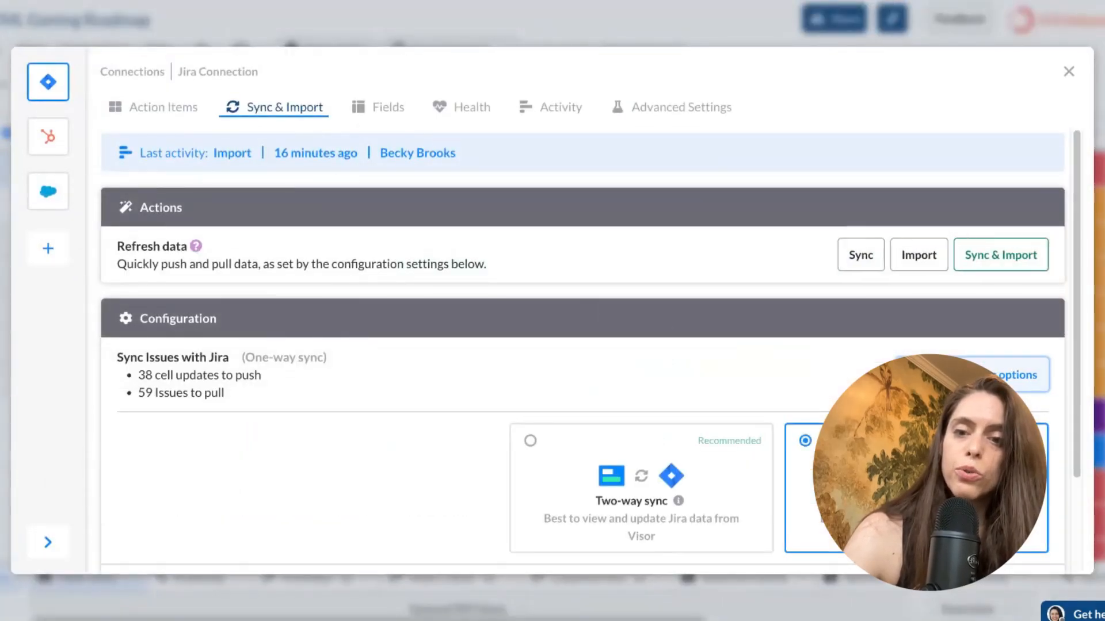
pyautogui.moveTo(657, 372)
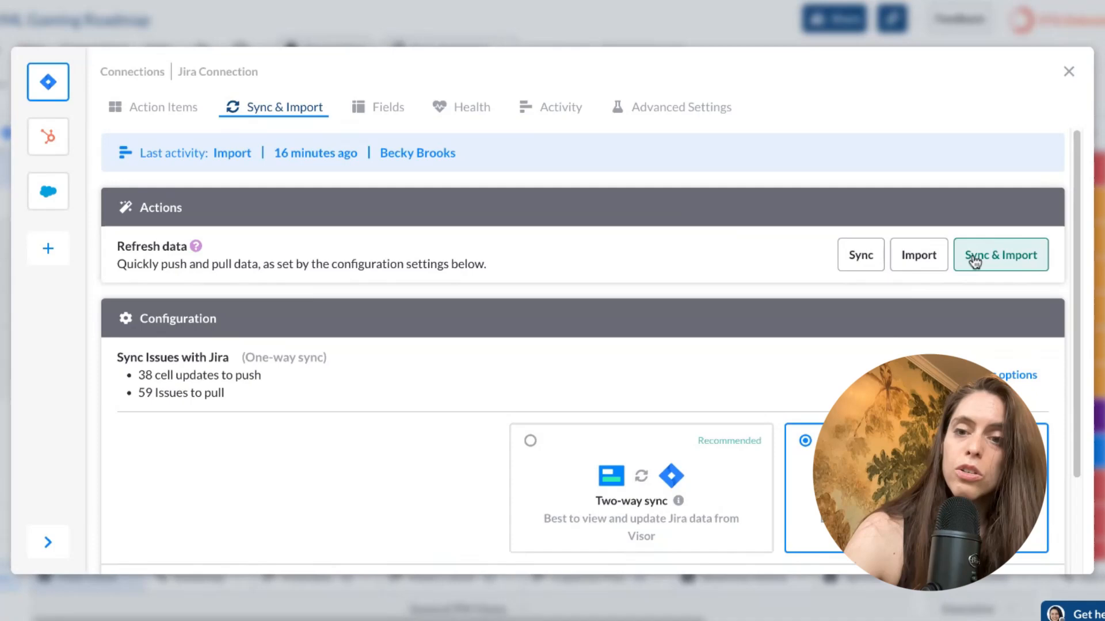
pyautogui.scroll(-3)
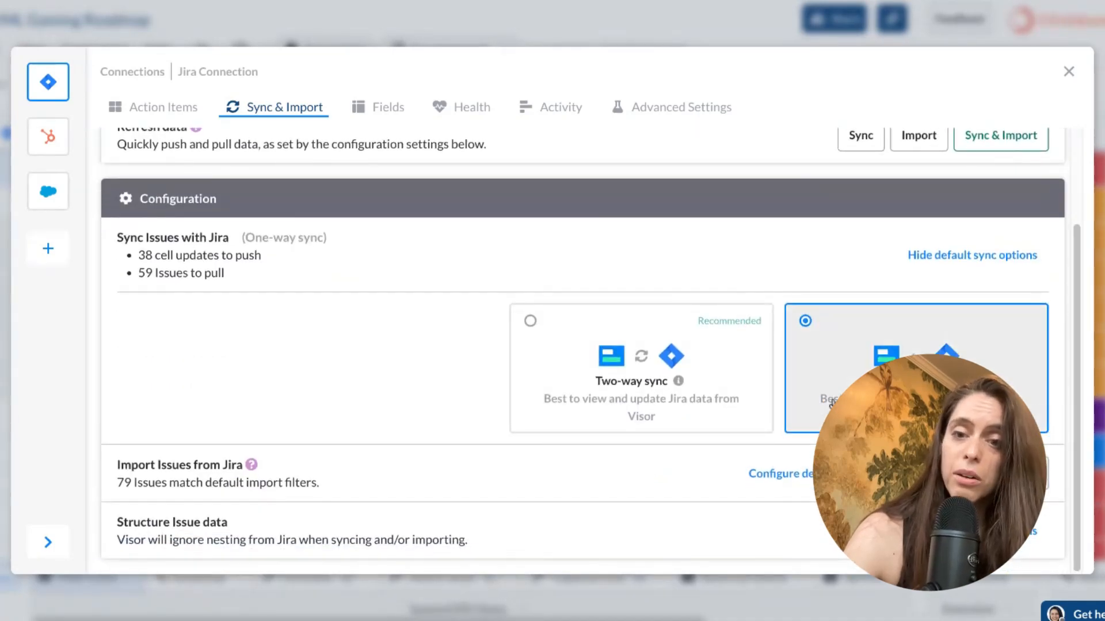
pyautogui.moveTo(772, 453)
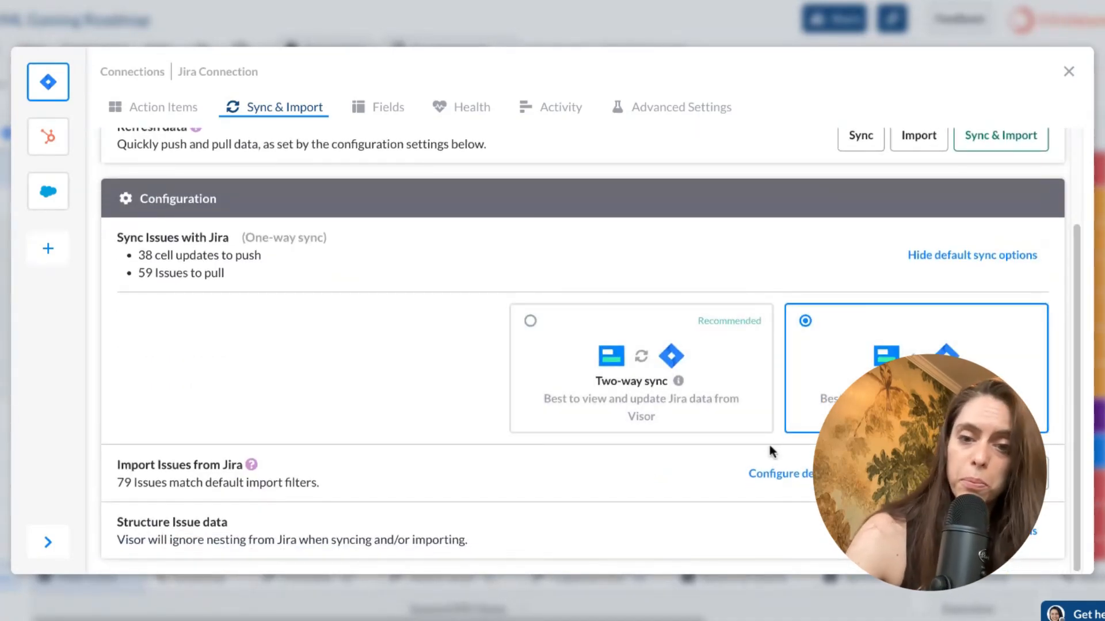
pyautogui.moveTo(983, 213)
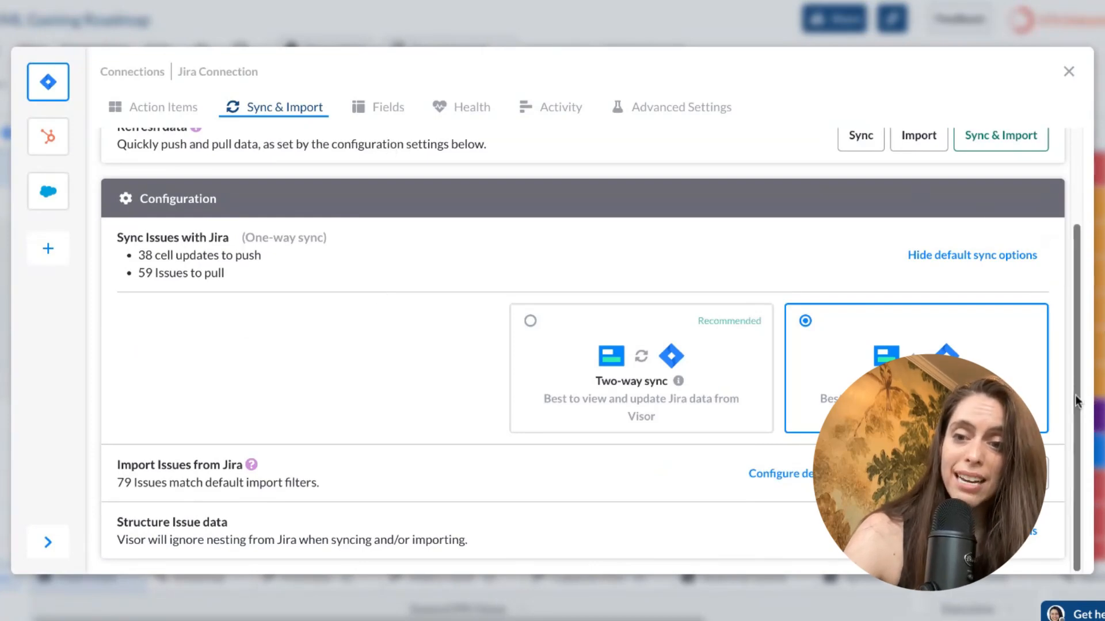
pyautogui.scroll(3)
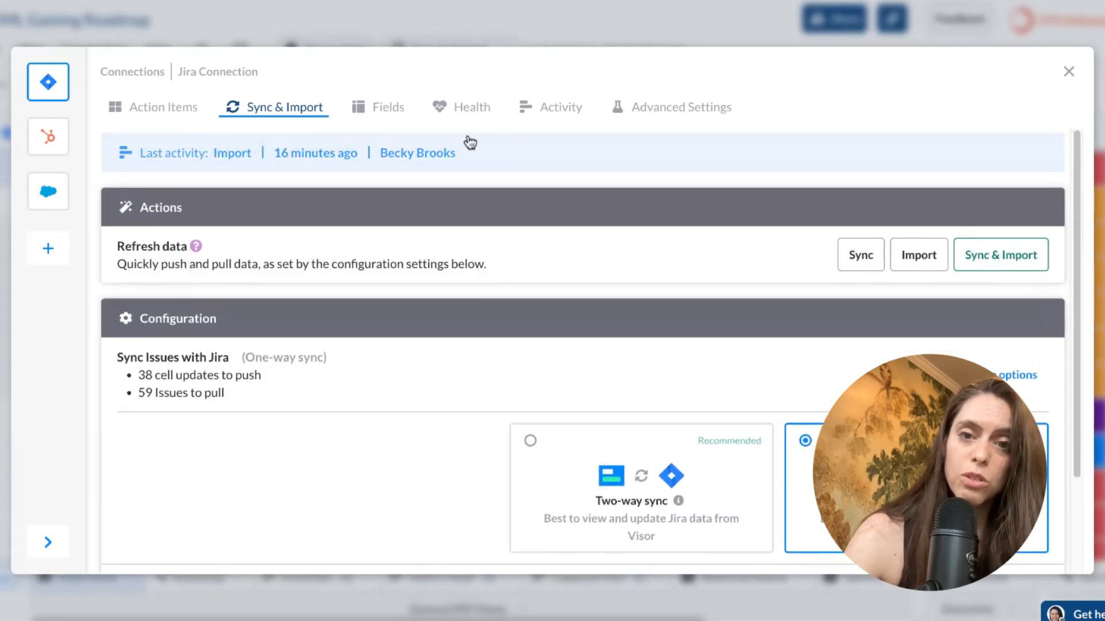
pyautogui.click(679, 107)
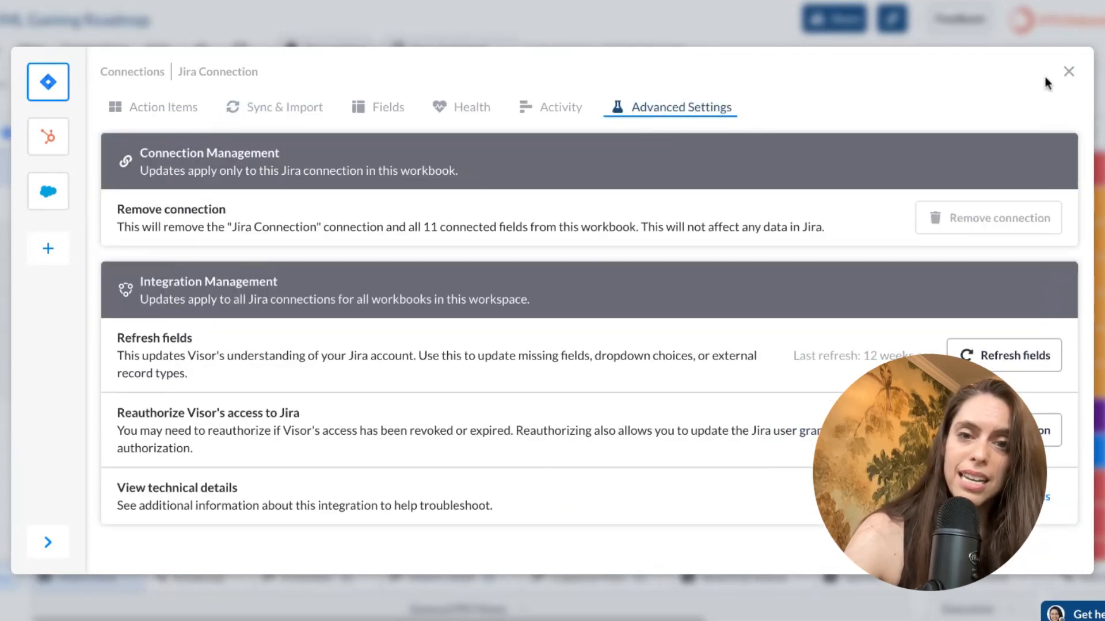
pyautogui.moveTo(1036, 78)
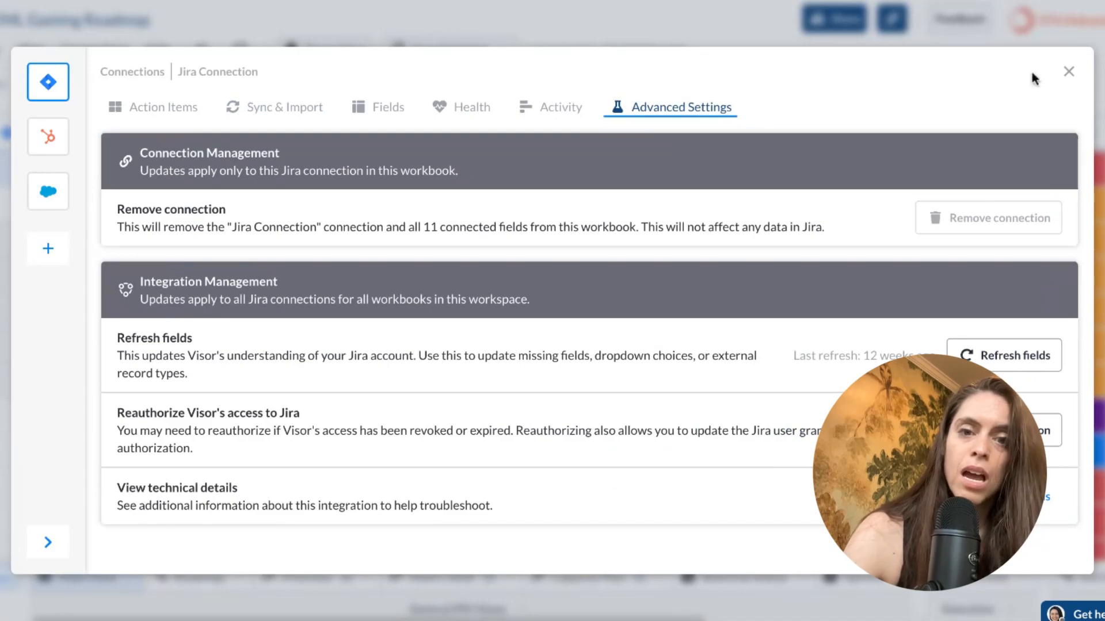
# - Review the connection's health check, field mappings and pending action items
pyautogui.click(460, 106)
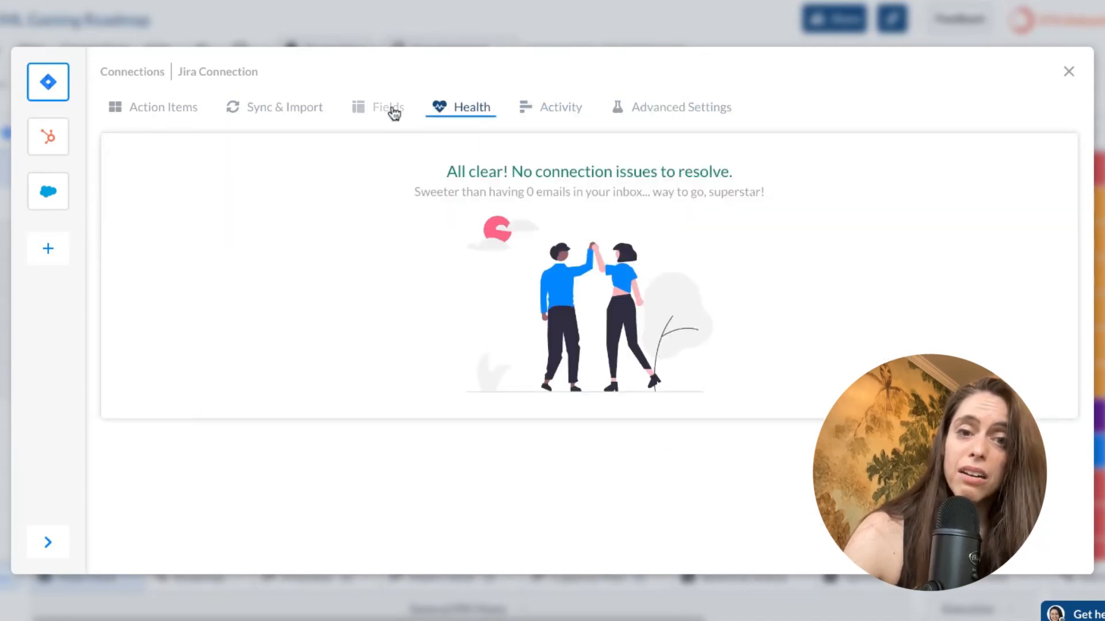
pyautogui.click(386, 107)
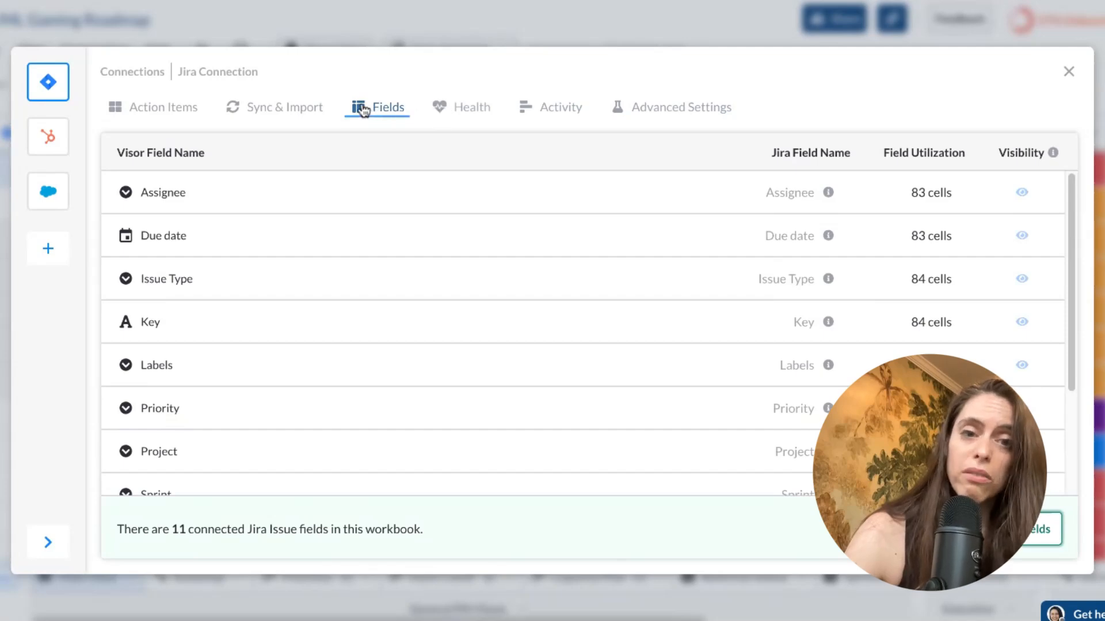
pyautogui.click(163, 107)
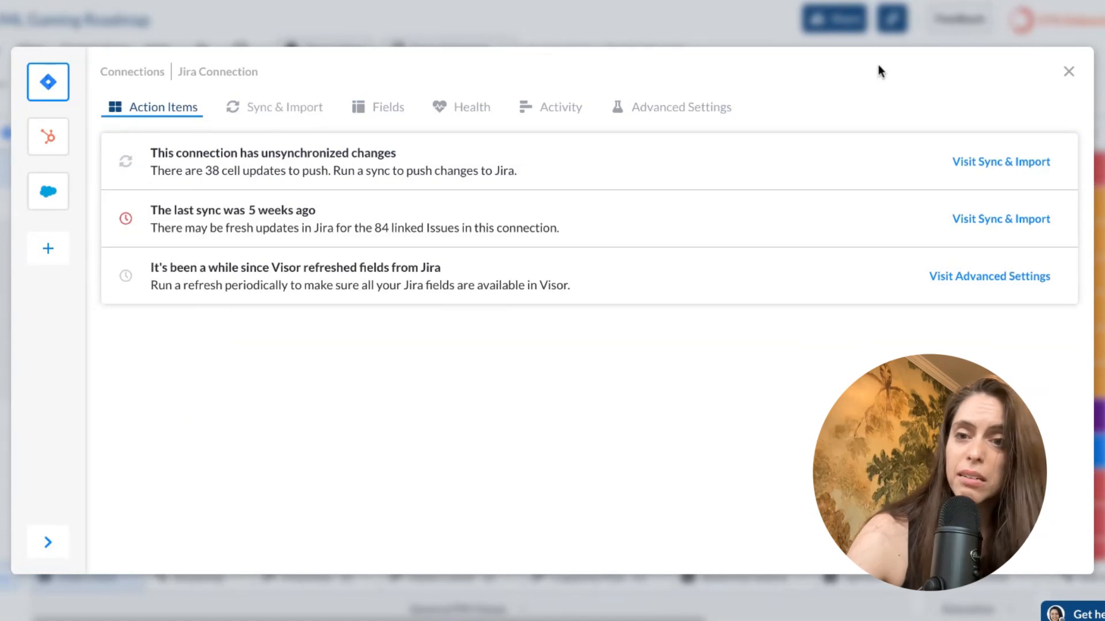
pyautogui.moveTo(1069, 76)
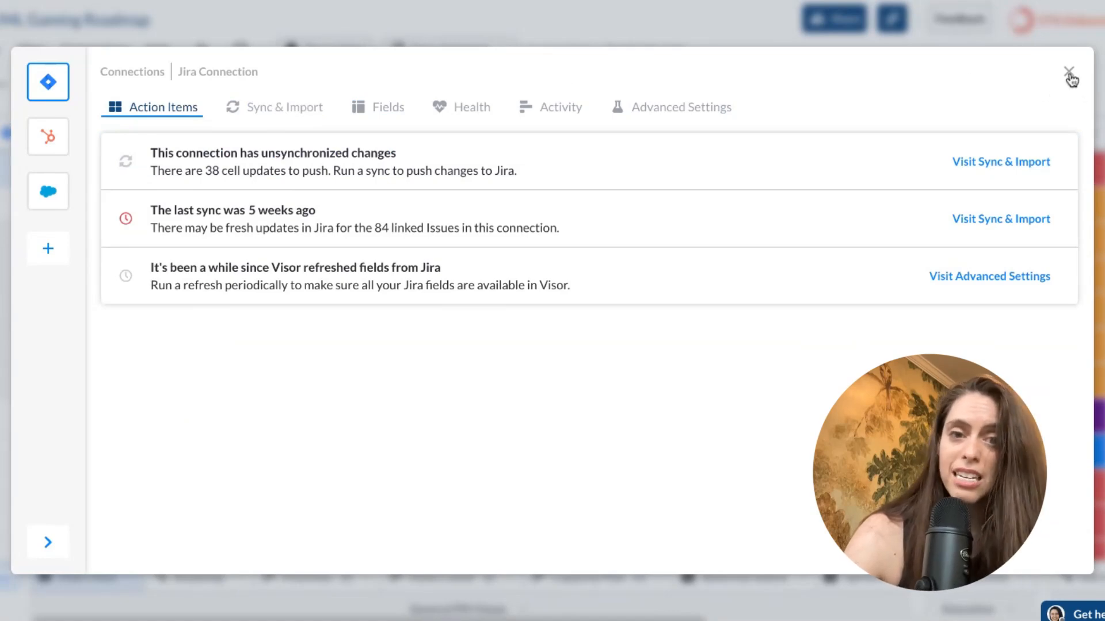
# - Close the Jira connection dialog, select AG-95's assignee, and reopen the Sync & Import options
pyautogui.click(1070, 73)
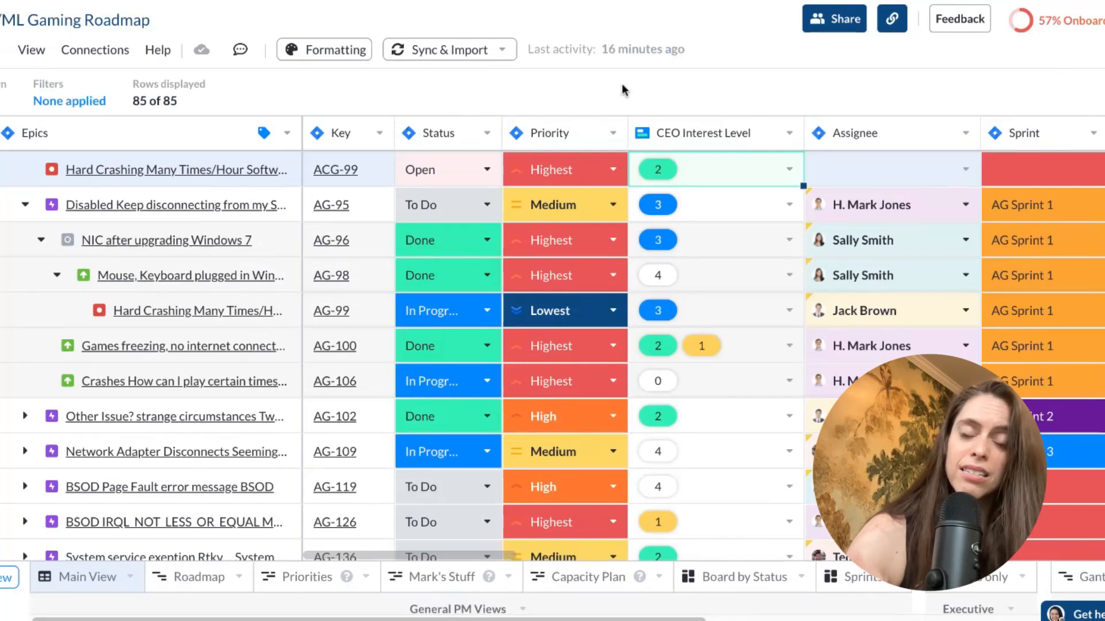
pyautogui.moveTo(924, 195)
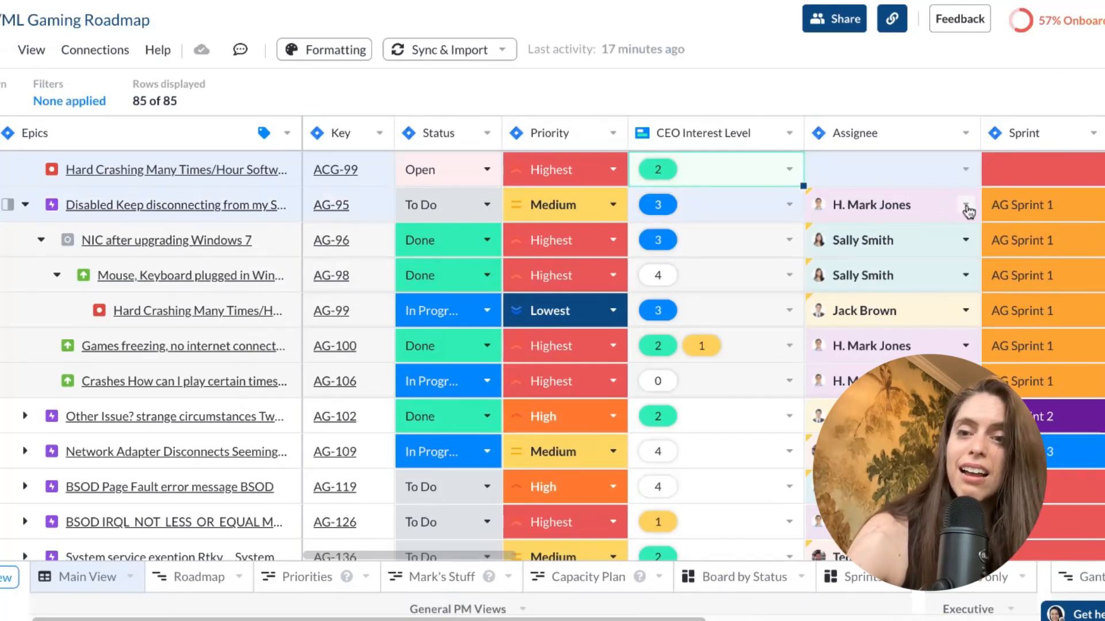
pyautogui.click(966, 204)
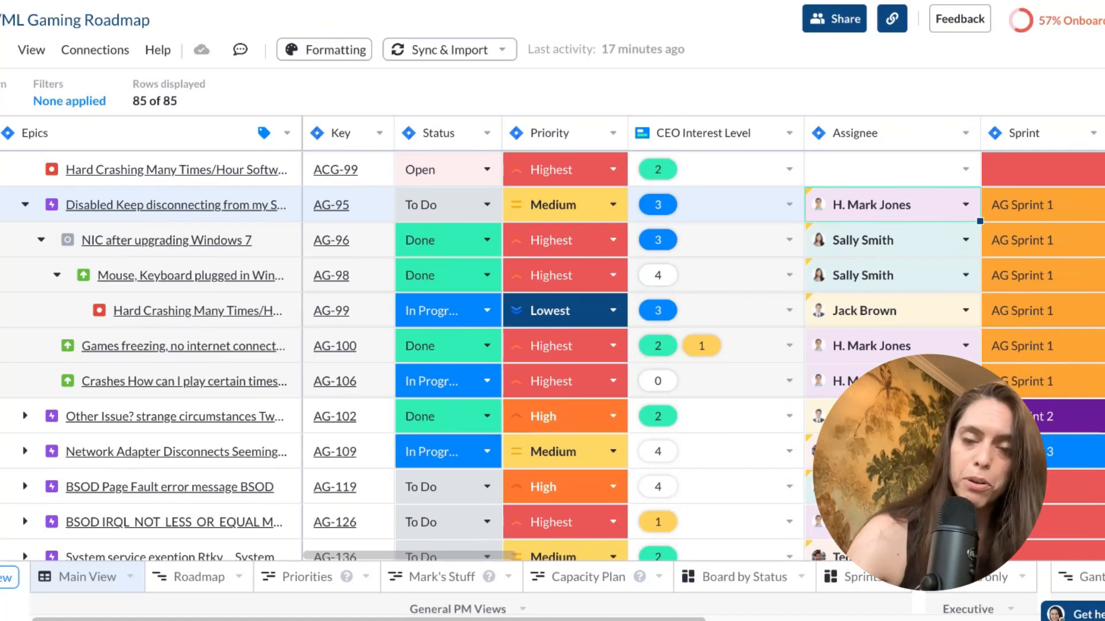
pyautogui.moveTo(810, 195)
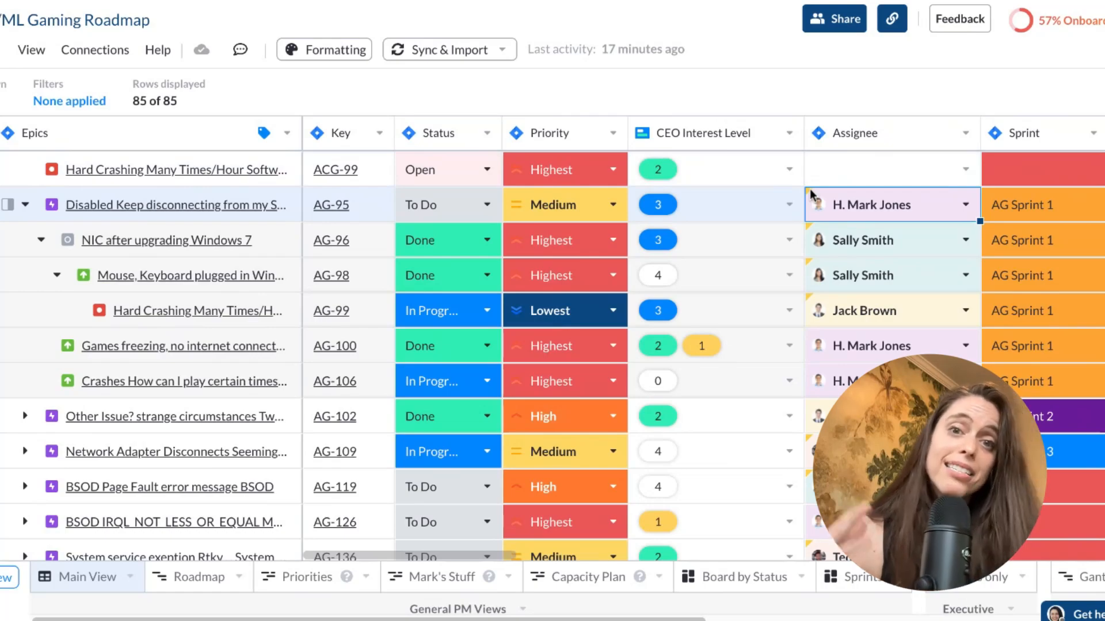
pyautogui.moveTo(810, 195)
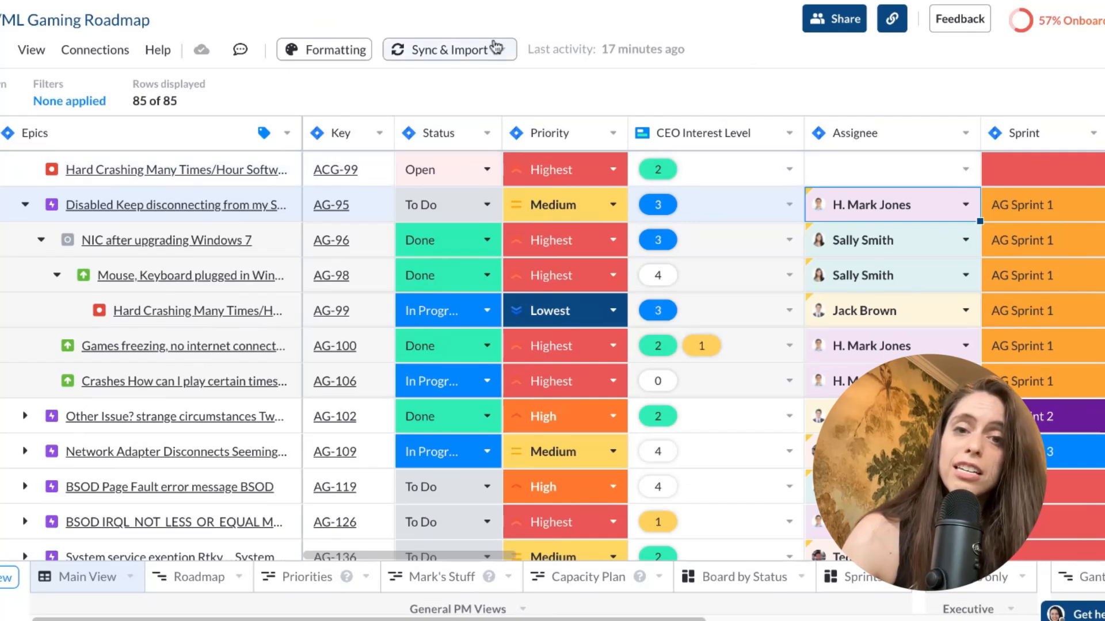
pyautogui.click(448, 50)
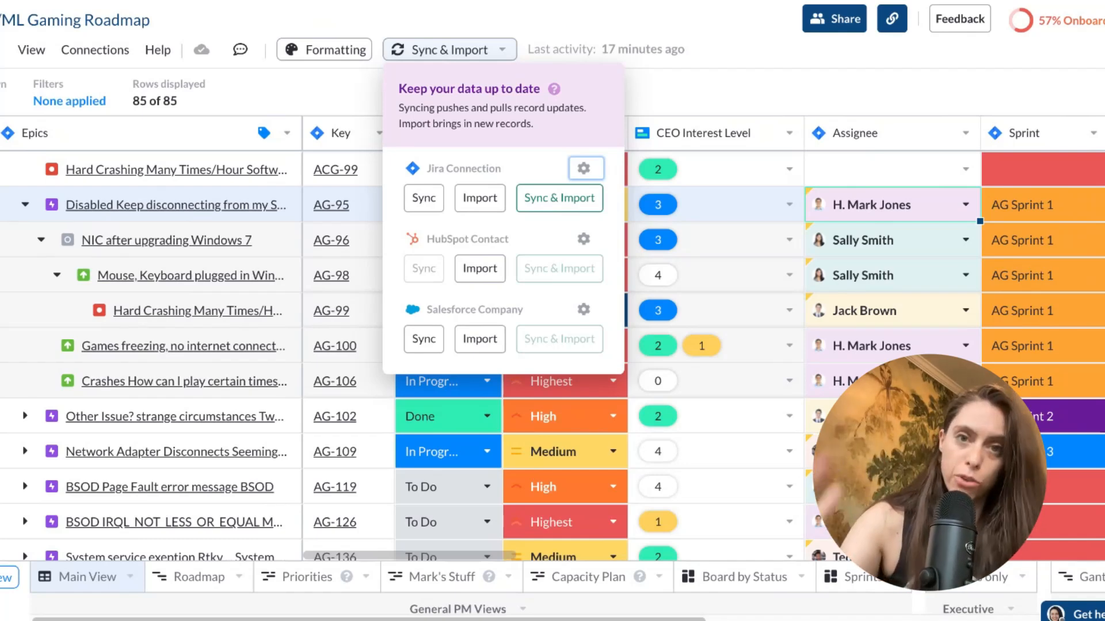
pyautogui.moveTo(679, 107)
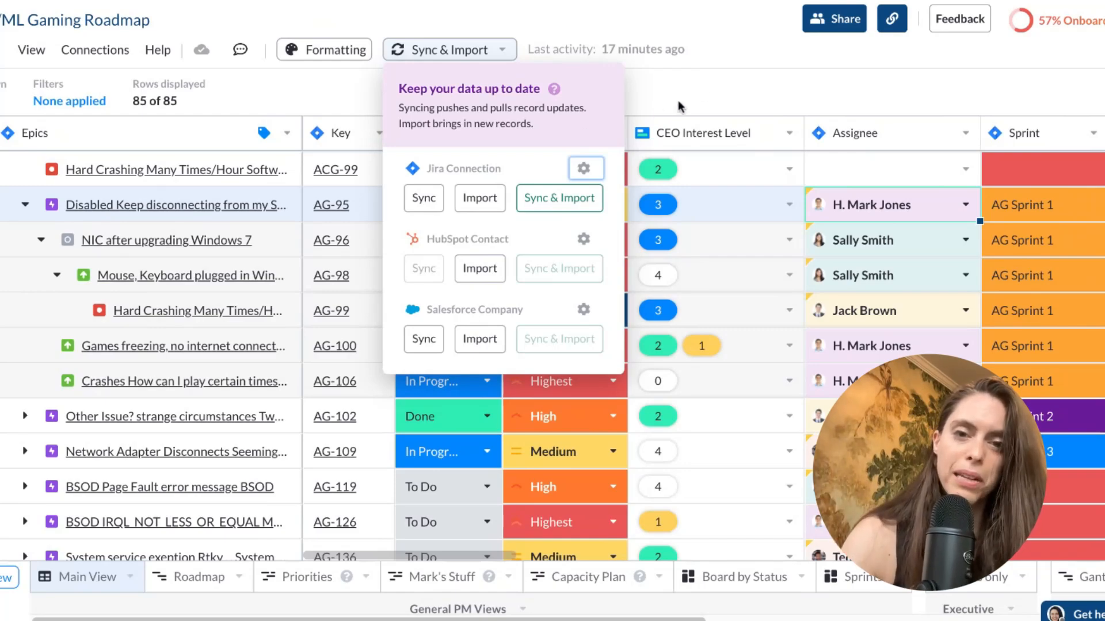
# - Dismiss Sync & Import and review the workbook's owners, editors and viewers under Share
pyautogui.click(680, 107)
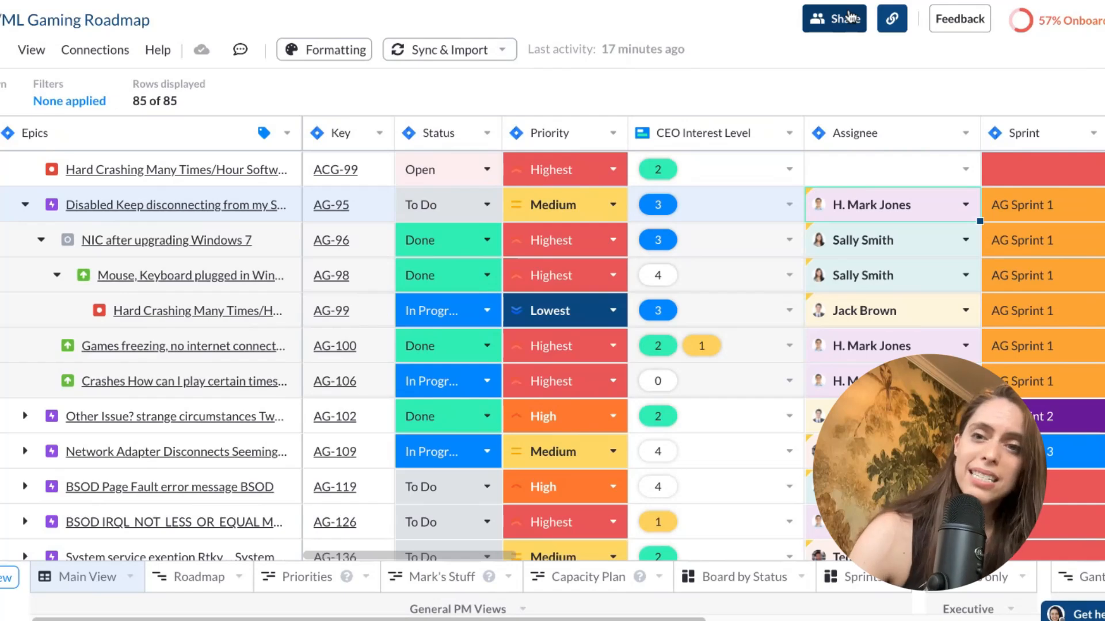
pyautogui.click(833, 18)
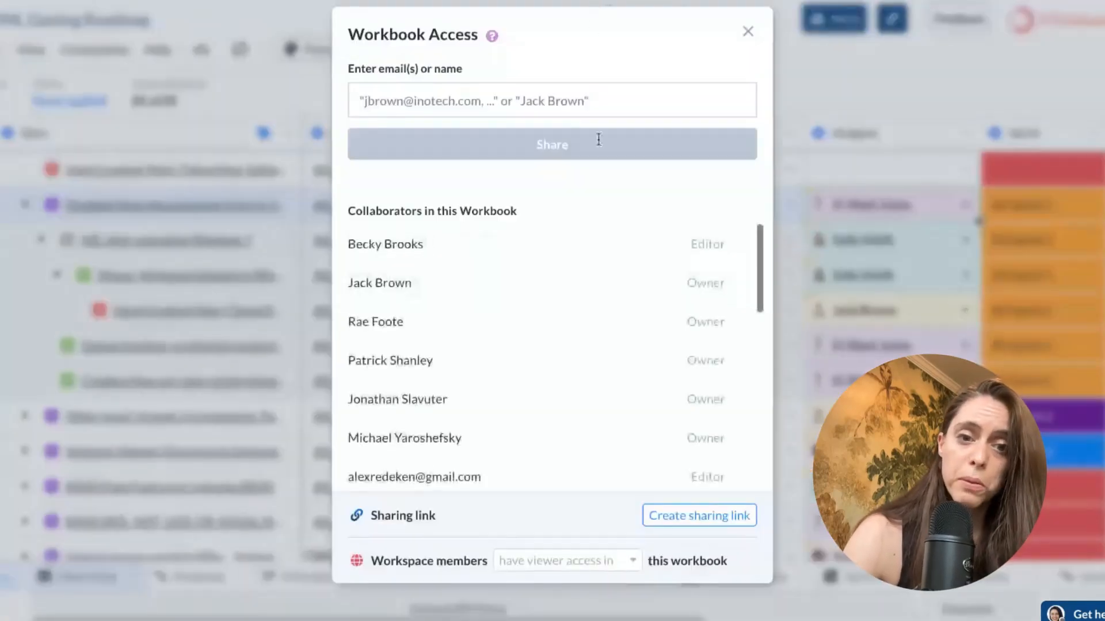
pyautogui.scroll(-3)
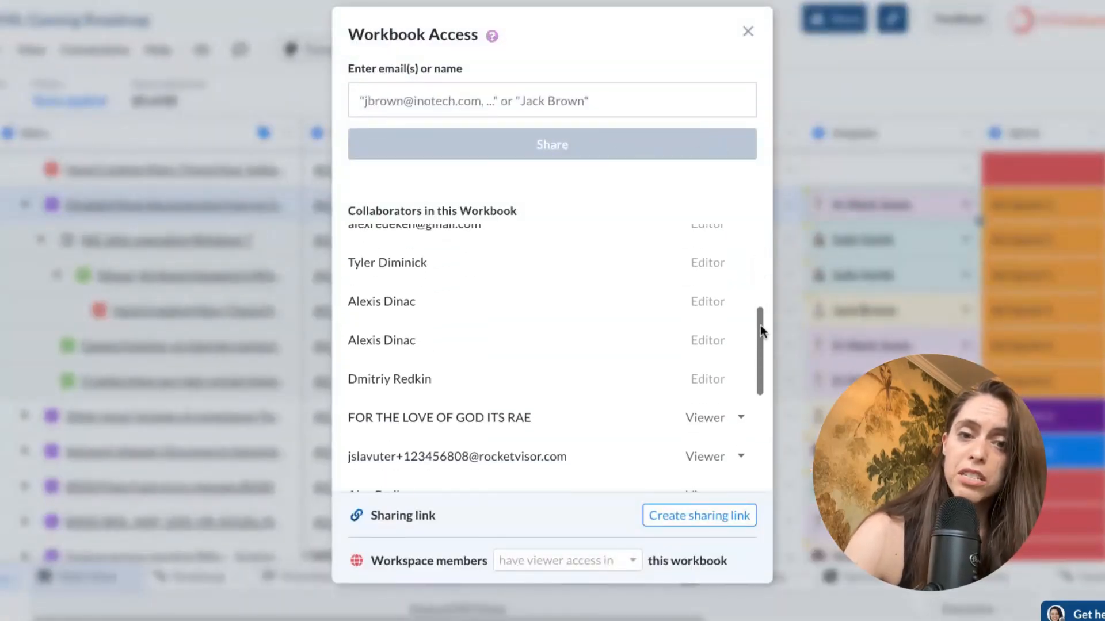
pyautogui.scroll(3)
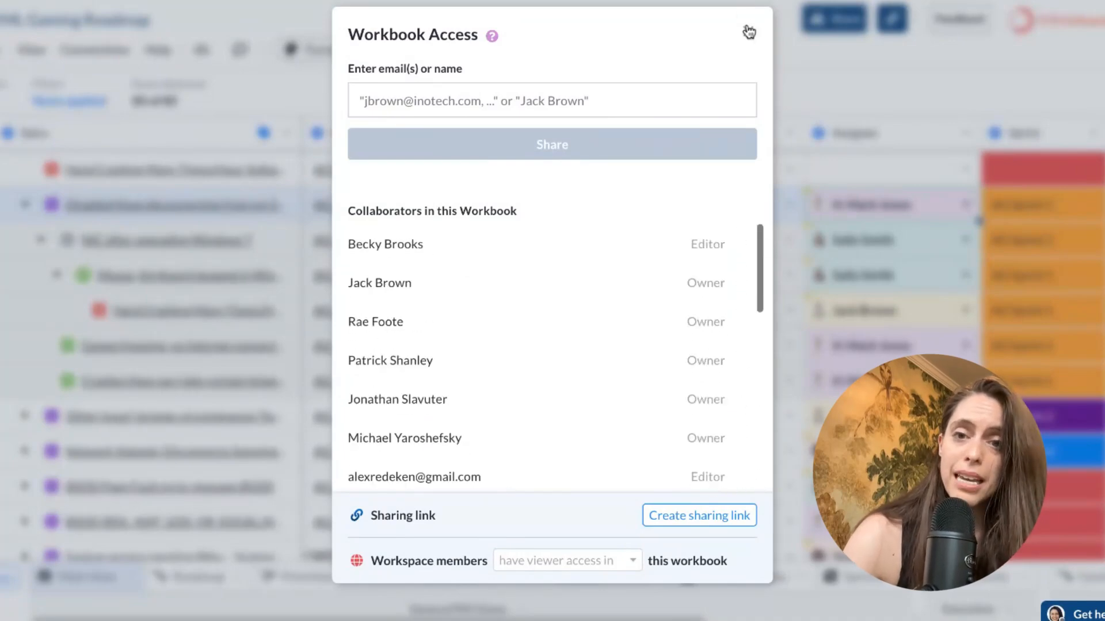
pyautogui.click(748, 32)
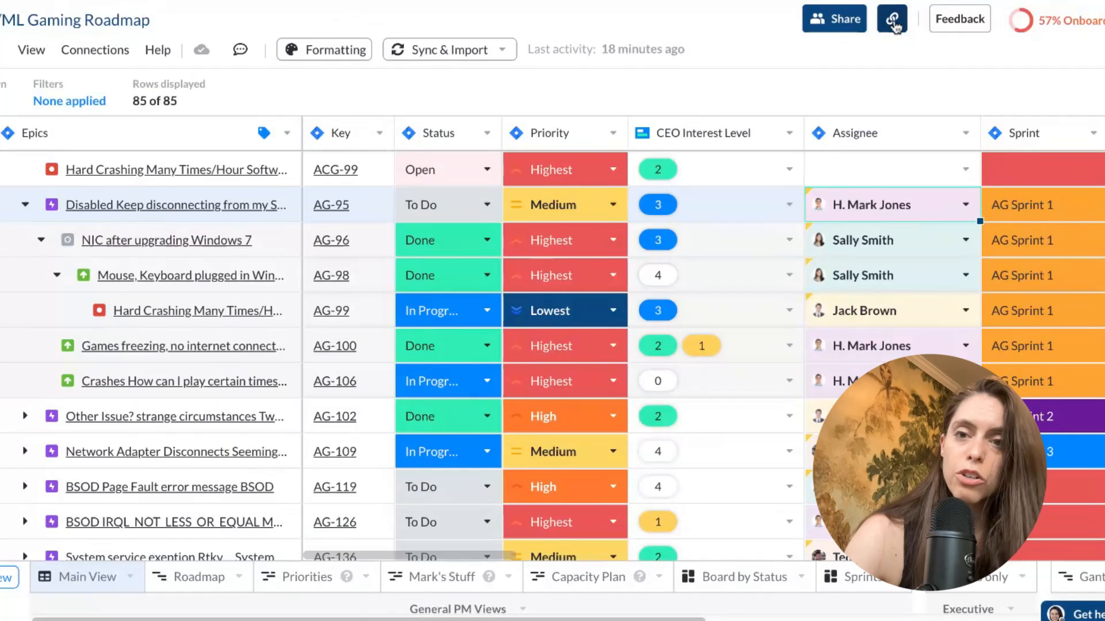
# - Create a view-only sharing link and confirm the Viewer link in Workbook Access
pyautogui.click(891, 19)
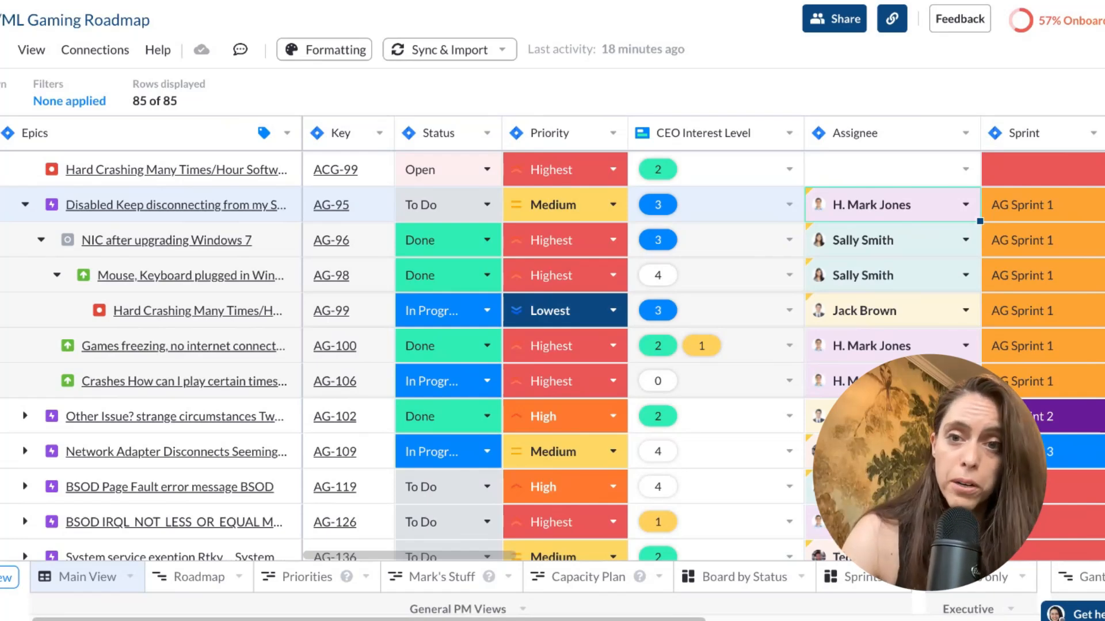
pyautogui.click(833, 19)
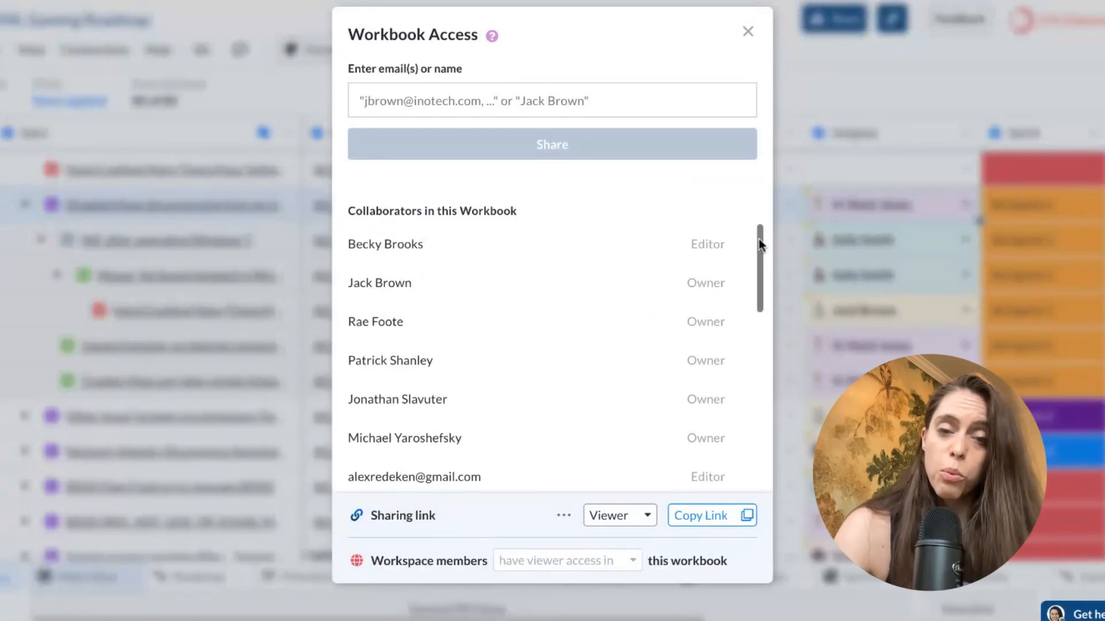
pyautogui.scroll(-3)
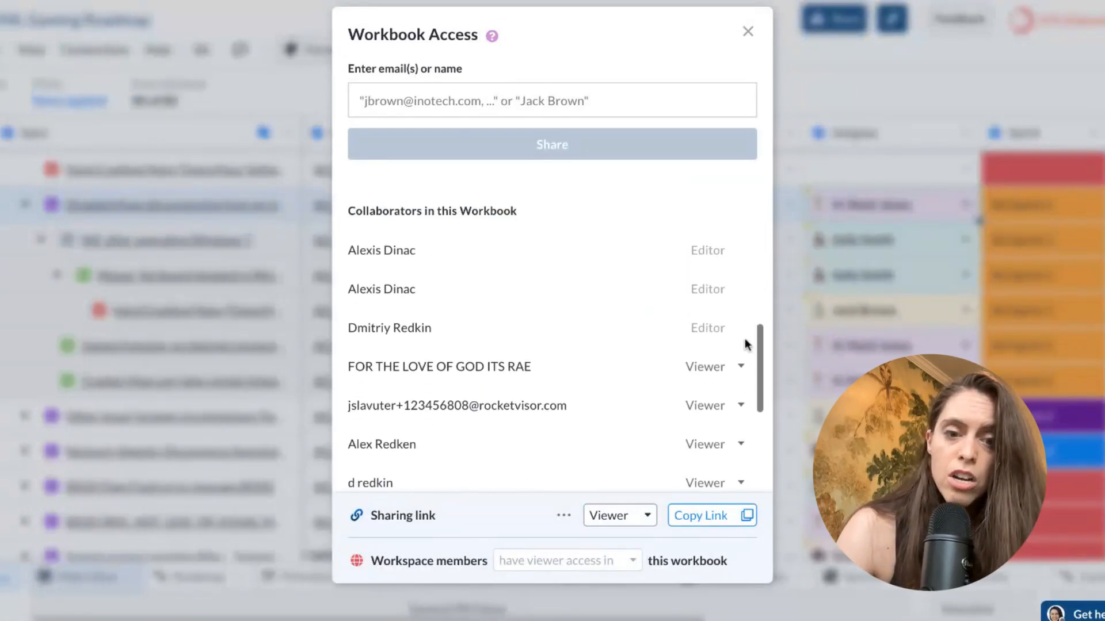
pyautogui.click(619, 515)
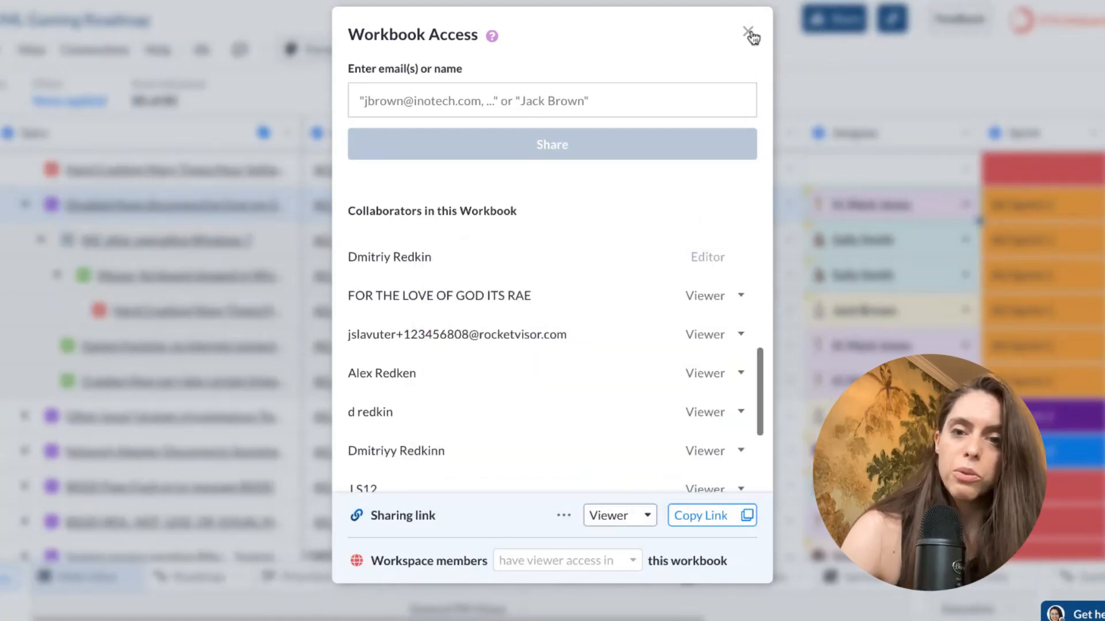
pyautogui.click(752, 34)
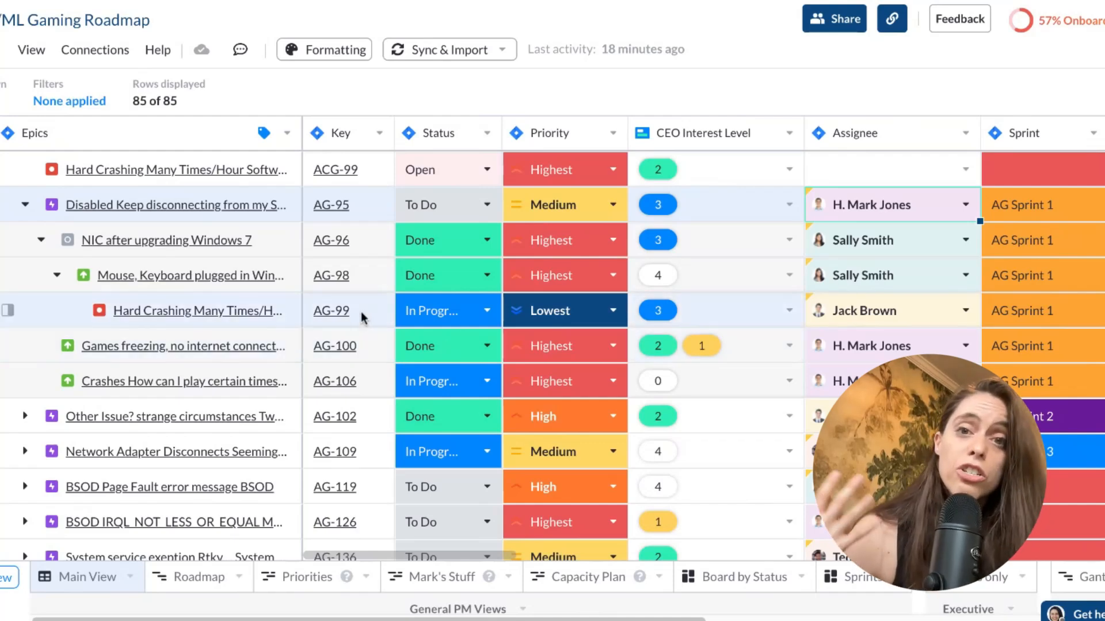
pyautogui.moveTo(361, 318)
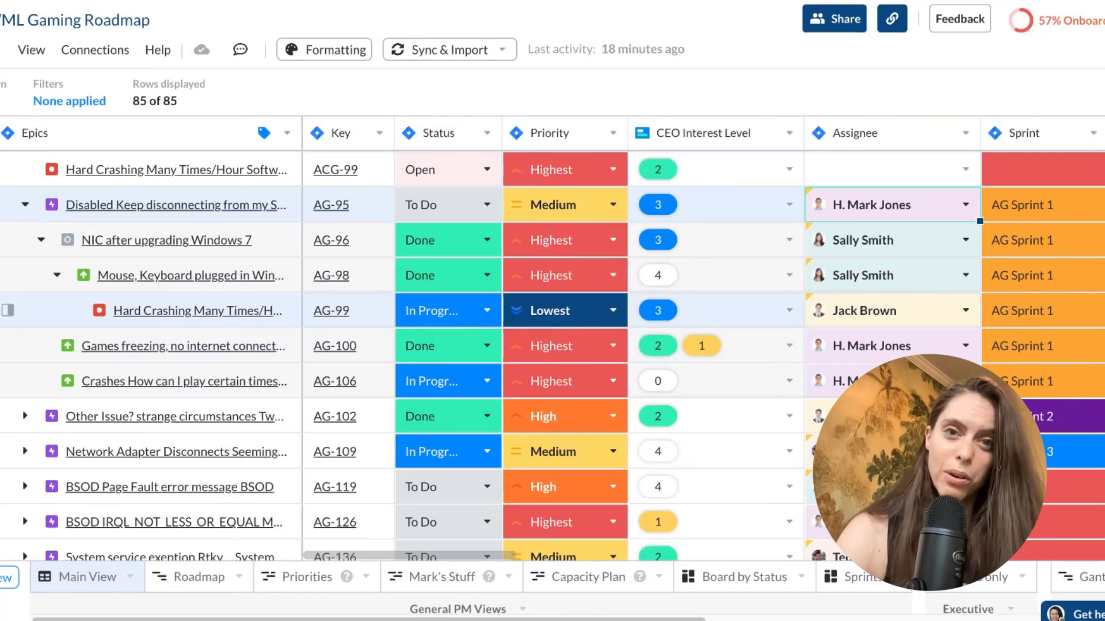
pyautogui.moveTo(587, 83)
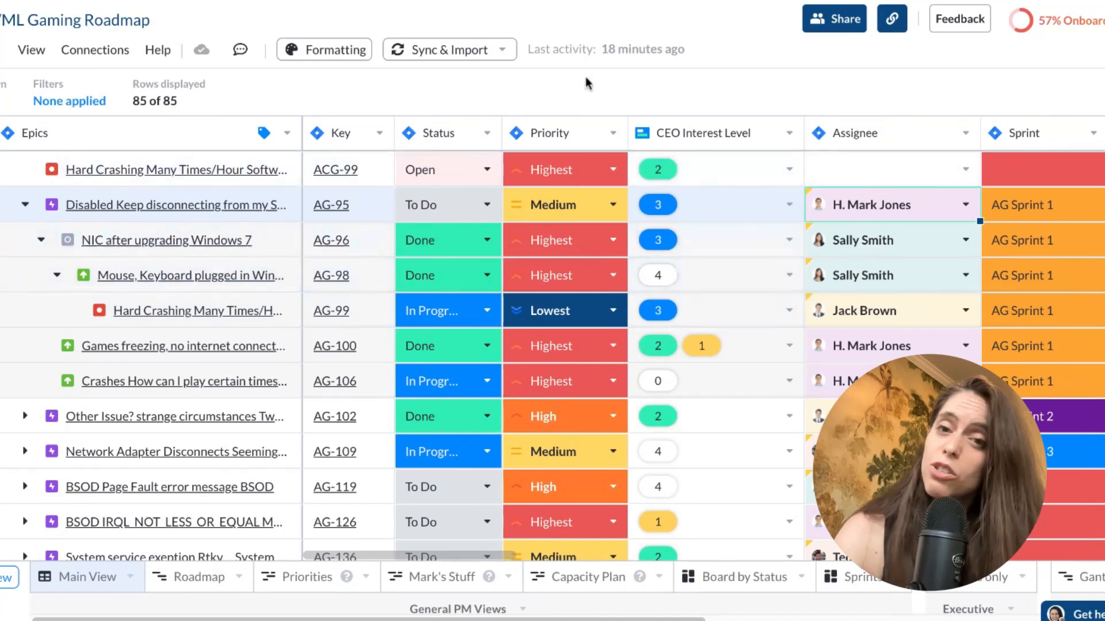
pyautogui.moveTo(749, 45)
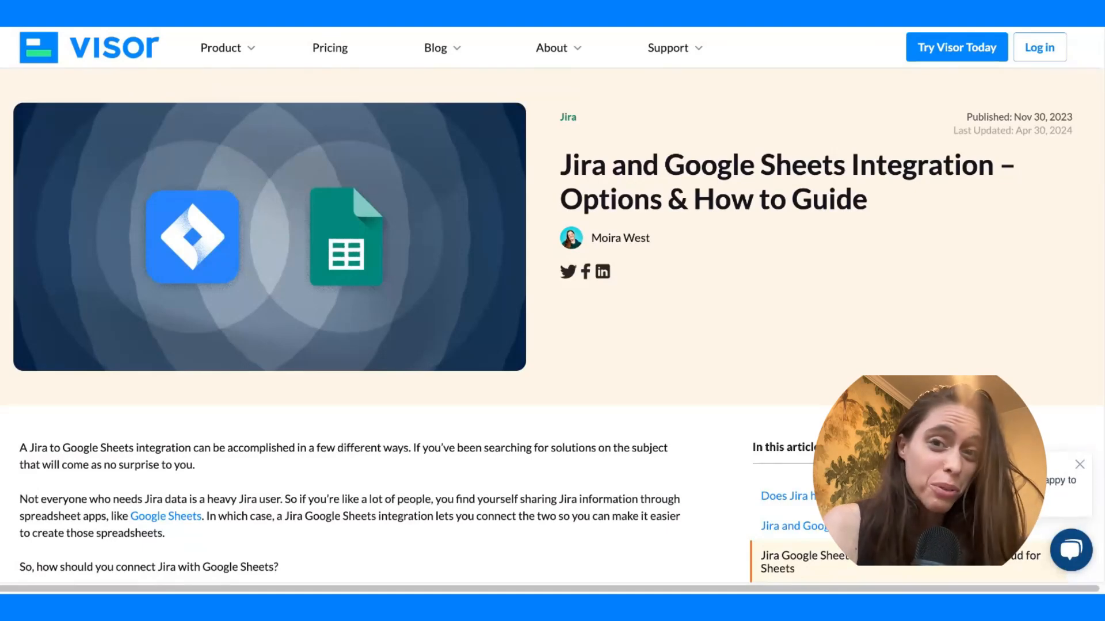
# - Scroll the 'Jira and Google Sheets Integration' blog post to its introduction
pyautogui.scroll(-3)
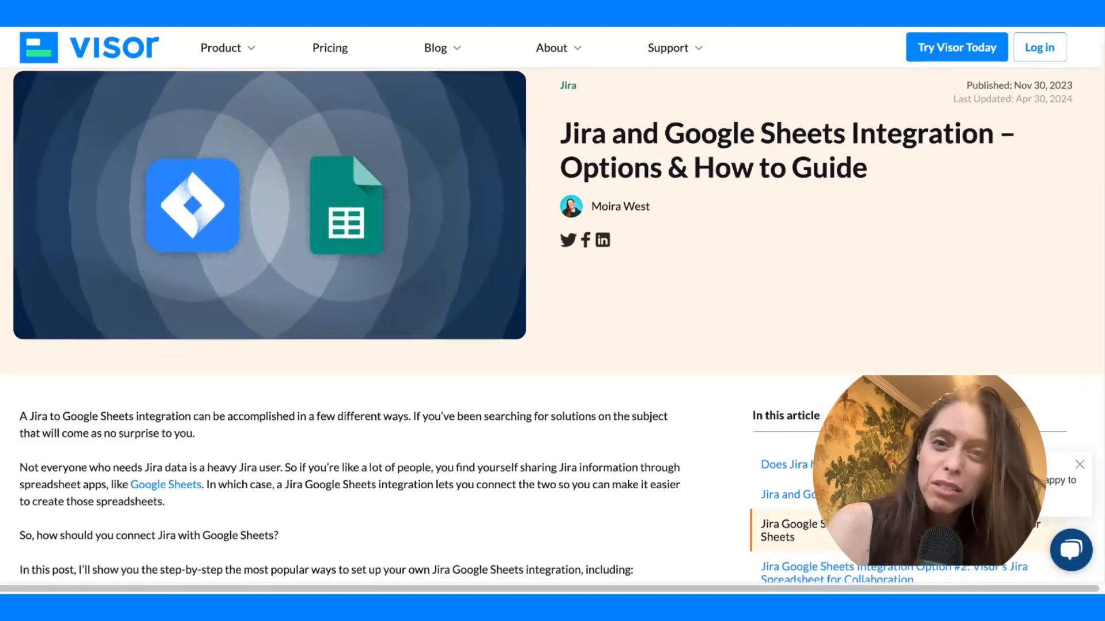